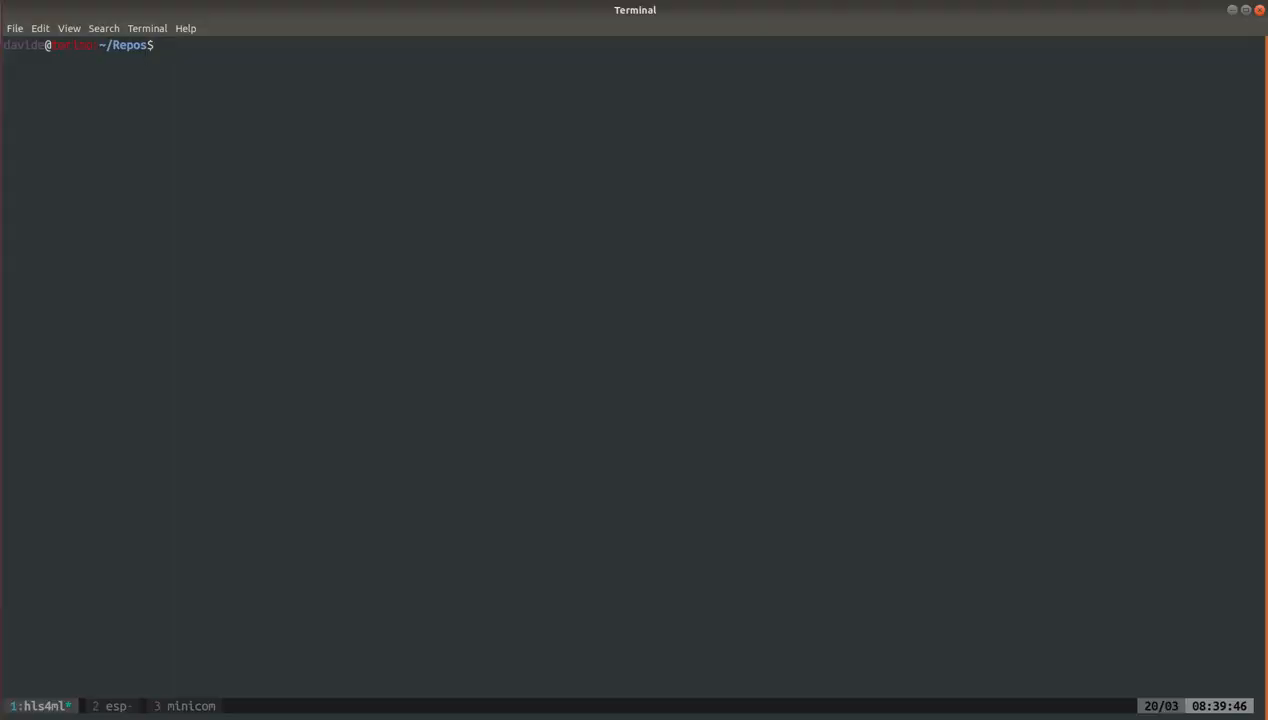
Clone the hls4ml repository and enter it, discarding a half-written pip install command
{"action": "key", "text": "ctrl+r"}
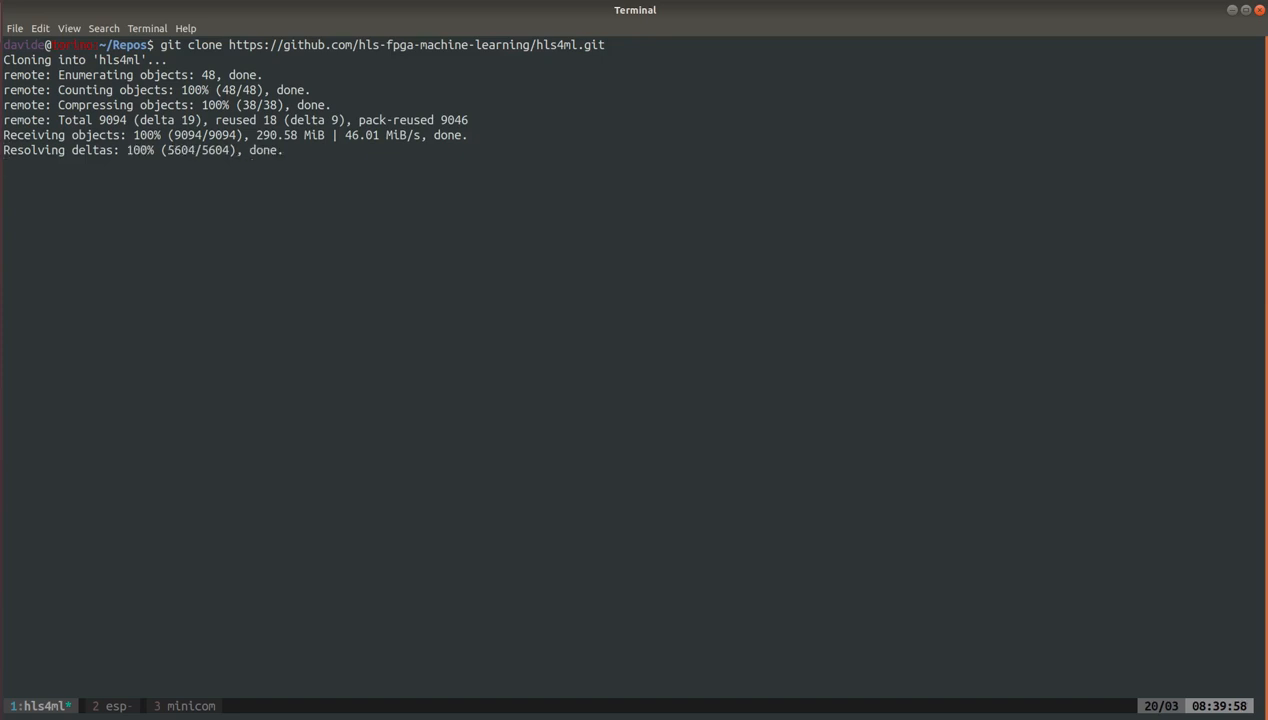
{"action": "type", "text": "cd hls4ml/"}
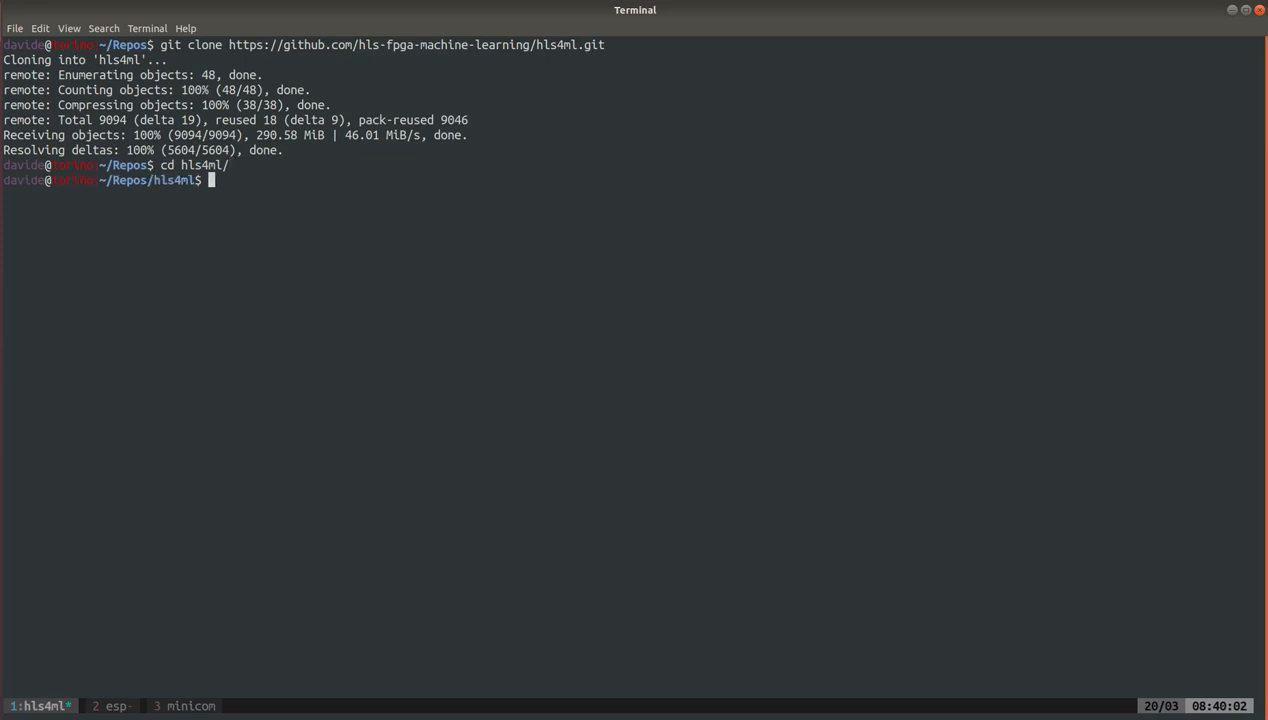
{"action": "type", "text": "pip inst"}
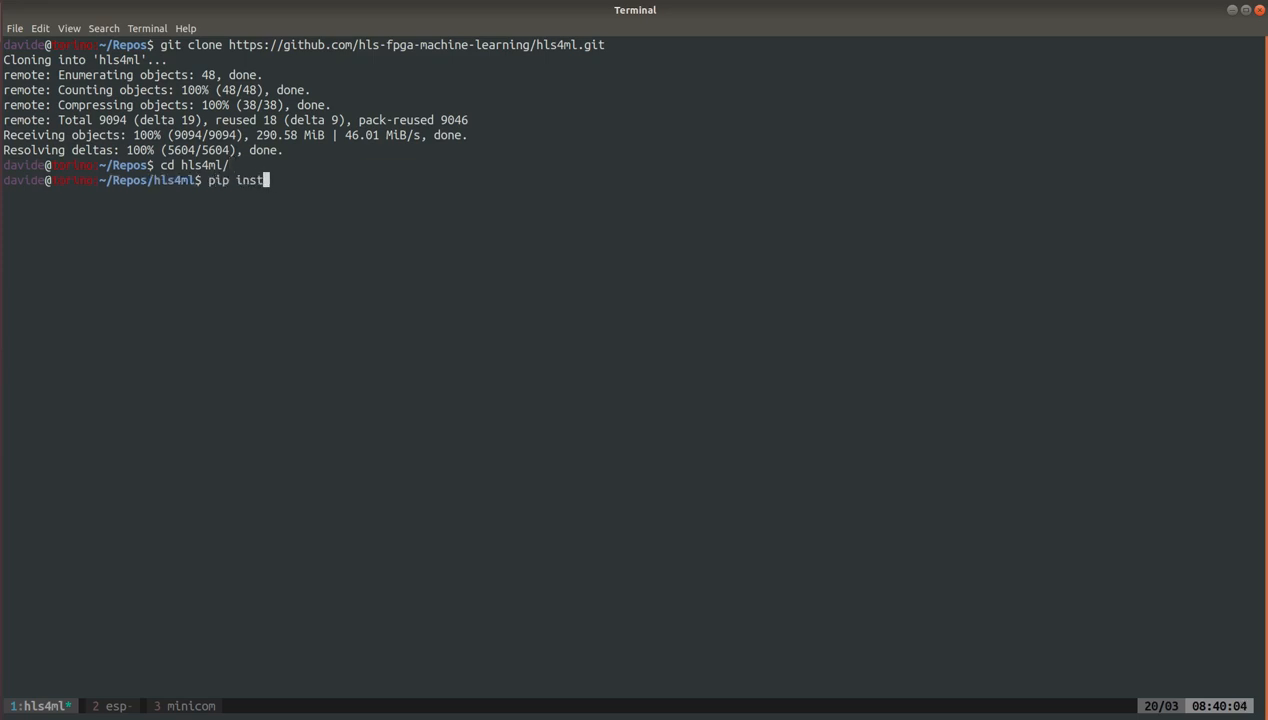
{"action": "type", "text": "all ."}
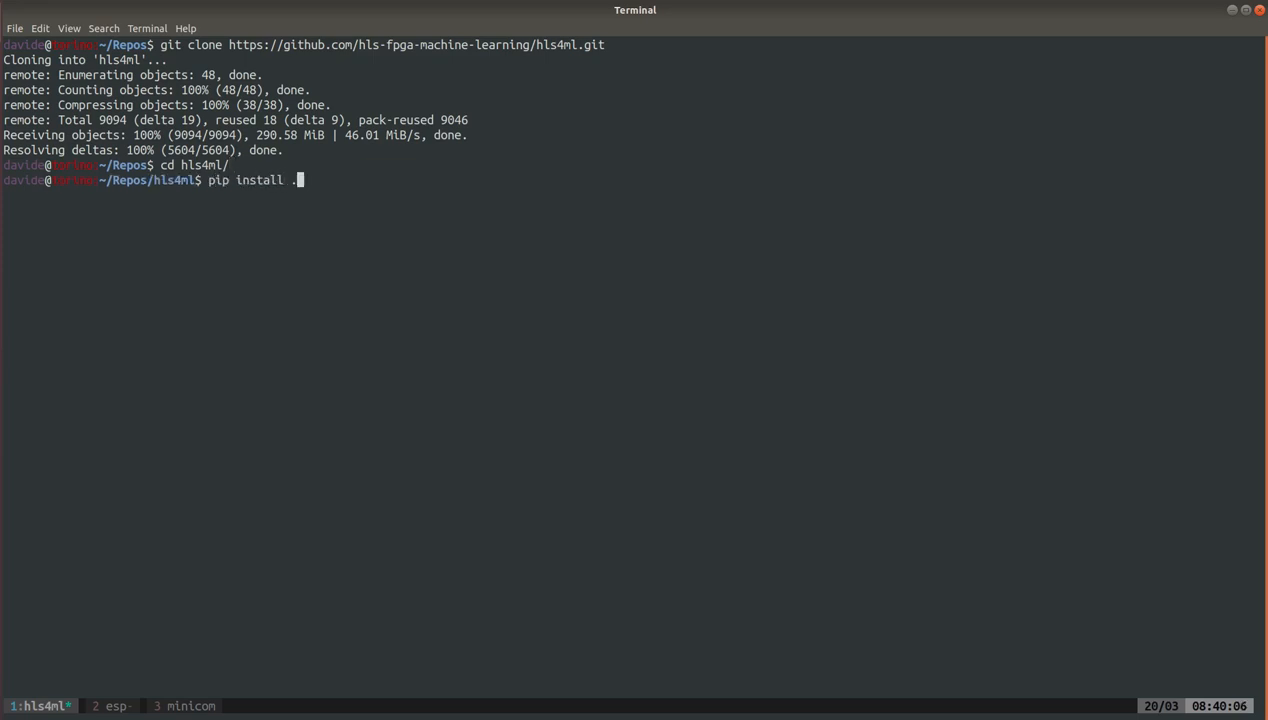
{"action": "key", "text": "BackSpace"}
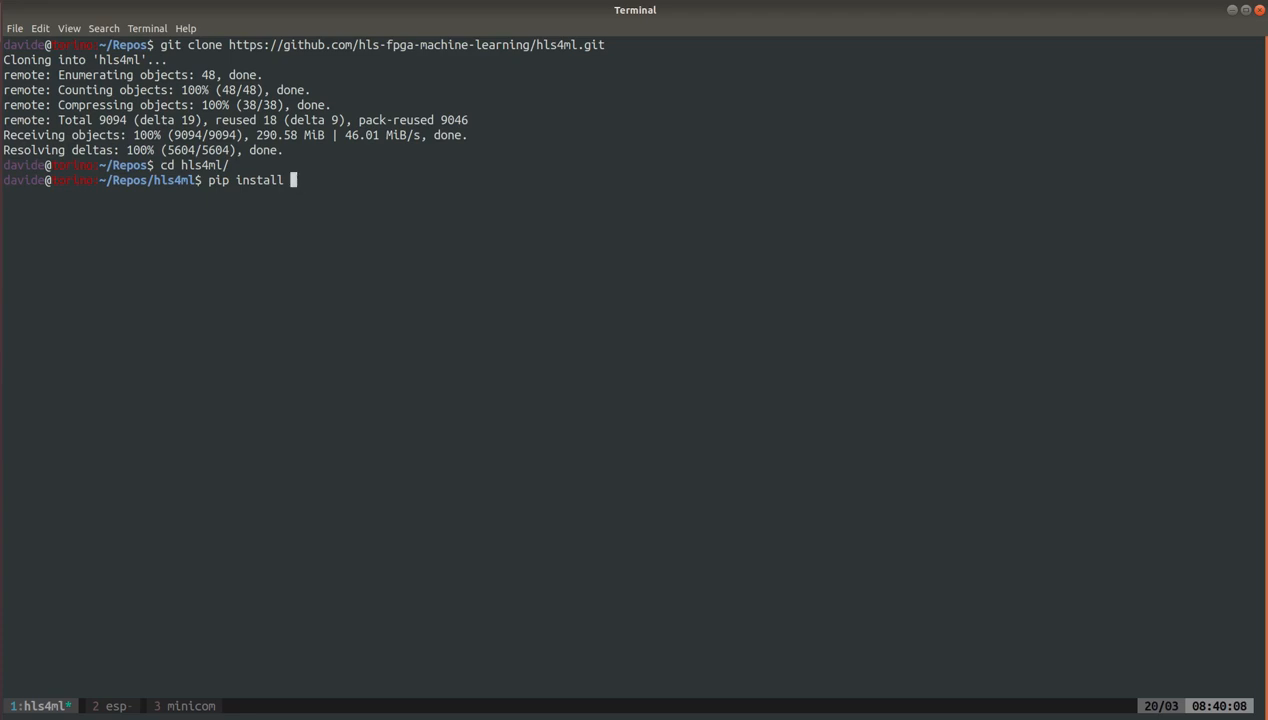
List example-models (keras, onnx, pytorch, tensorflow) and start an emacs command for keras-config.yml
{"action": "type", "text": "cd example-"}
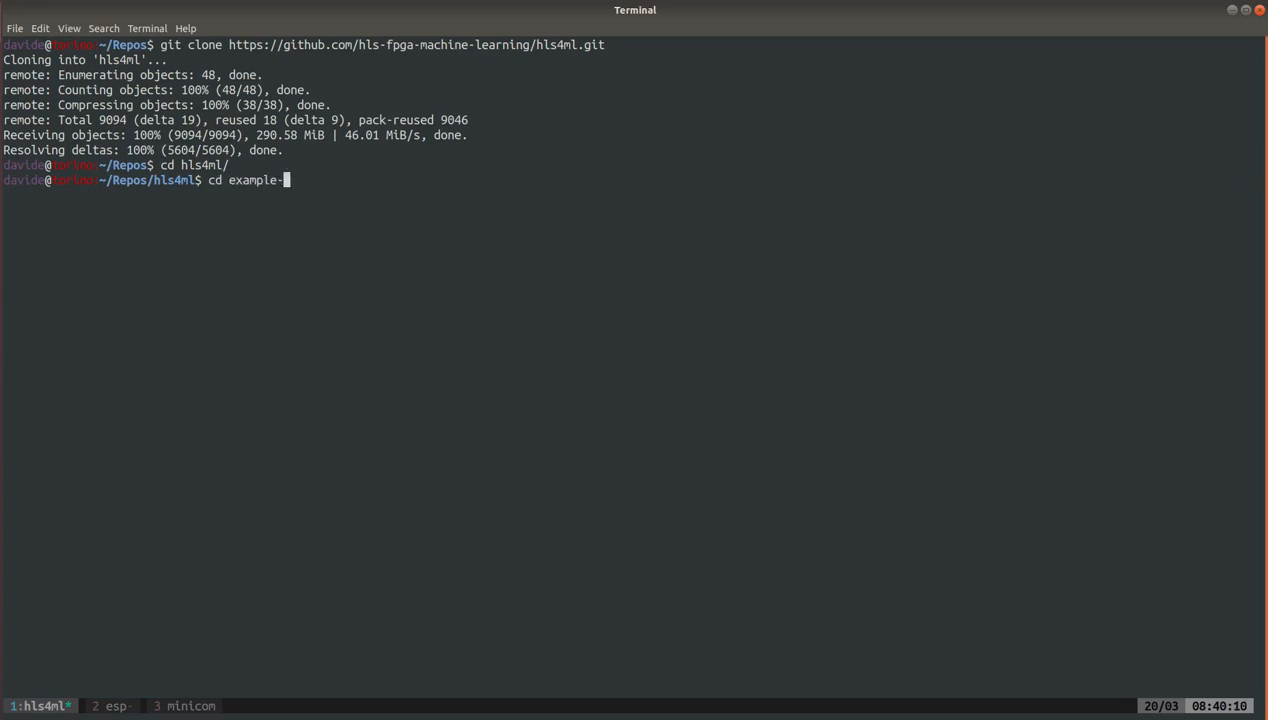
{"action": "type", "text": "models/"}
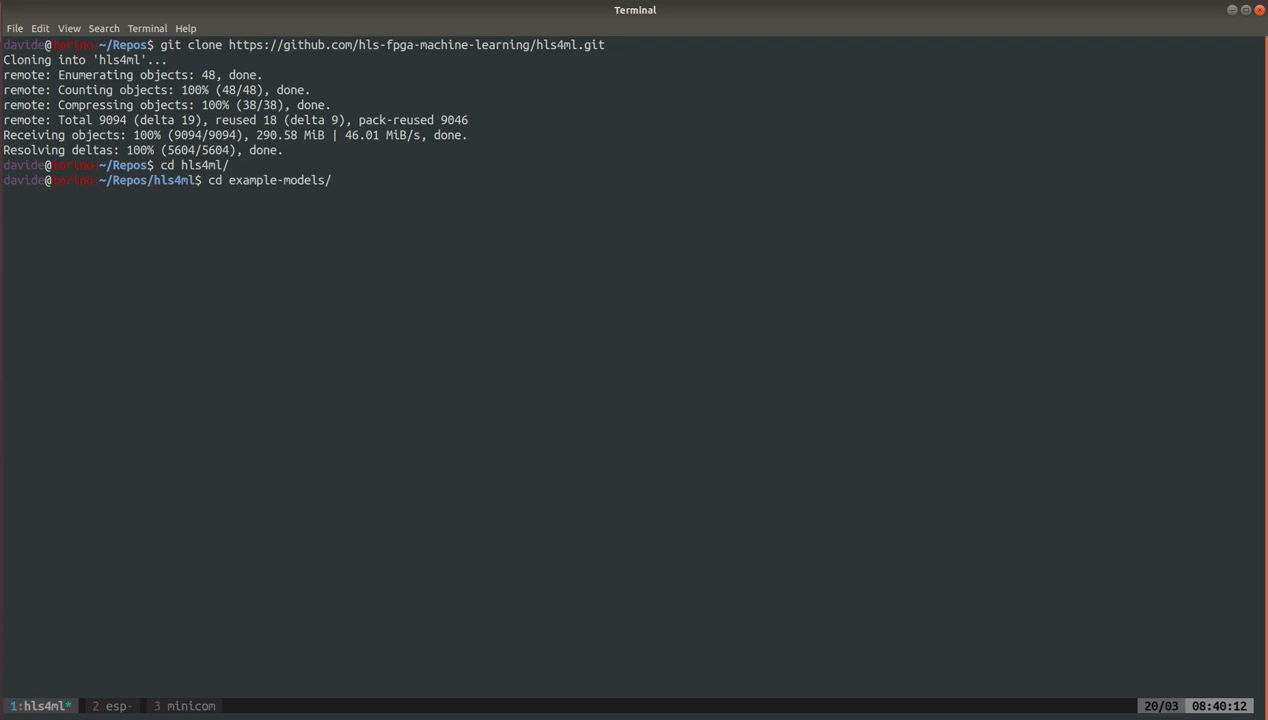
{"action": "type", "text": "ls"}
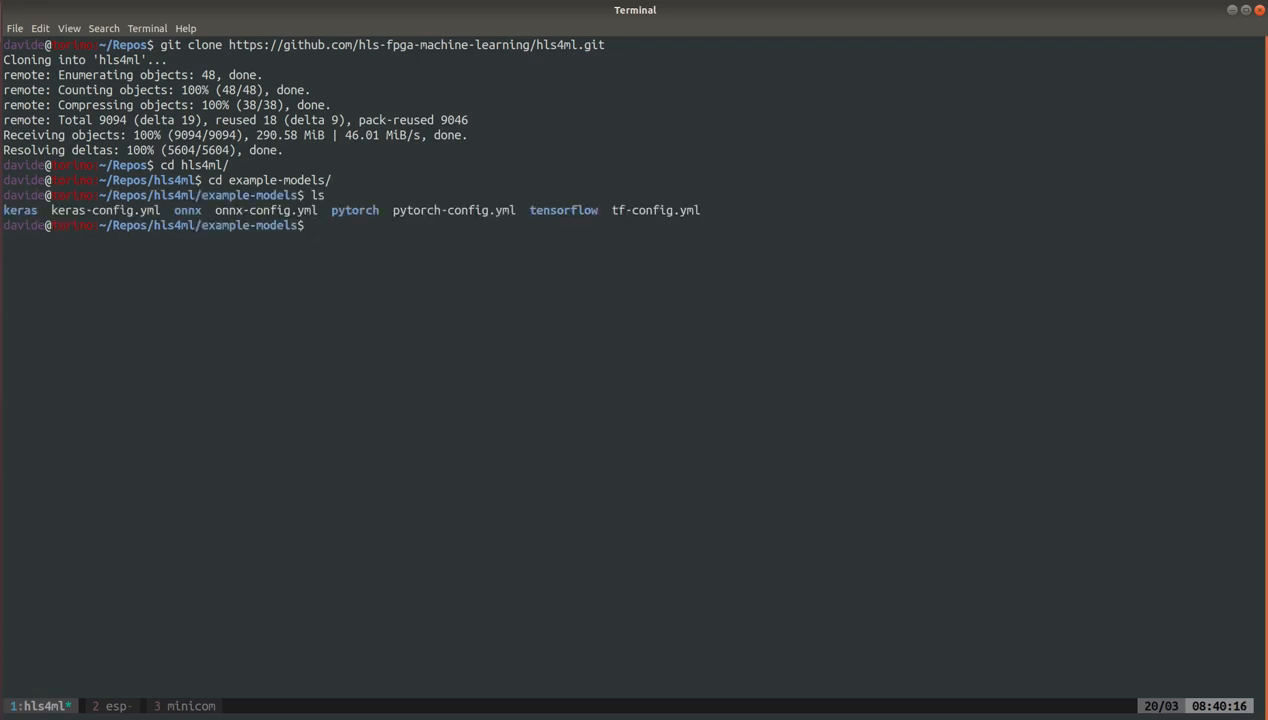
{"action": "type", "text": "enw keras"}
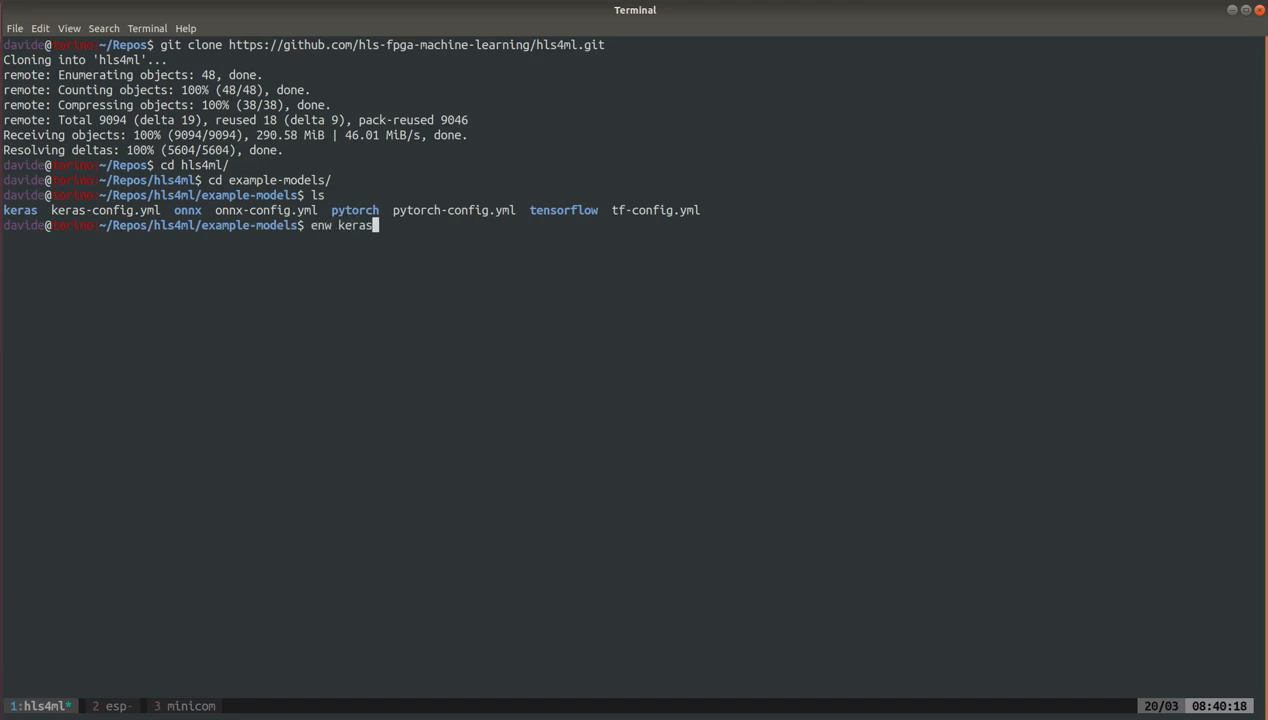
{"action": "type", "text": "-config.yml"}
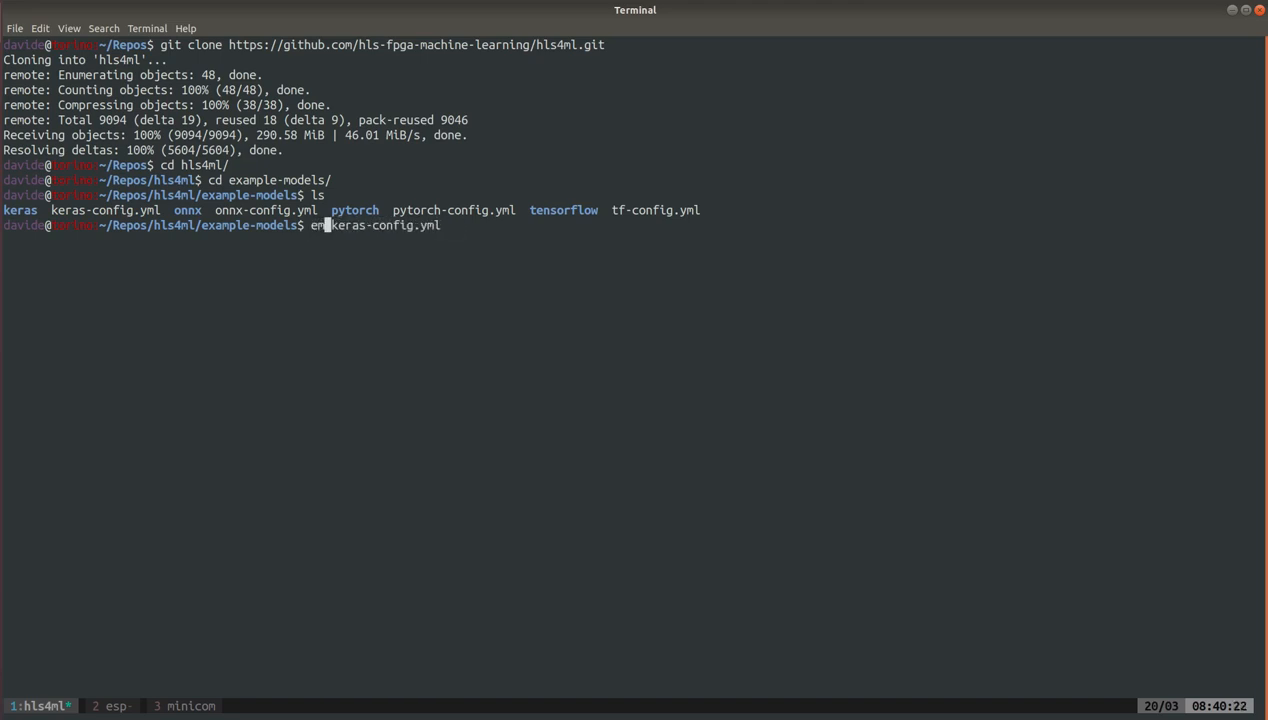
Edit keras-config.yml in emacs and copy the KERAS_3layer data files into the keras folder
{"action": "type", "text": "acs -nw "}
{"action": "key", "text": "Return"}
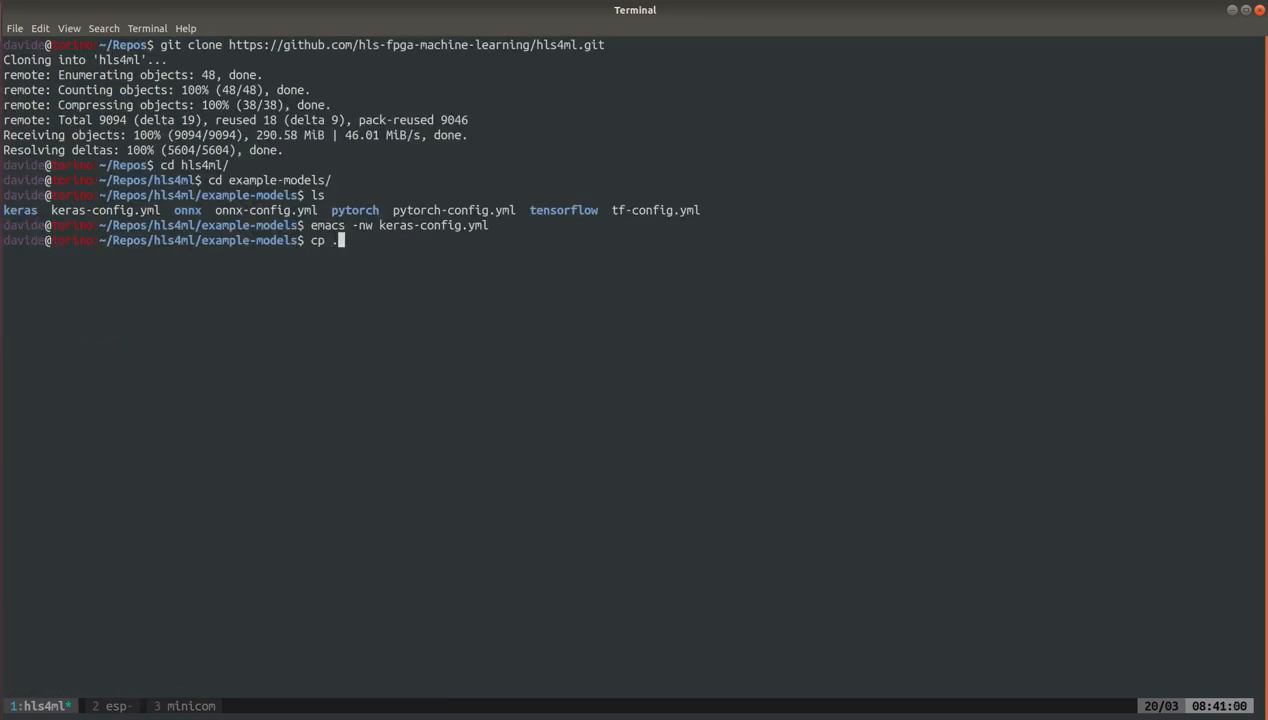
{"action": "type", "text": "./../KERAS_3layer_"}
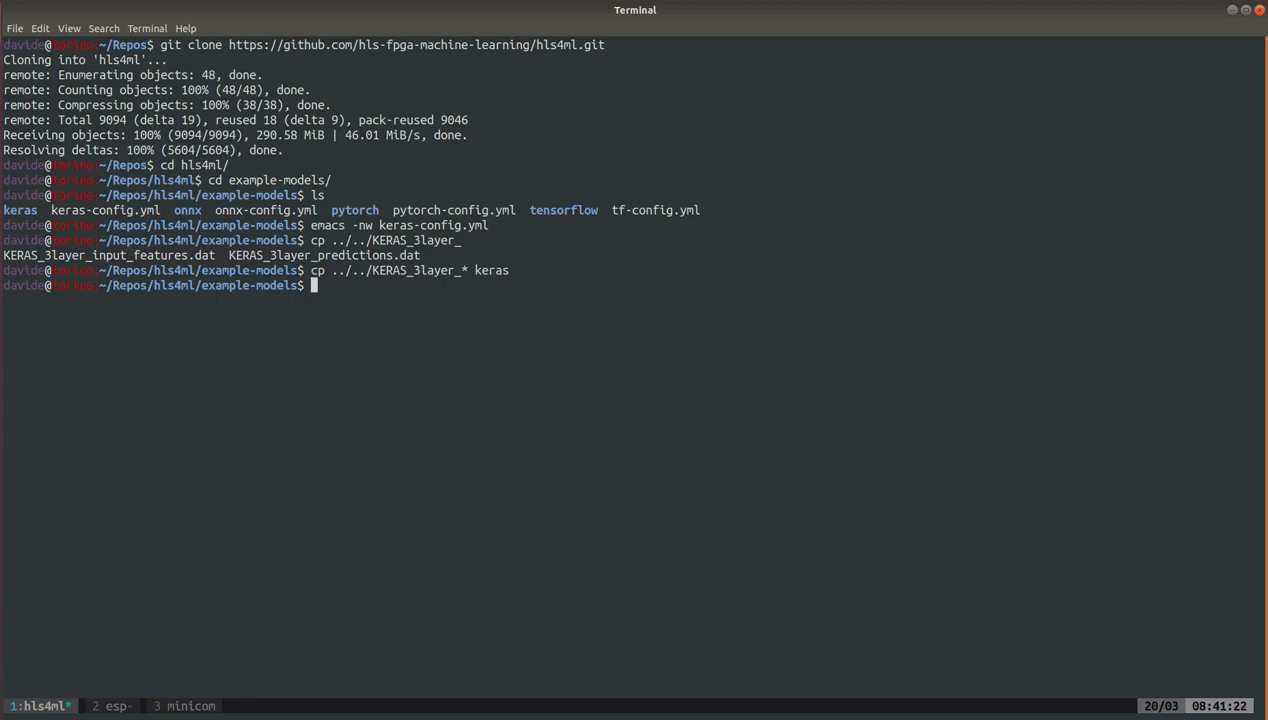
Convert keras-config.yml into the my-hls-test project and recall the vivado_hls build_prj.tcl csim=1 command
{"action": "key", "text": "ctrl+r"}
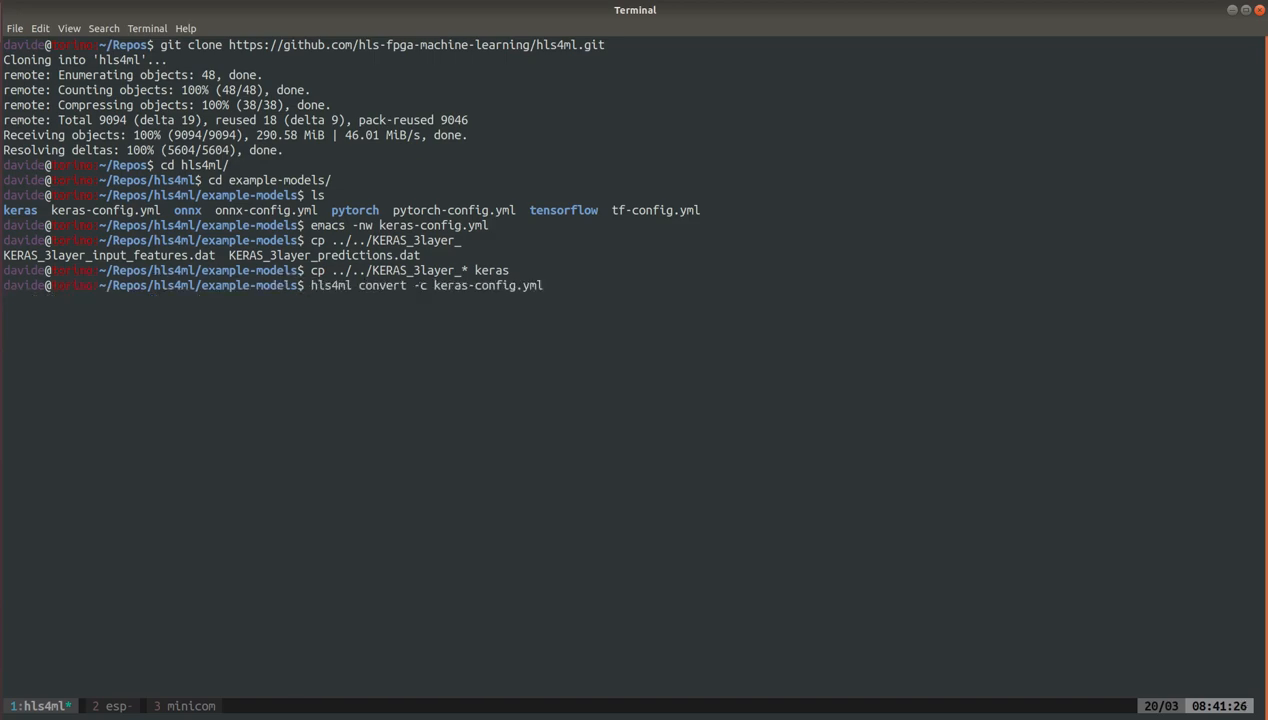
{"action": "key", "text": "Return"}
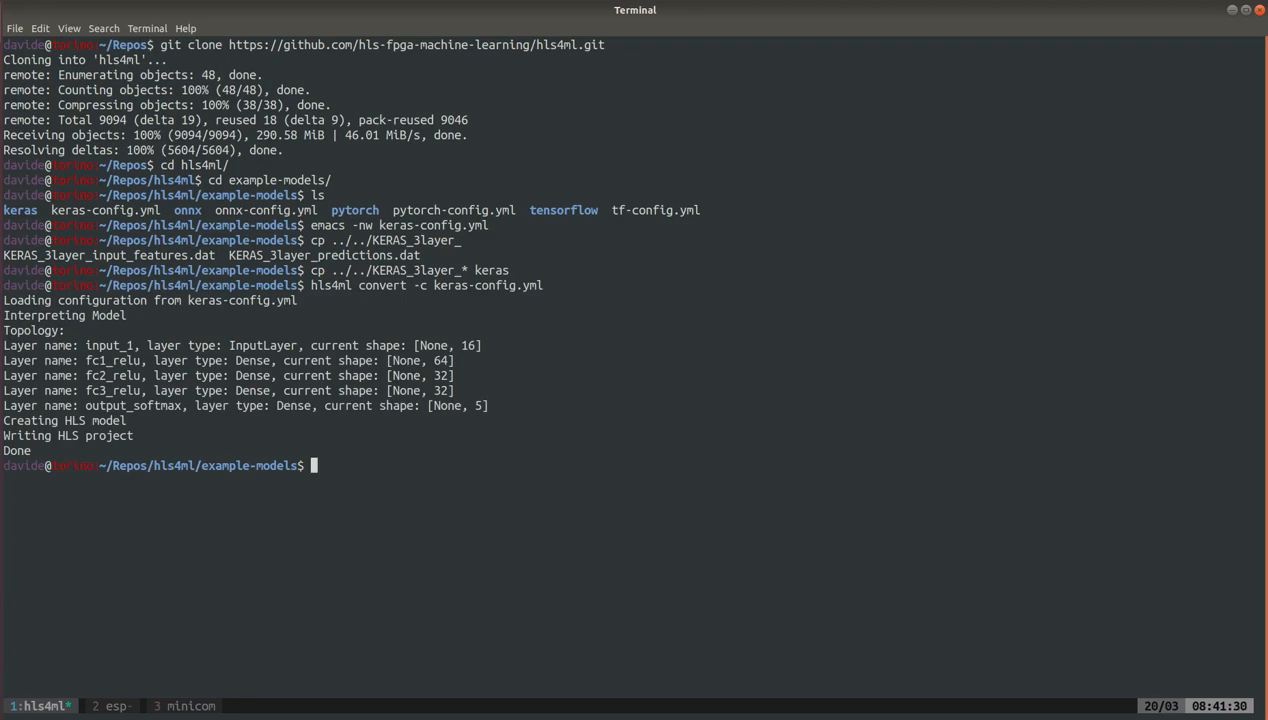
{"action": "type", "text": "l"}
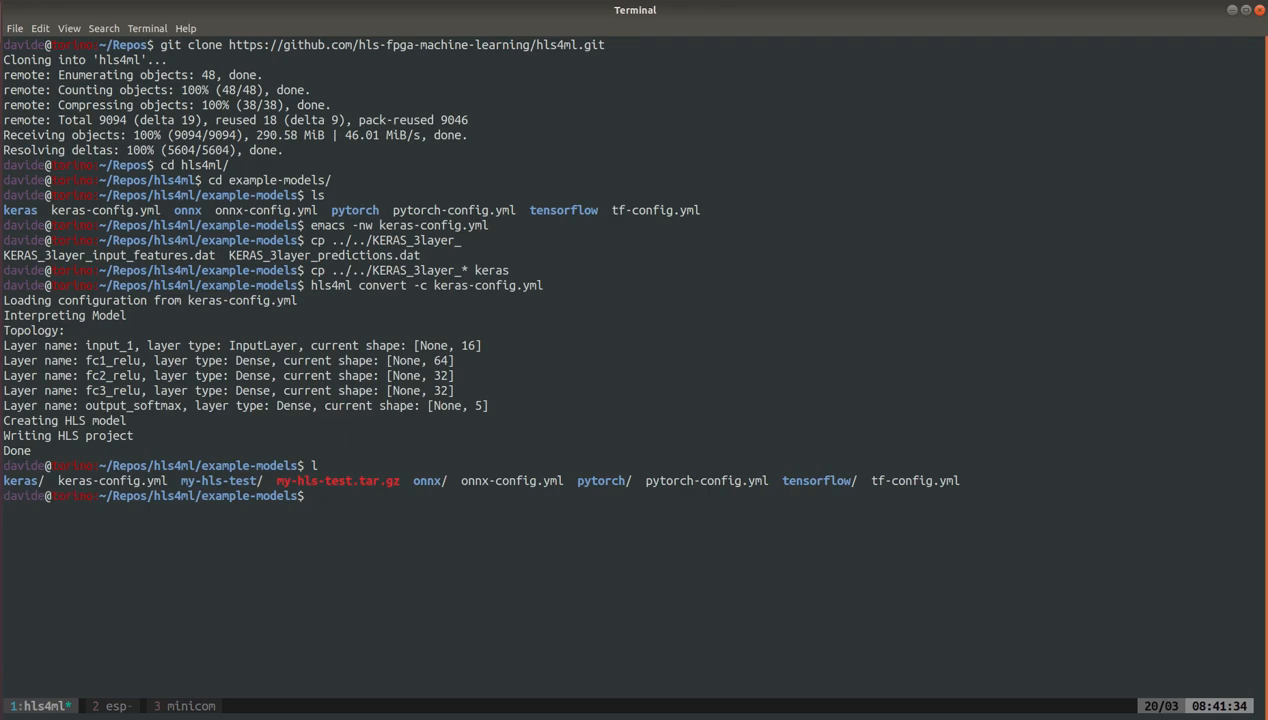
{"action": "type", "text": "cd my-hls-test/"}
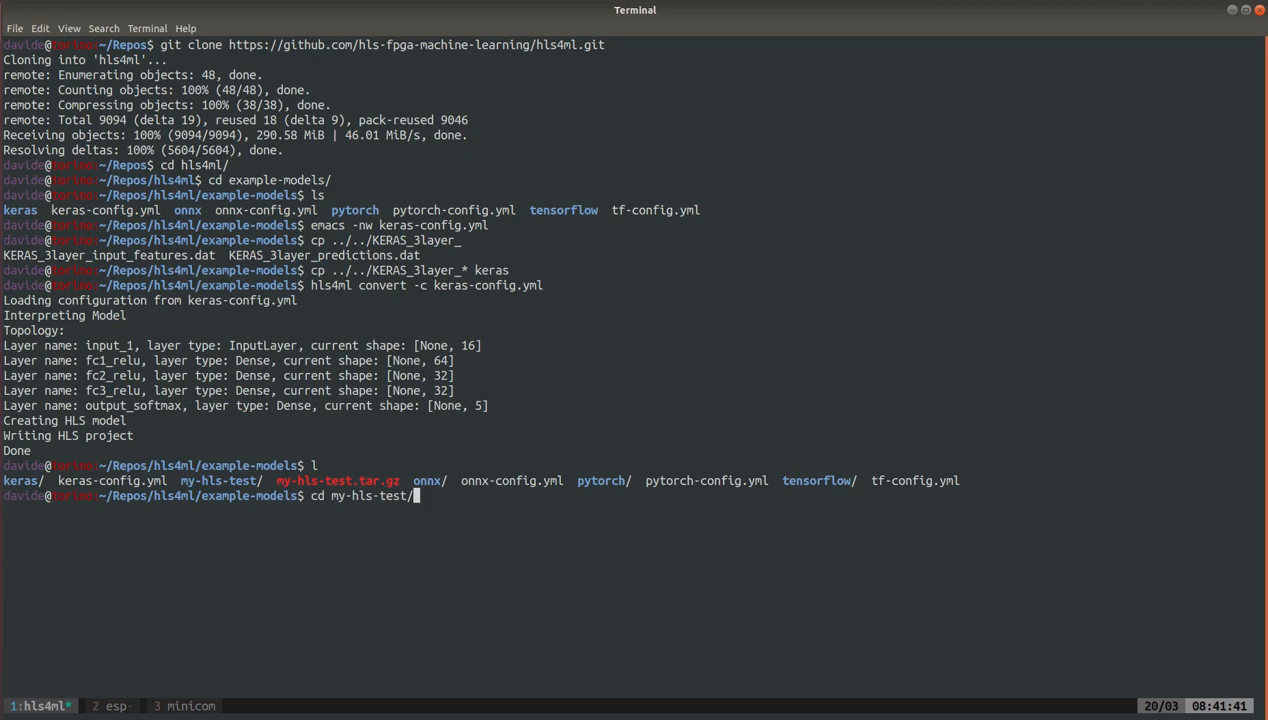
{"action": "key", "text": "ctrl+r"}
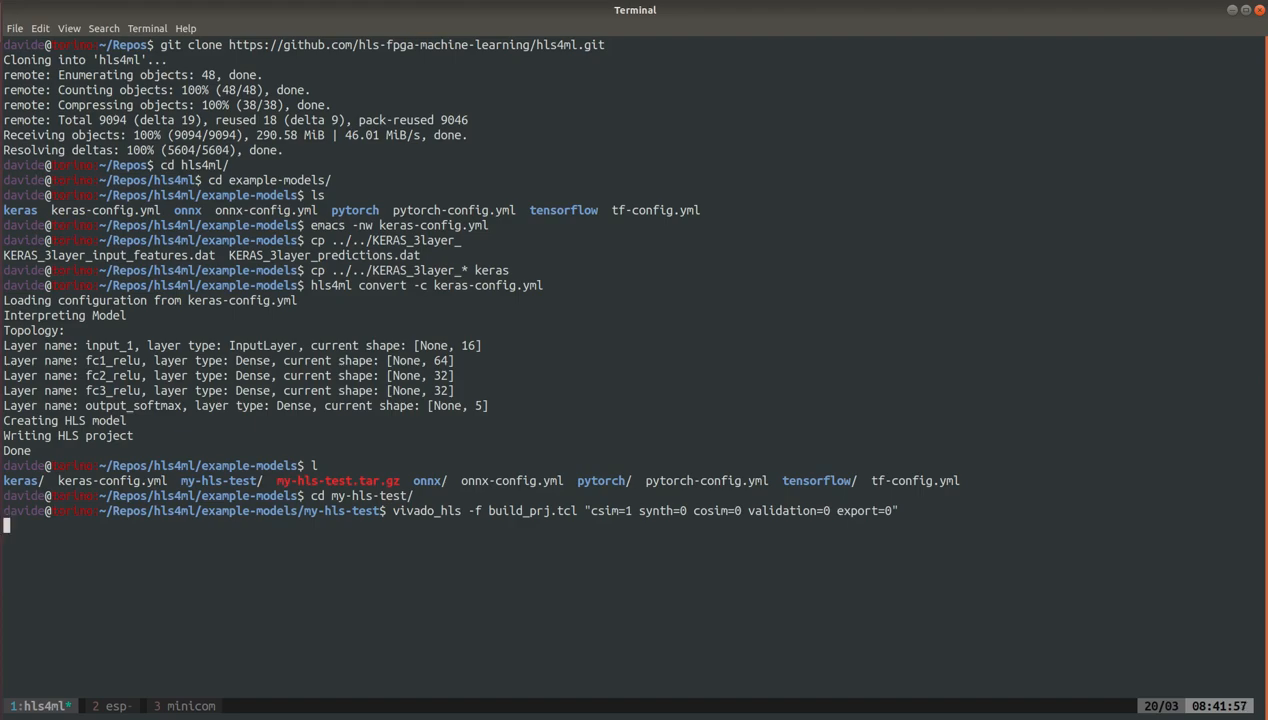
Run C simulation of my-hls-test with 0 errors and list the tb_data results
{"action": "key", "text": "Return"}
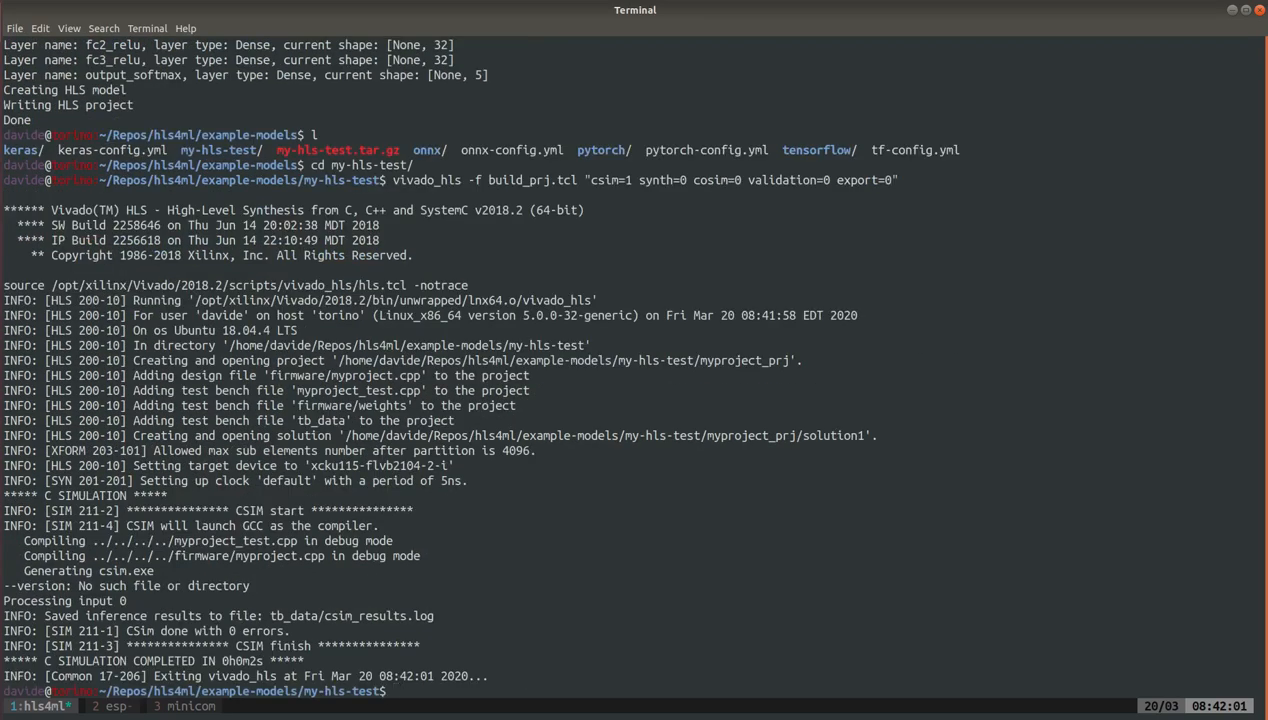
{"action": "type", "text": "cd tb_data/"}
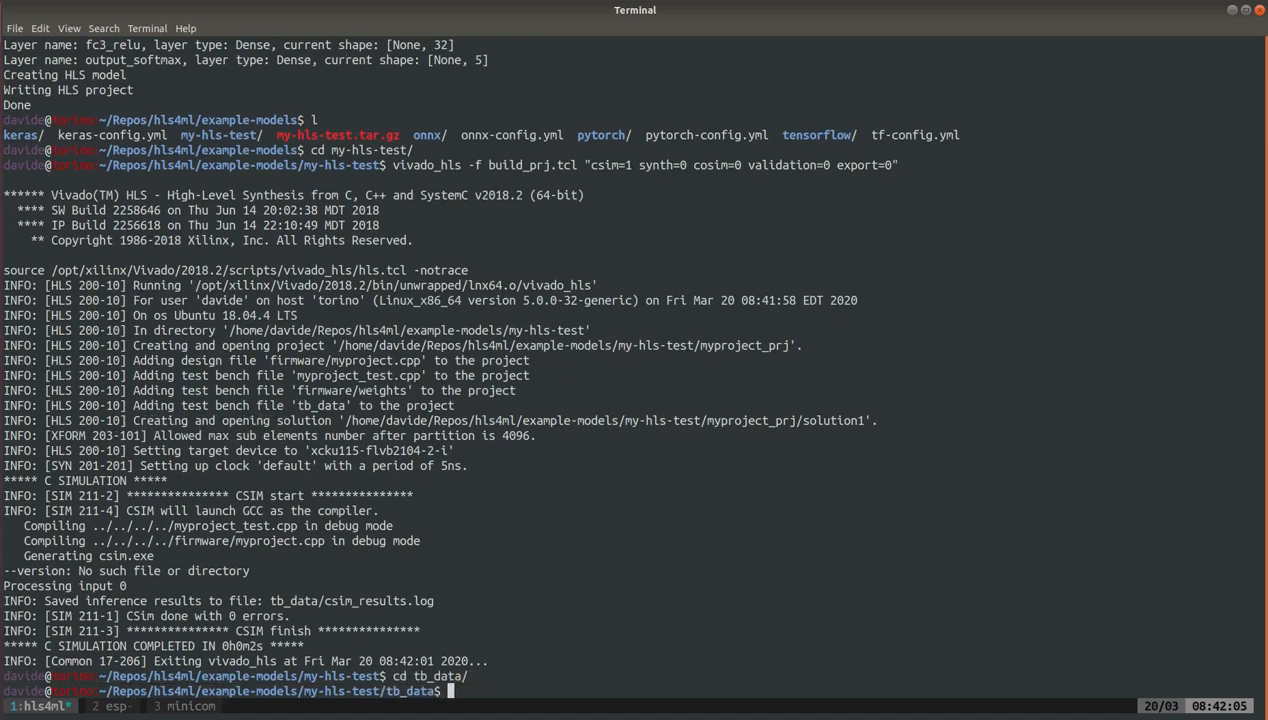
{"action": "type", "text": "ls"}
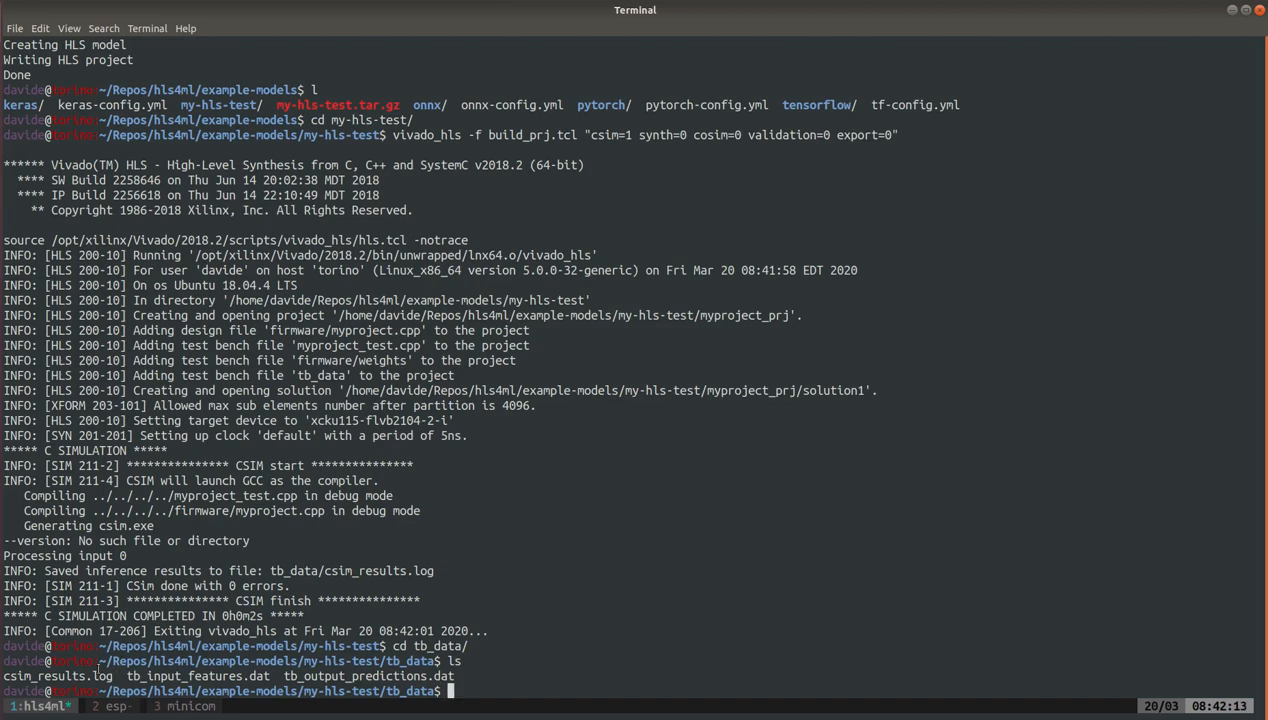
{"action": "double_click", "coordinate": [56, 676]}
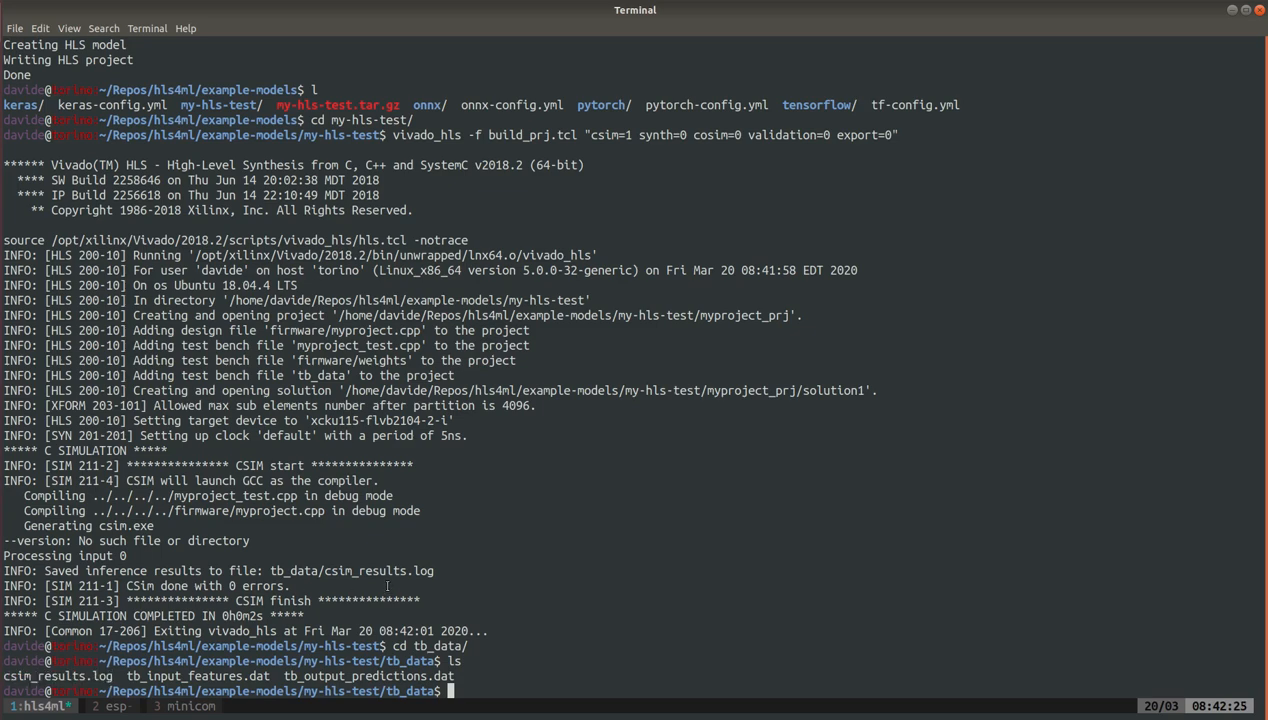
Return to my-hls-test, print its path, and show the esp session at ~/Repos/esp/esp
{"action": "type", "text": "cd ../../"}
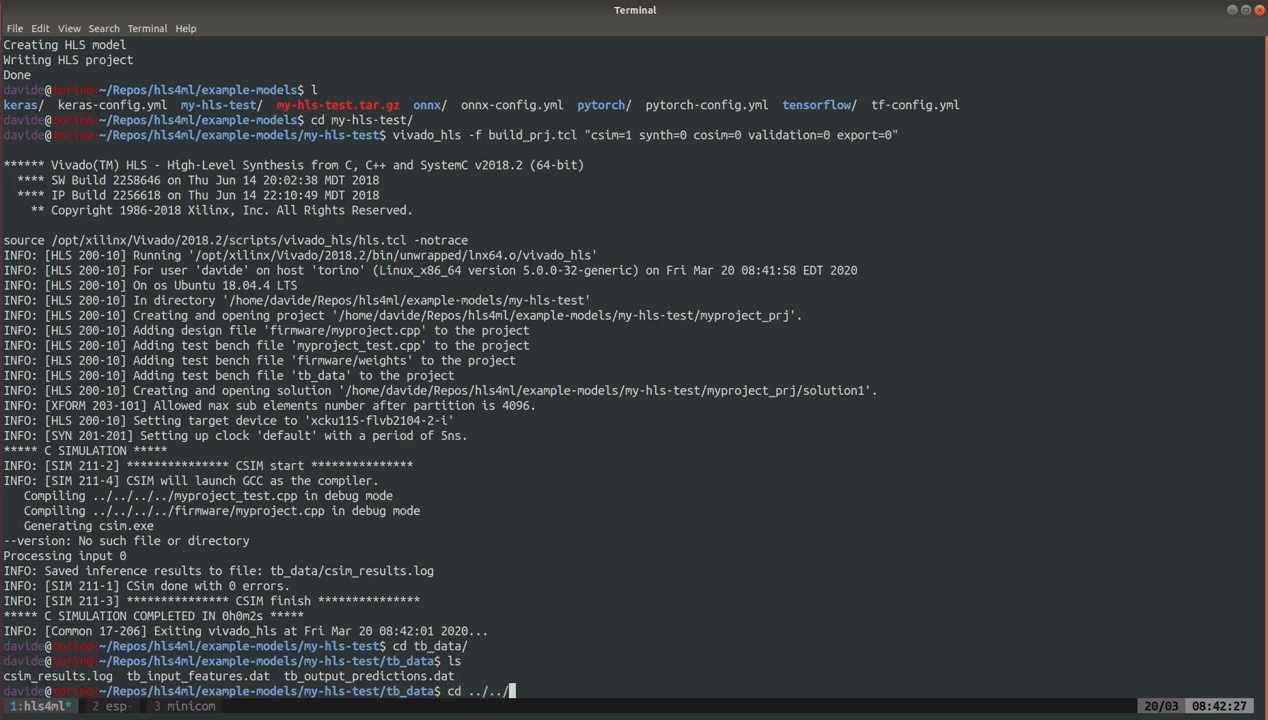
{"action": "key", "text": "Return"}
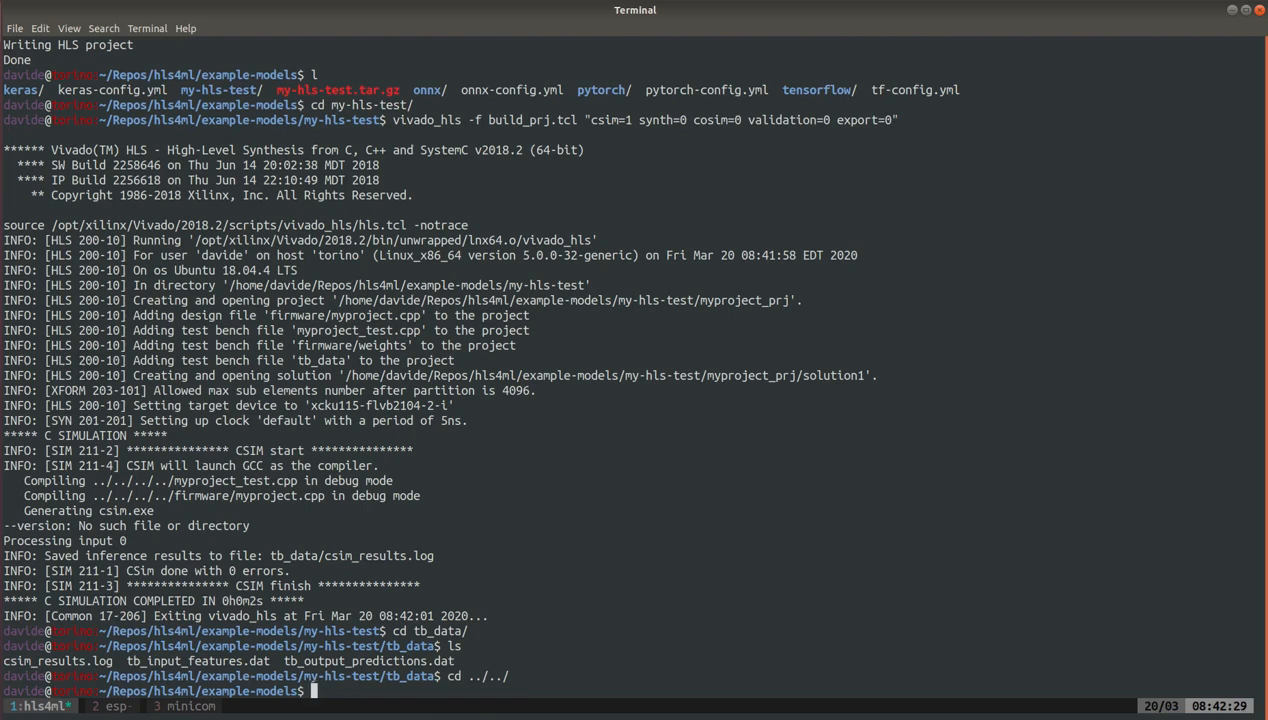
{"action": "type", "text": "cd my-hls-test/"}
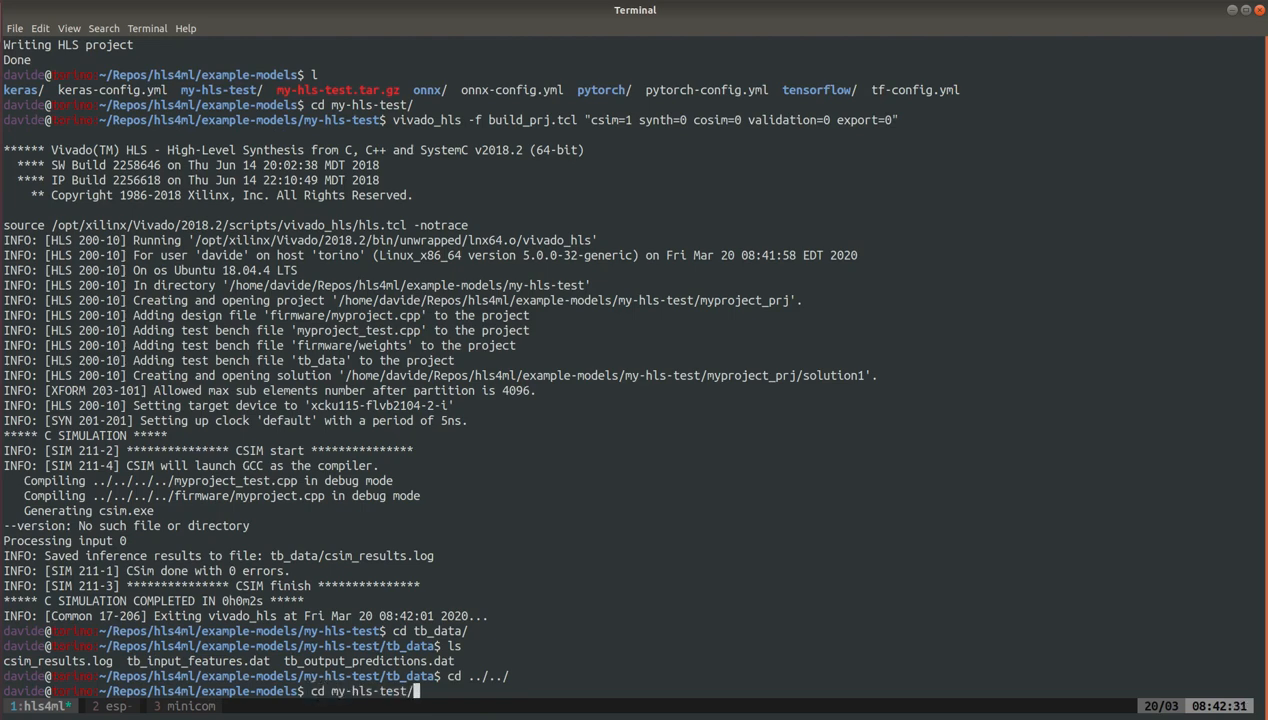
{"action": "type", "text": "pw"}
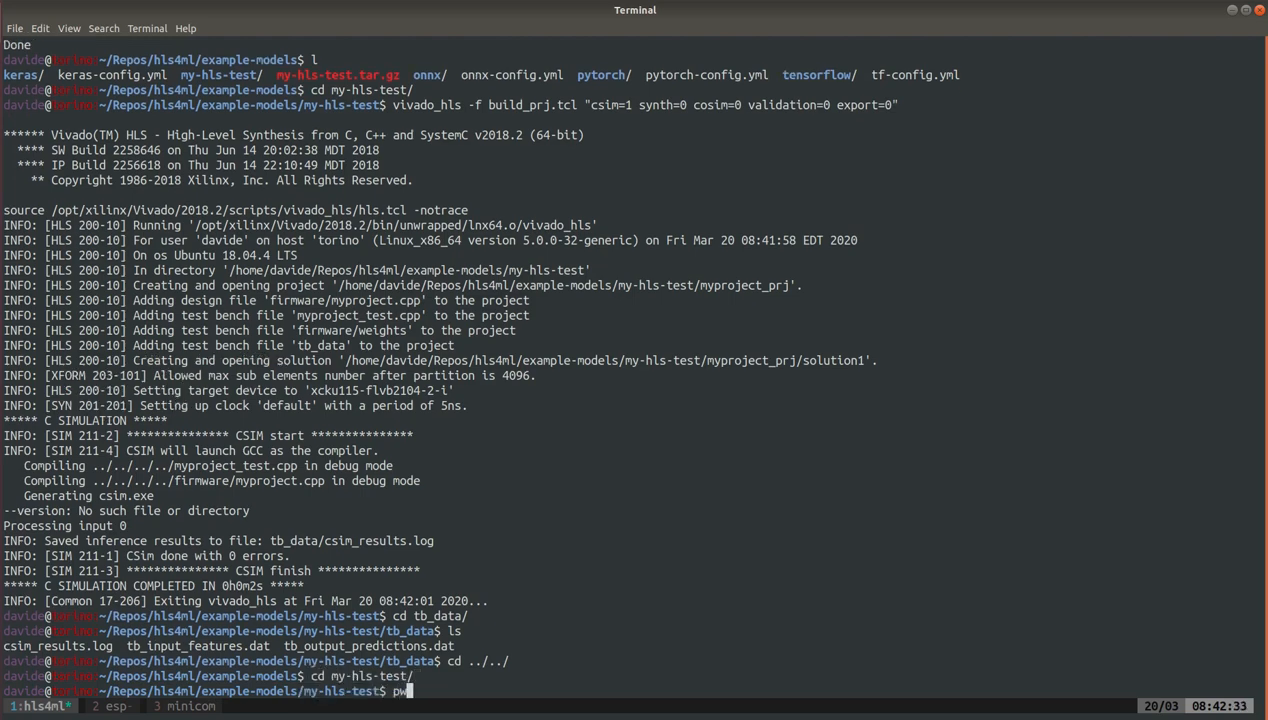
{"action": "key", "text": "Return"}
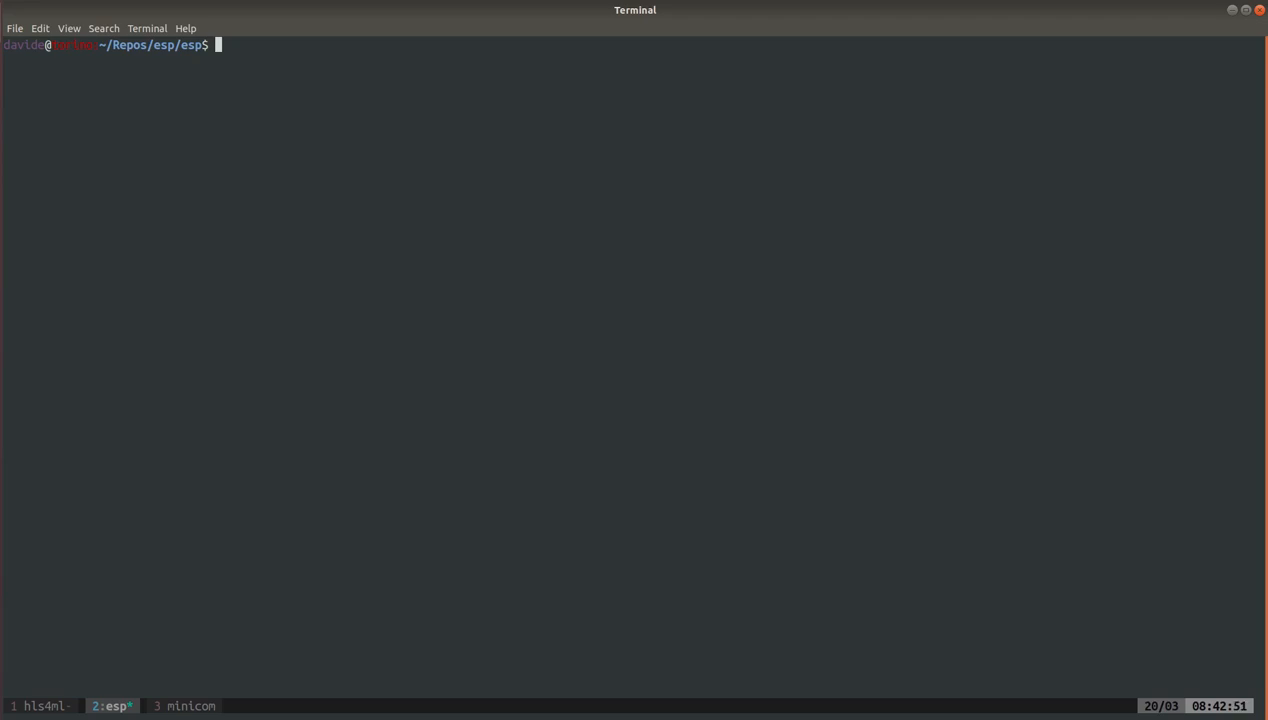
Launch ./utils/scripts/init_accelerator.sh in the ESP repository
{"action": "type", "text": "./in"}
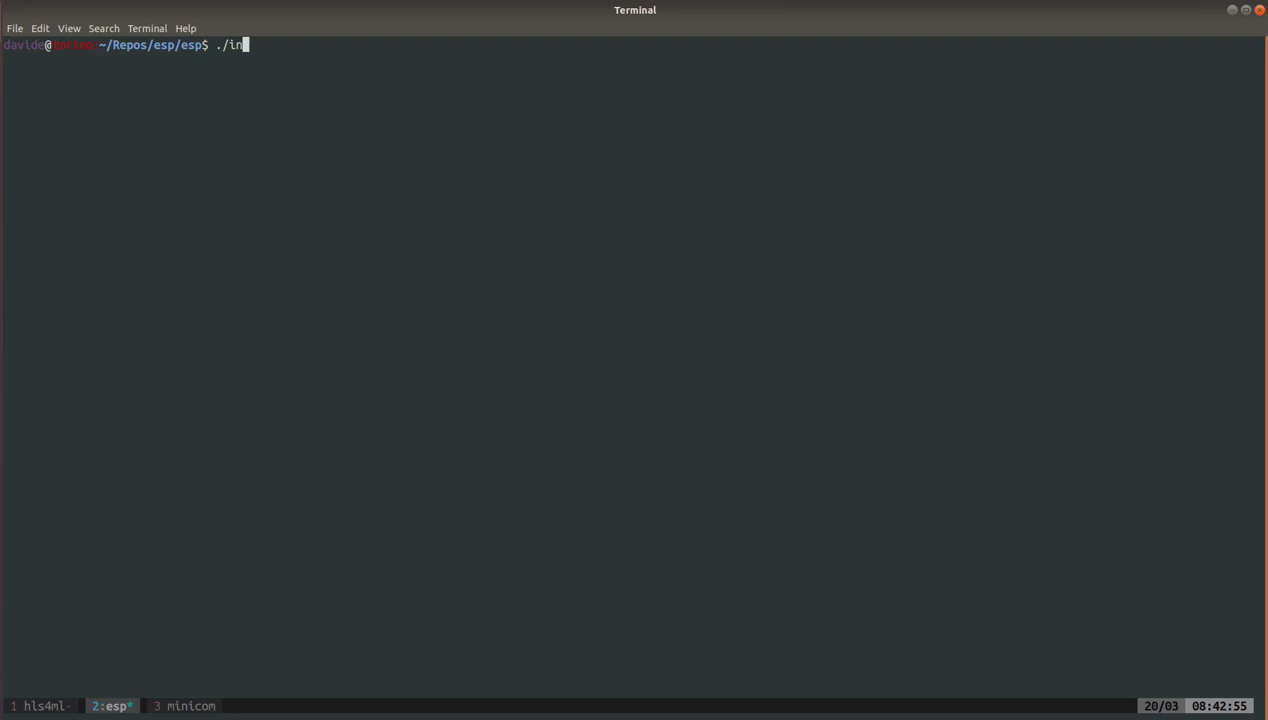
{"action": "type", "text": "utils/"}
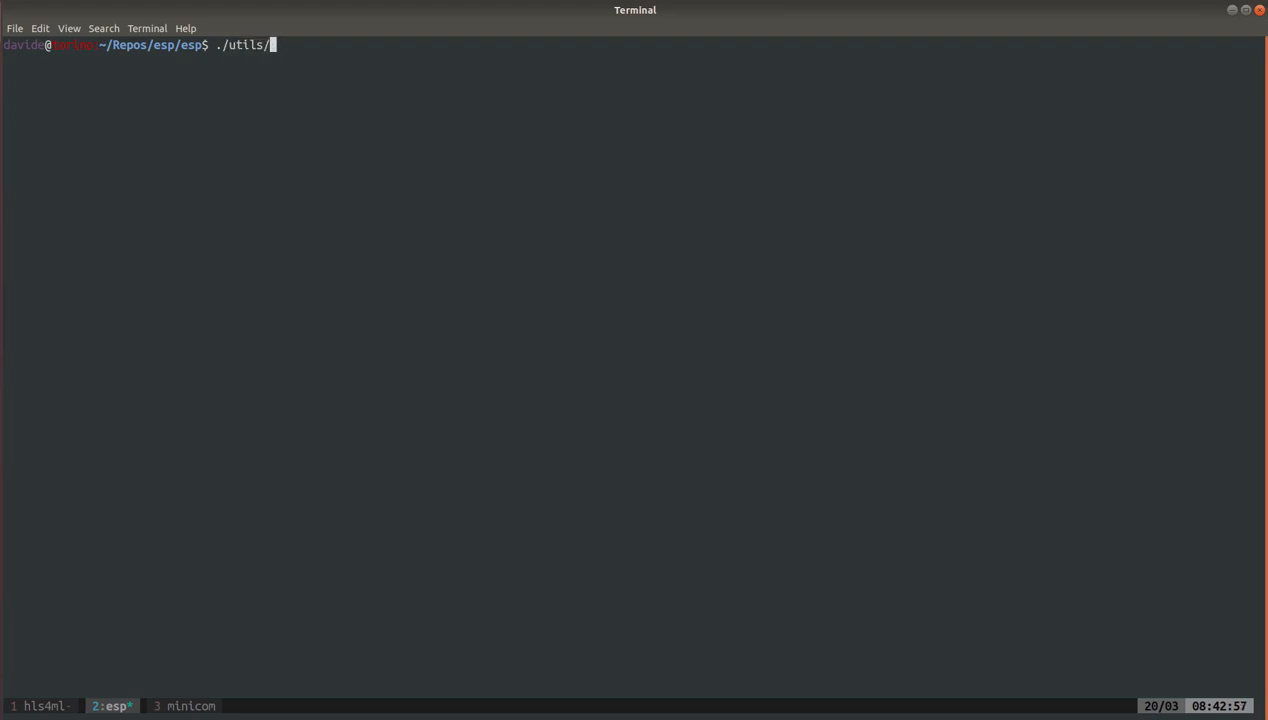
{"action": "type", "text": "scripts/ini"}
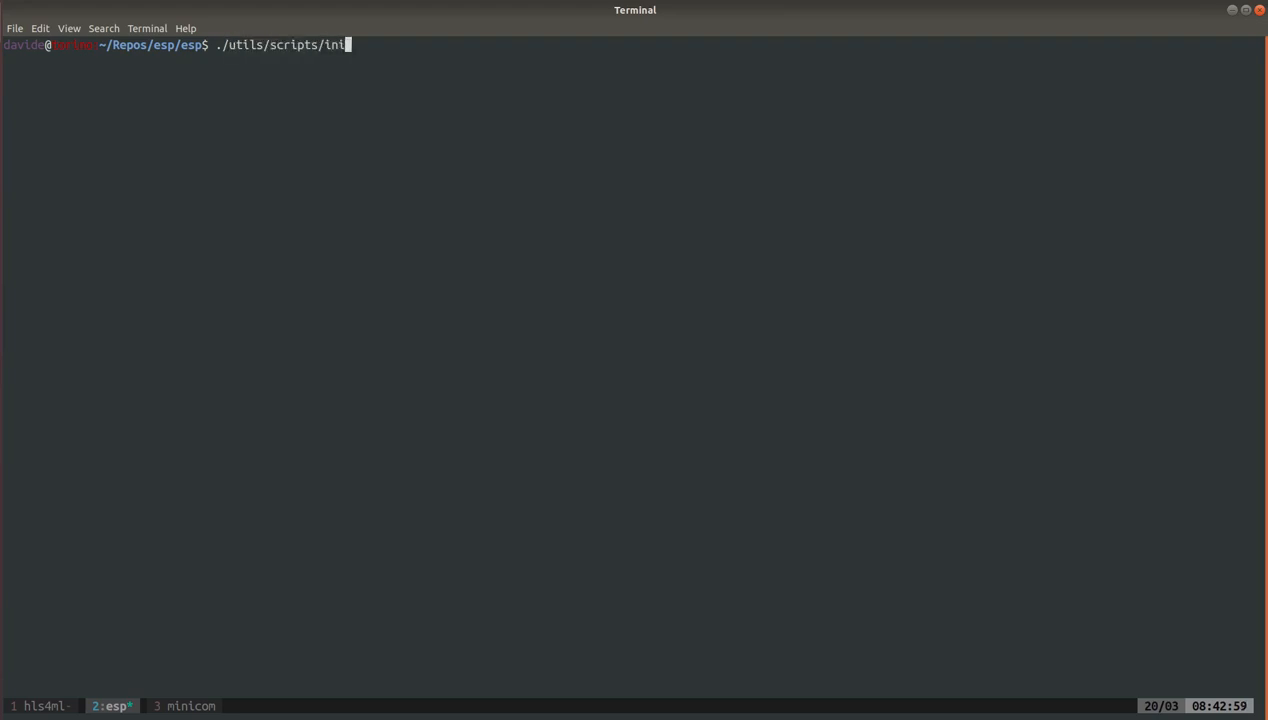
{"action": "type", "text": "t_accelerator.sh"}
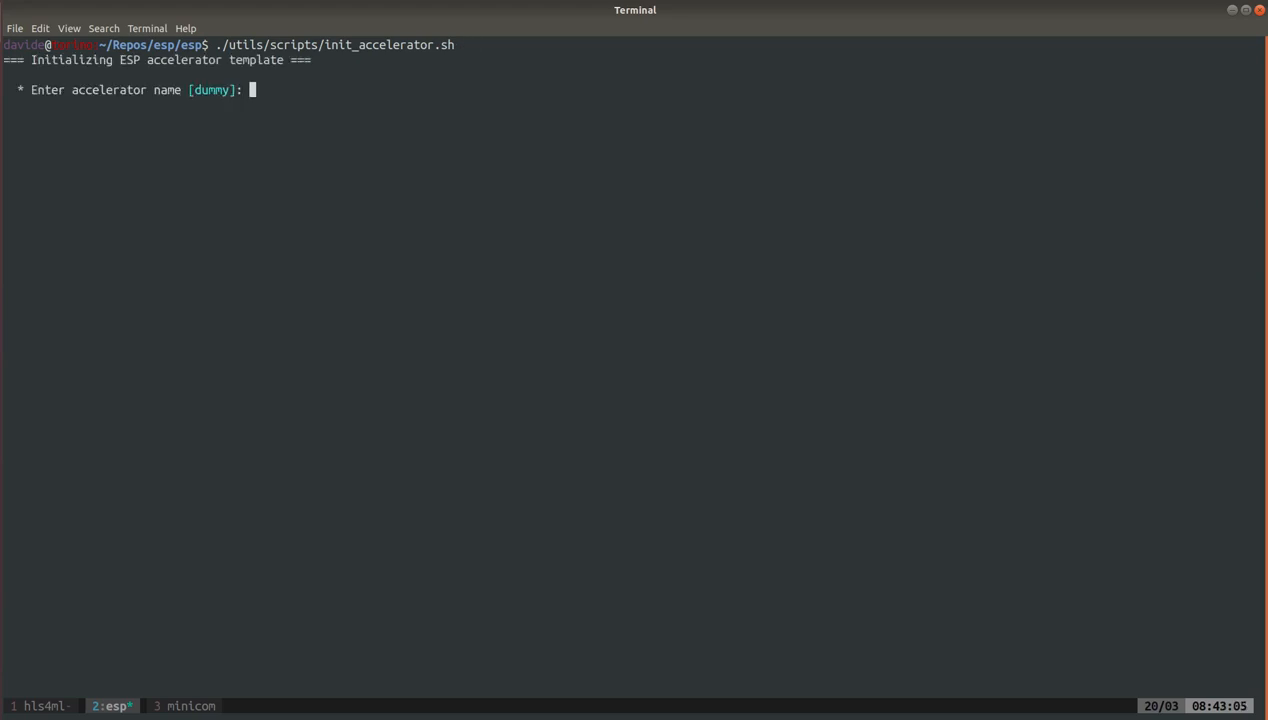
Answer the template prompts with name mlp3layers, hls4ml flow, the my-hls-test path and id 194
{"action": "type", "text": "mlp3lay"}
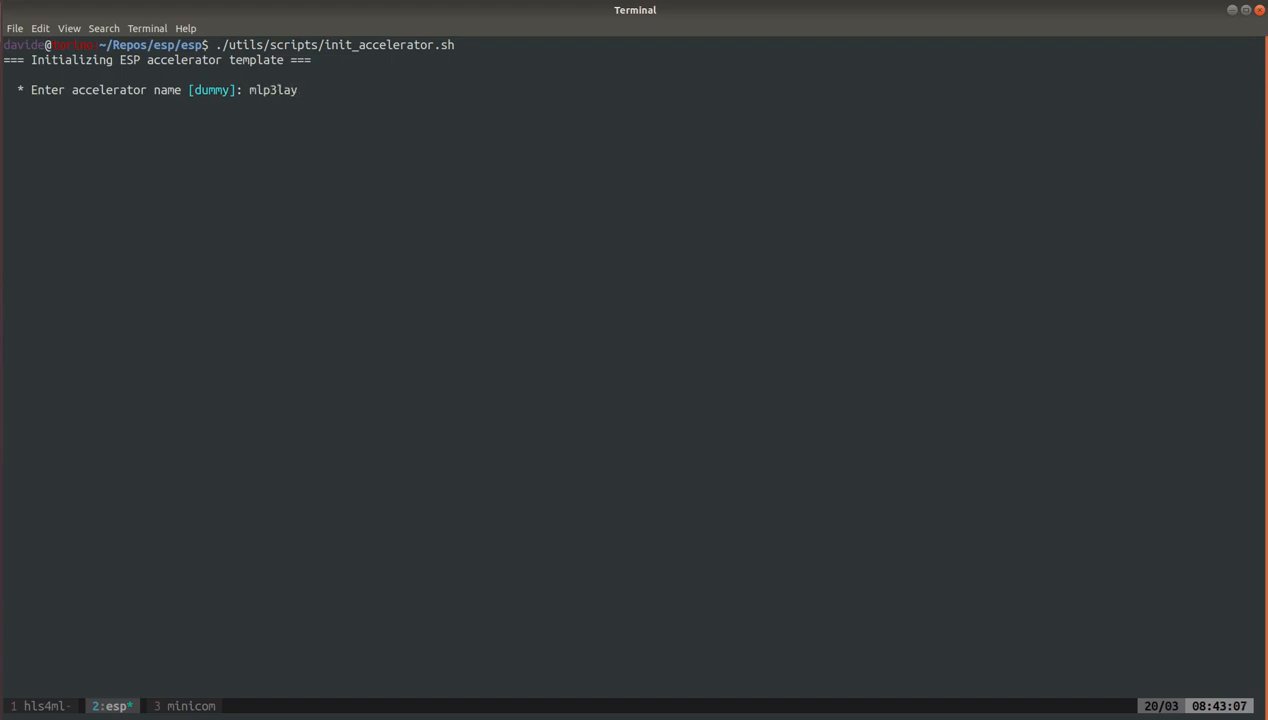
{"action": "type", "text": "ers"}
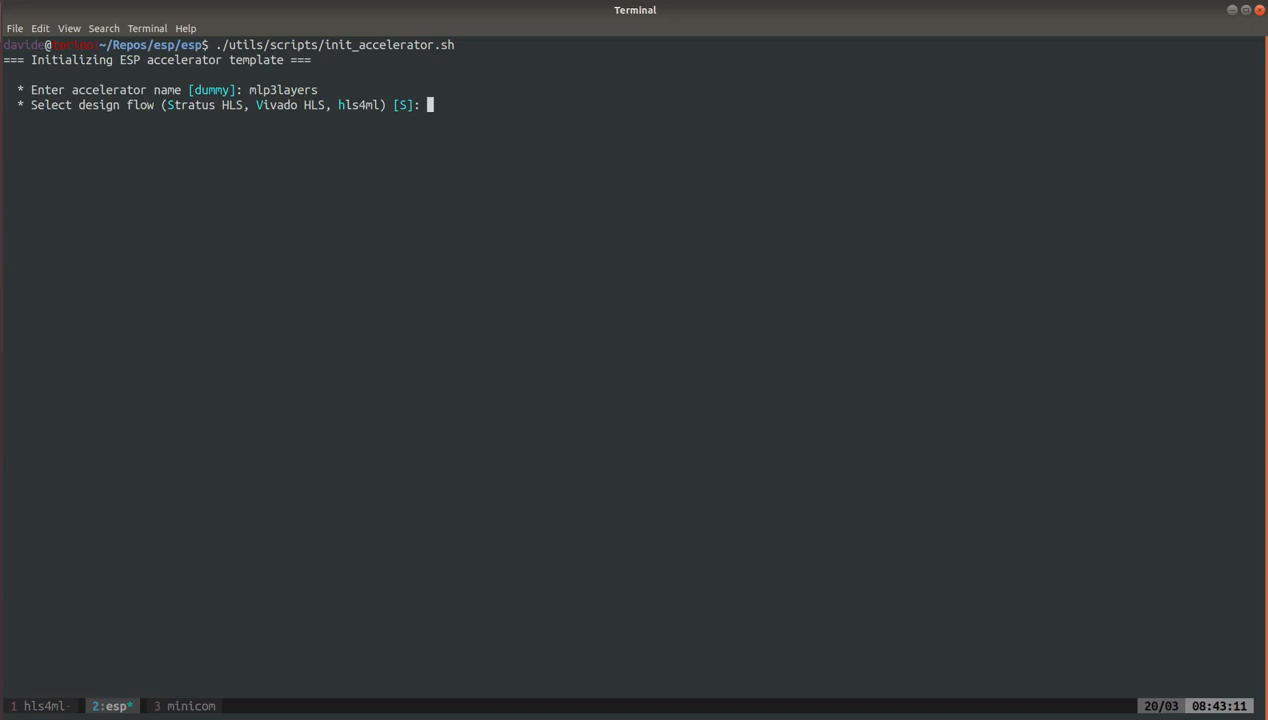
{"action": "type", "text": "h"}
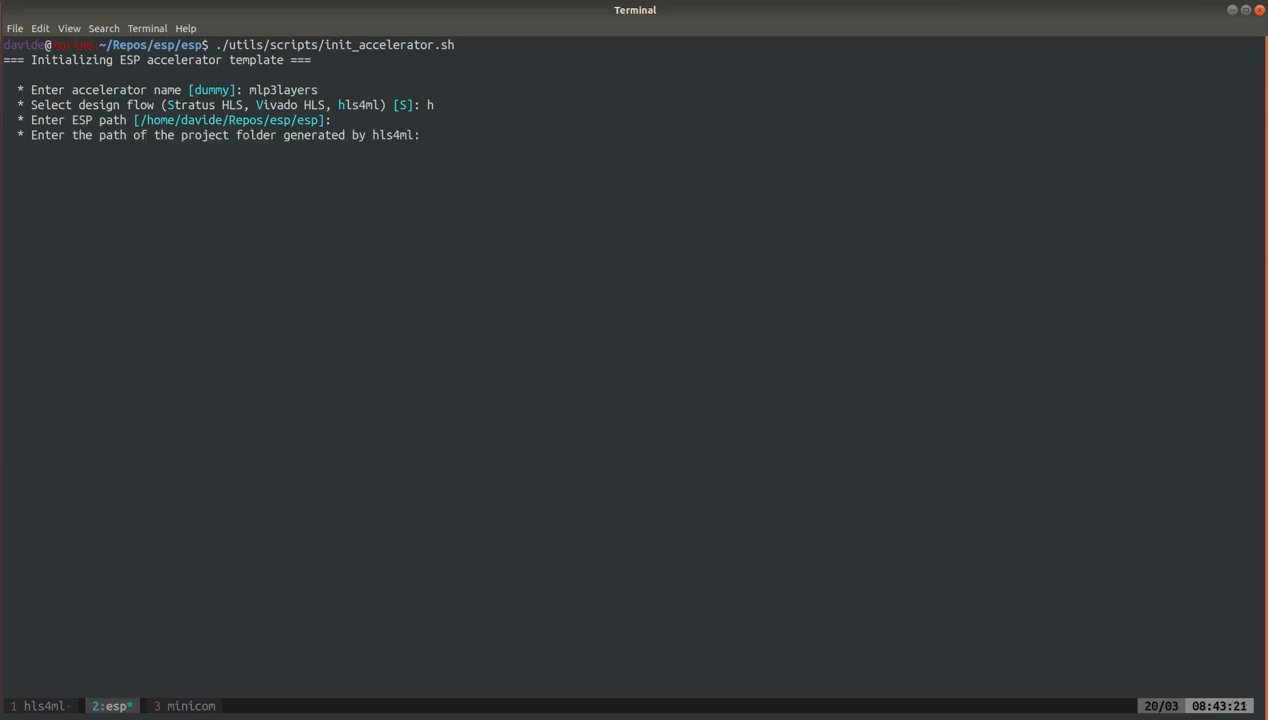
{"action": "right_click", "coordinate": [460, 230]}
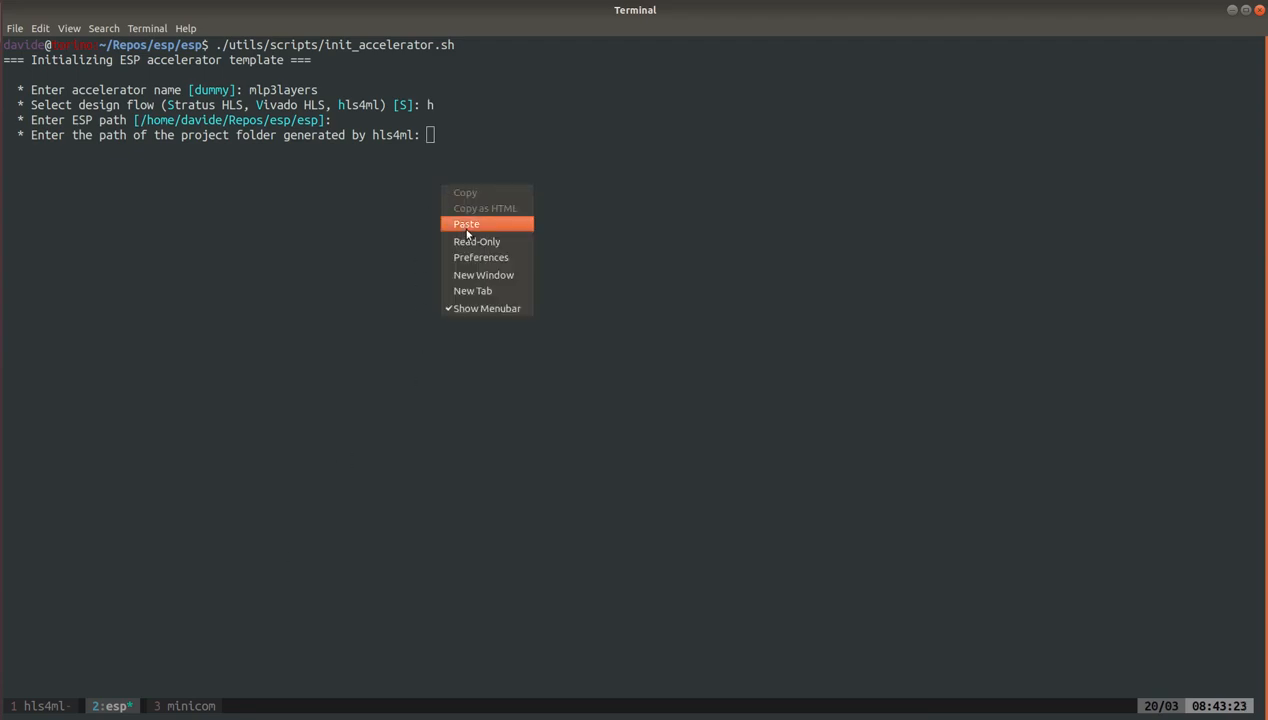
{"action": "left_click", "coordinate": [466, 224]}
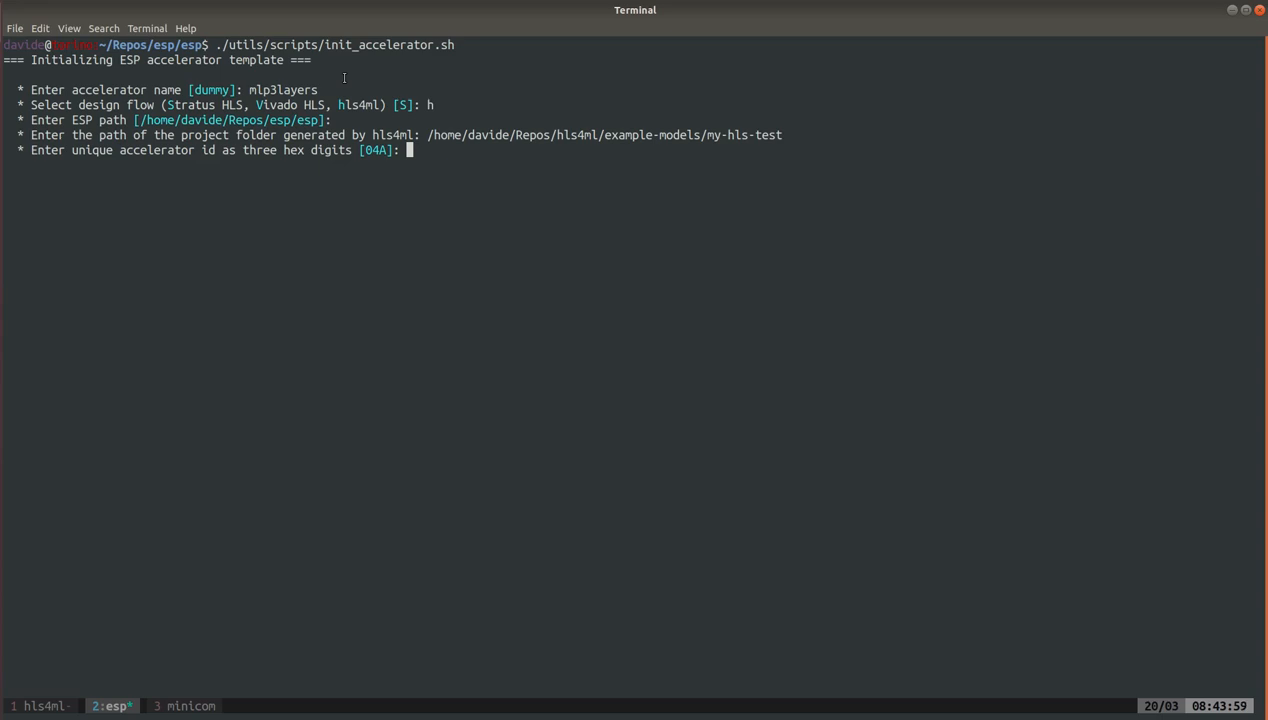
{"action": "type", "text": "194"}
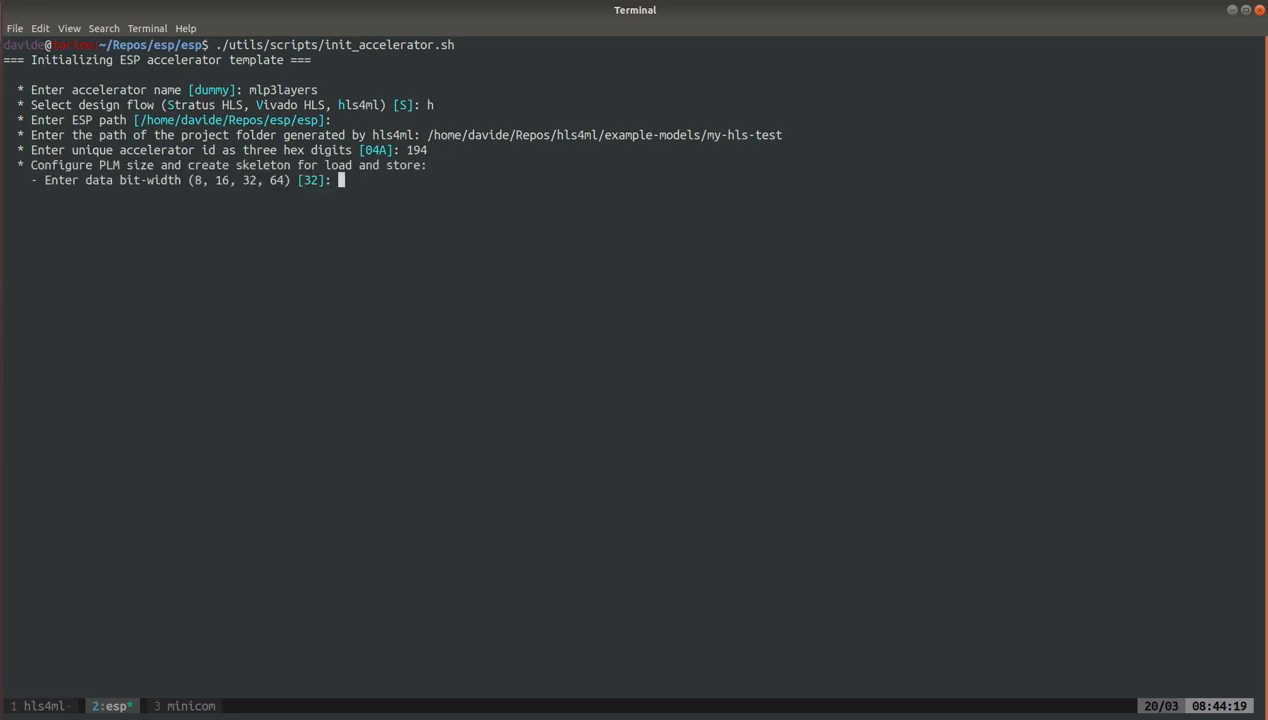
Check firmware/parameters.h in the hls4ml project, then give the template 32-bit data width with 10 fractional bits
{"action": "left_click", "coordinate": [40, 706]}
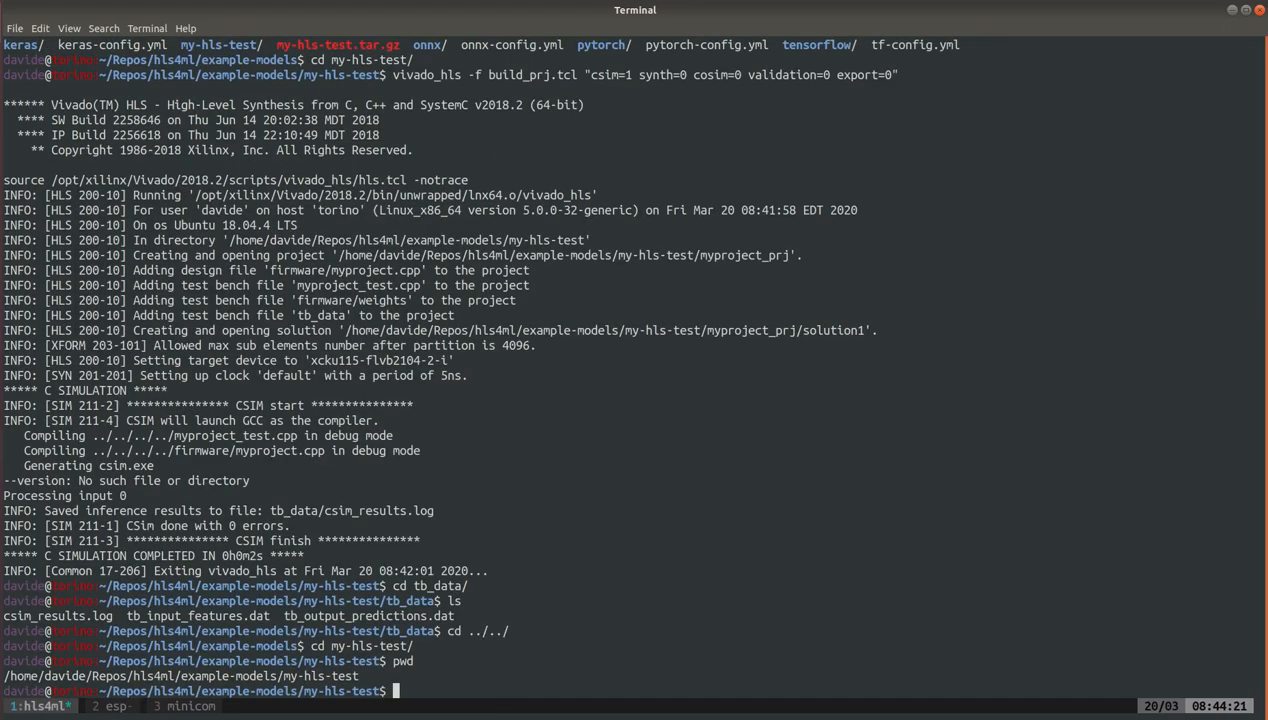
{"action": "type", "text": "l"}
{"action": "type", "text": "enw"}
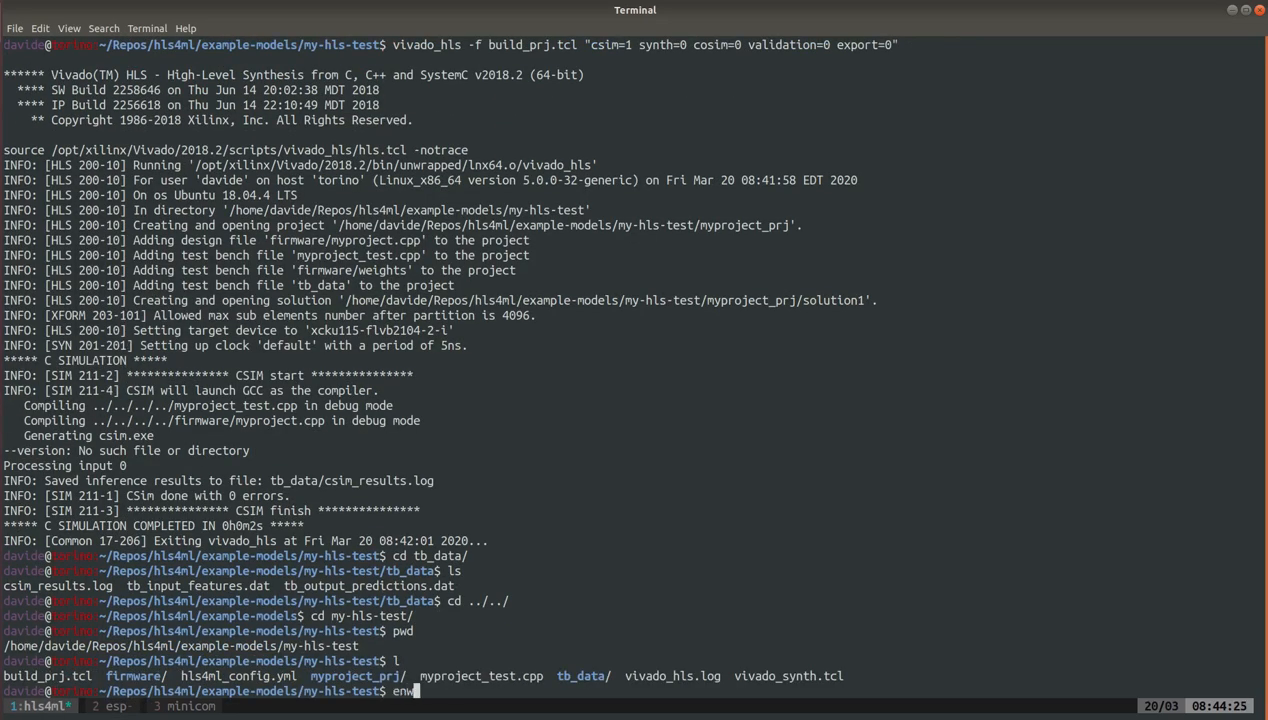
{"action": "type", "text": "firmware/parameters.h"}
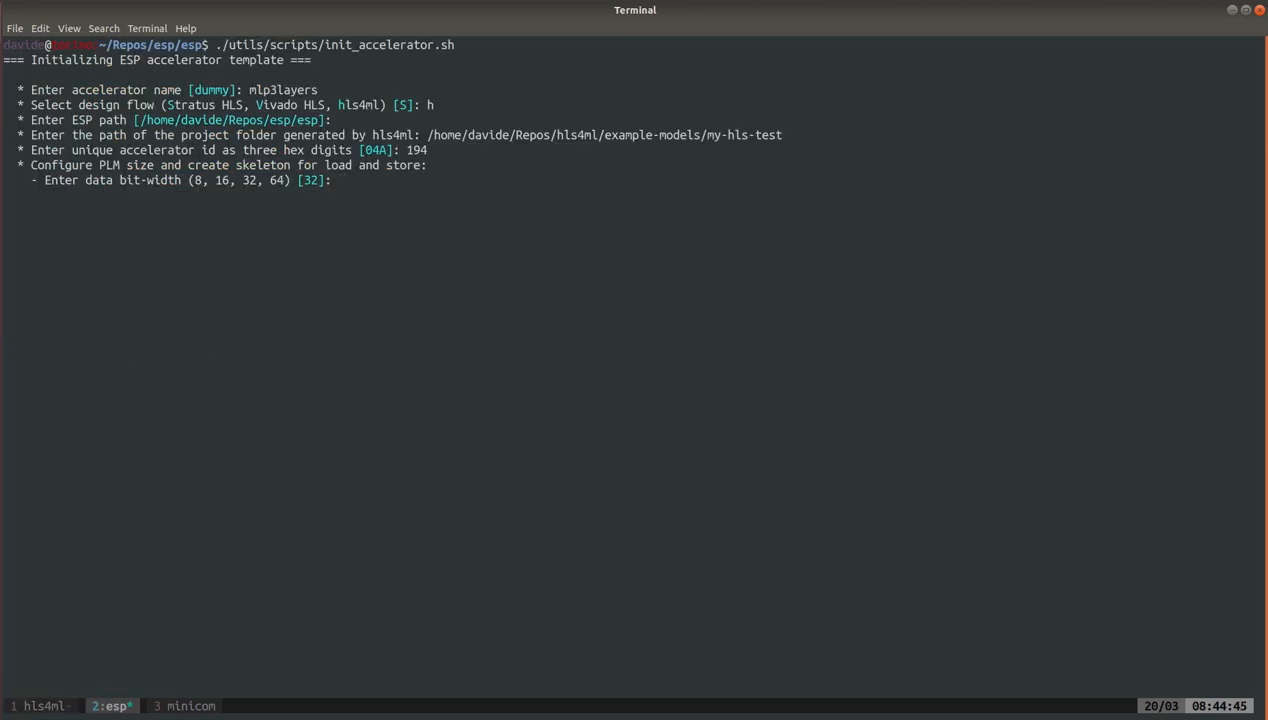
{"action": "type", "text": "32"}
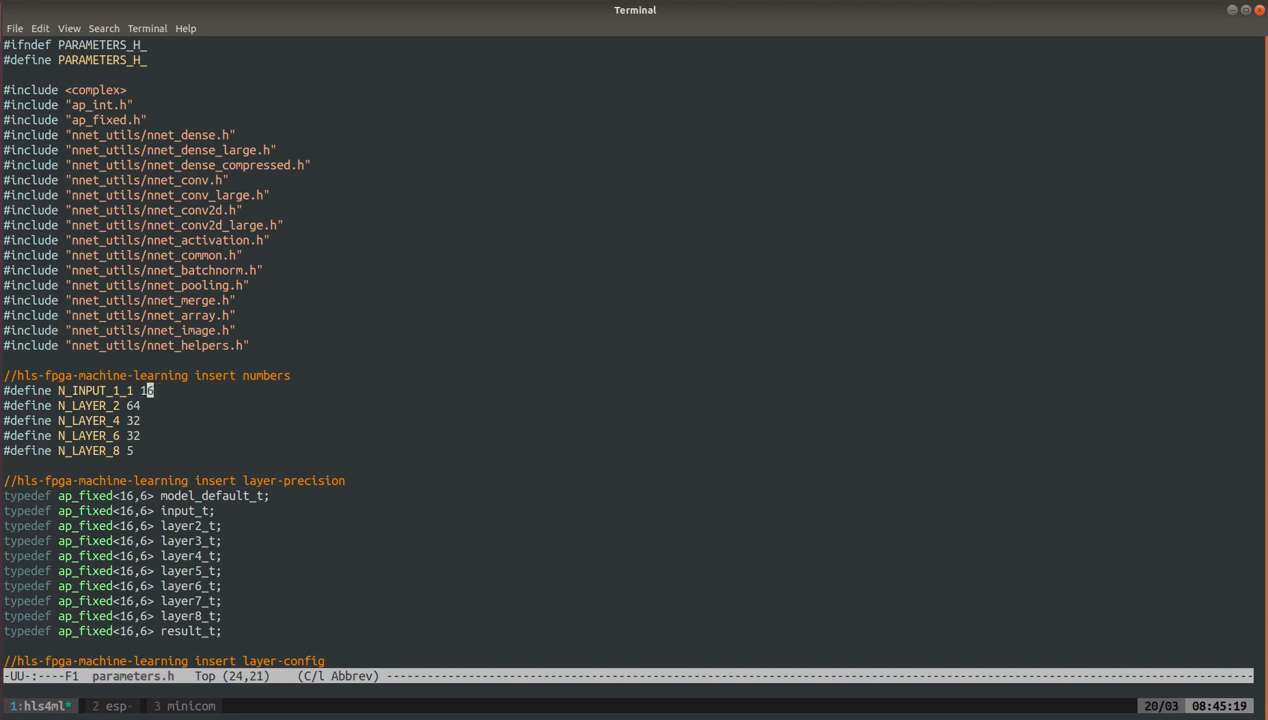
{"action": "type", "text": "6"}
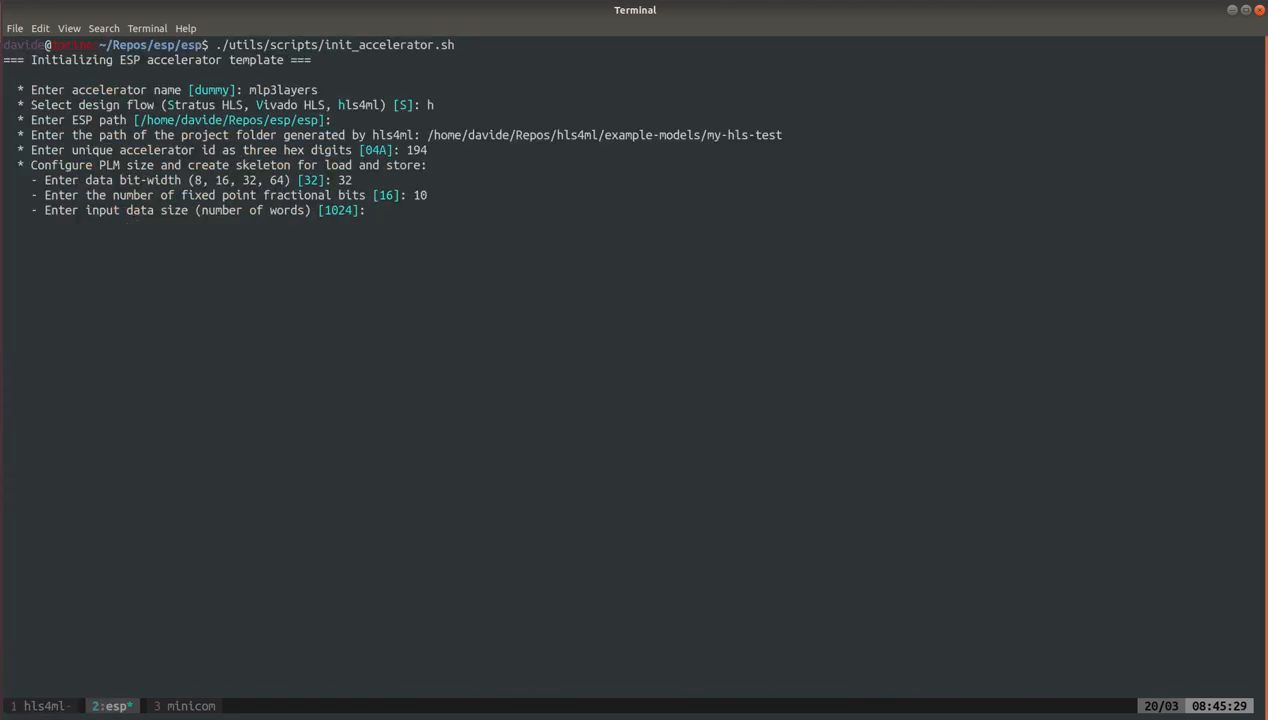
Set input size 16 words, output size 5 words and 8 testbench inputs for the accelerator
{"action": "type", "text": "16"}
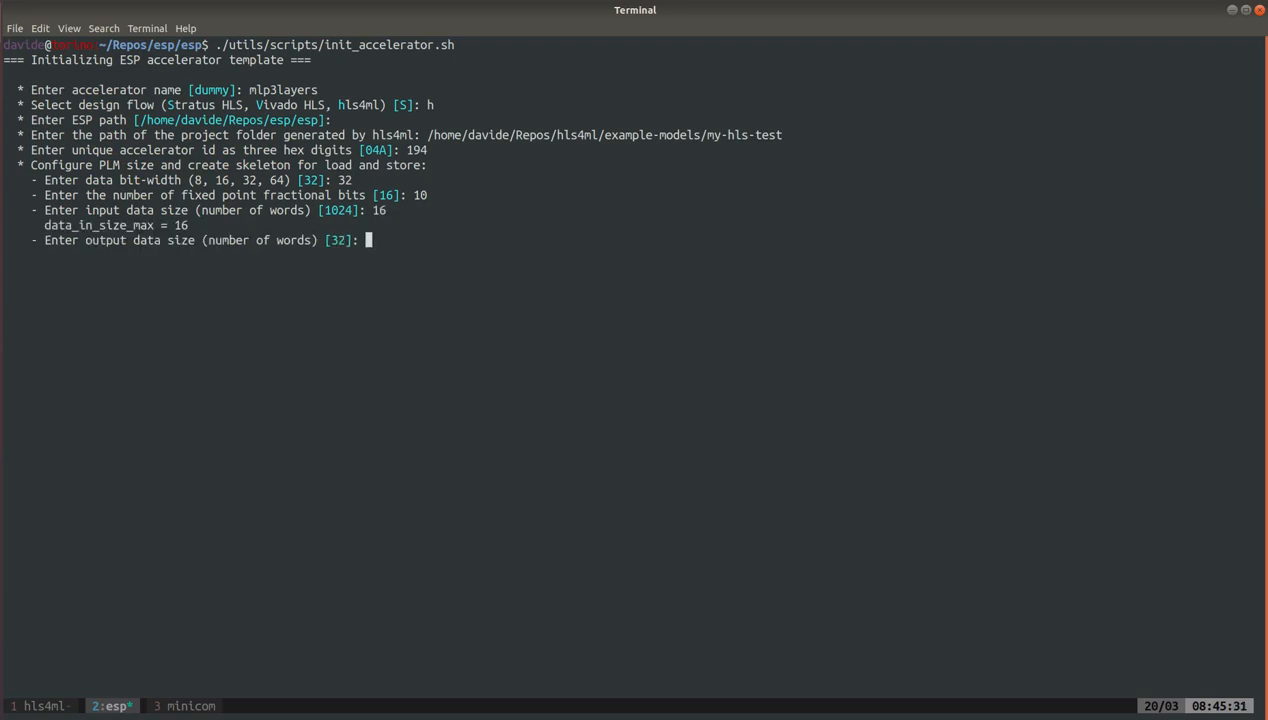
{"action": "type", "text": "5"}
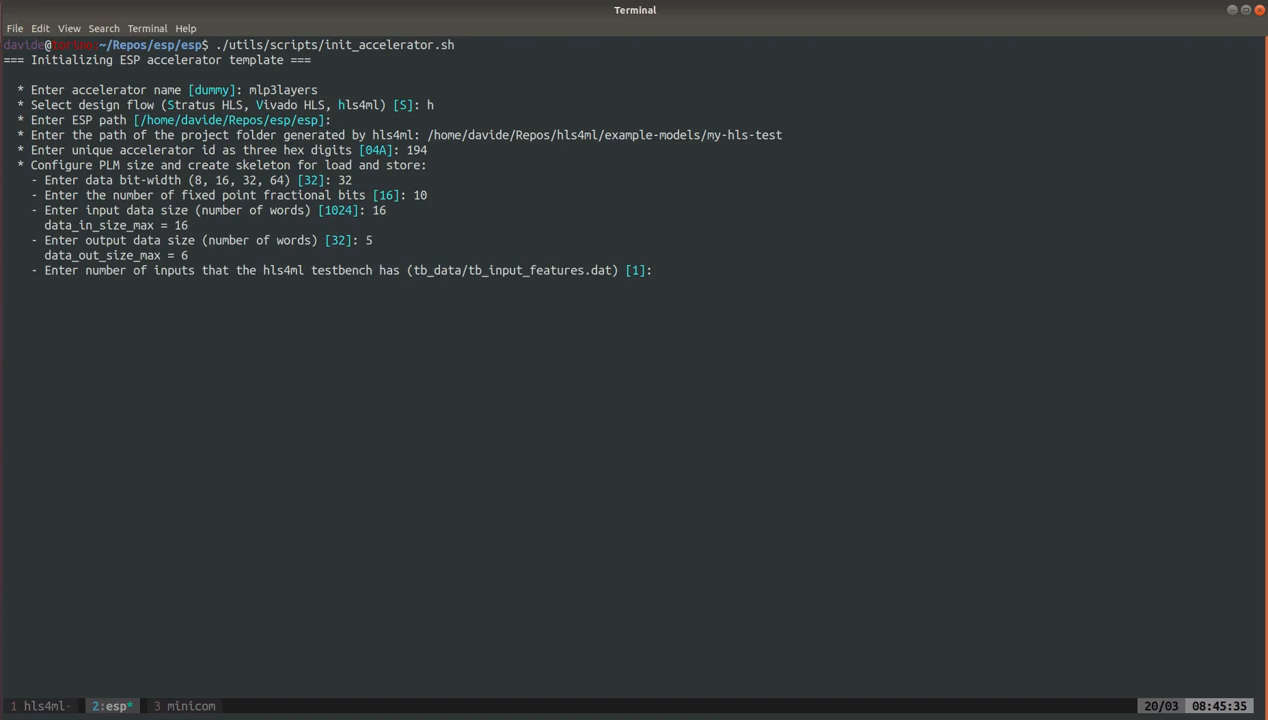
{"action": "left_click", "coordinate": [40, 704]}
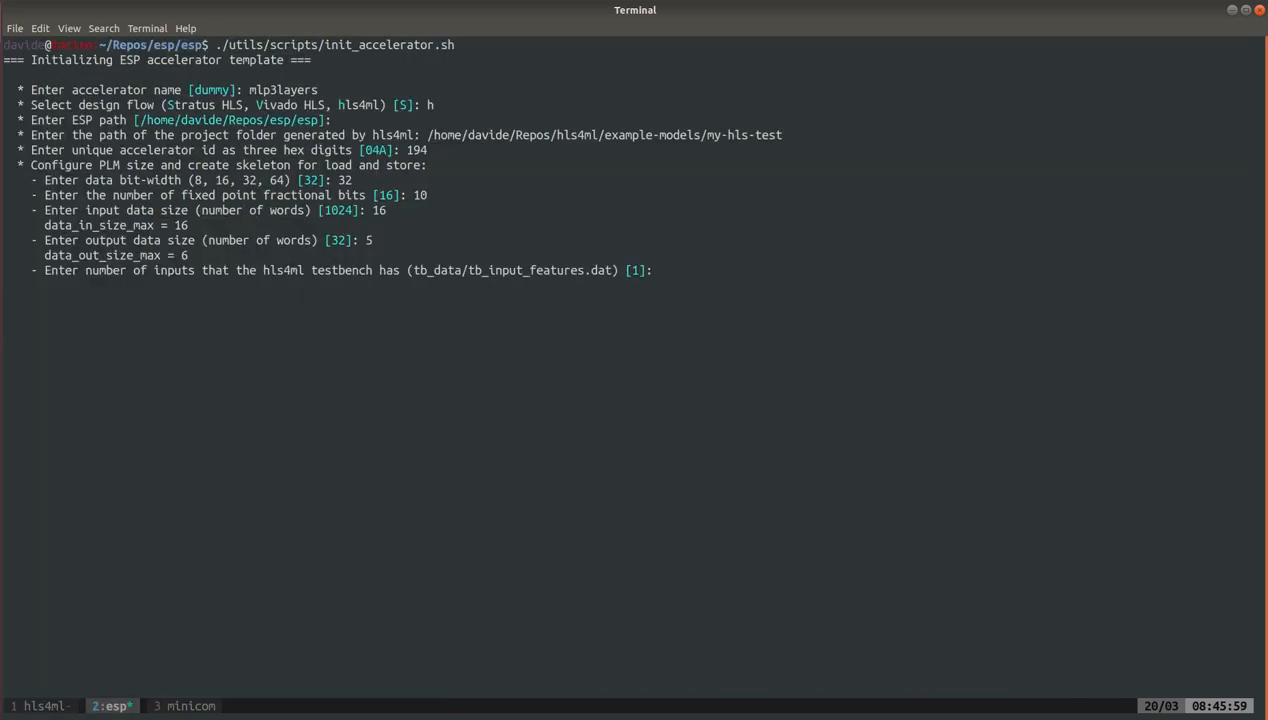
{"action": "type", "text": "8"}
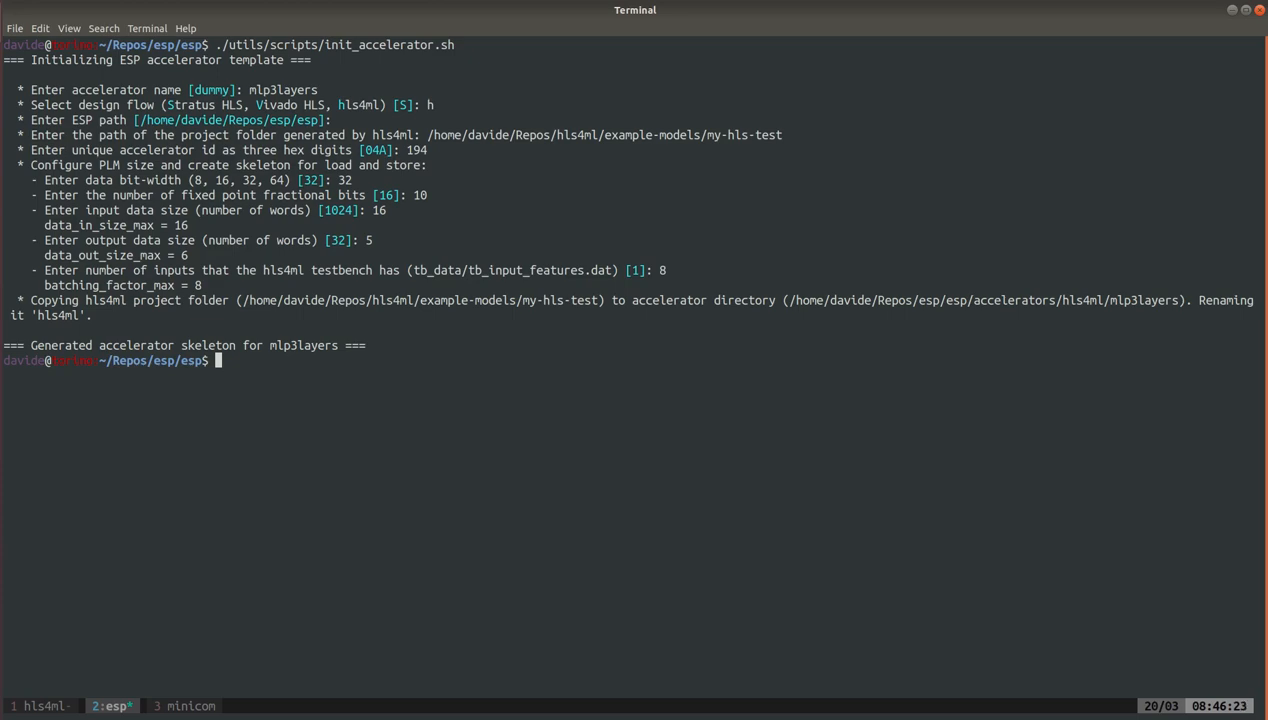
Enter socs/xilinx-vcu118-xcvu9p and export the CAD tool environments with tools_env
{"action": "type", "text": "cd socs/"}
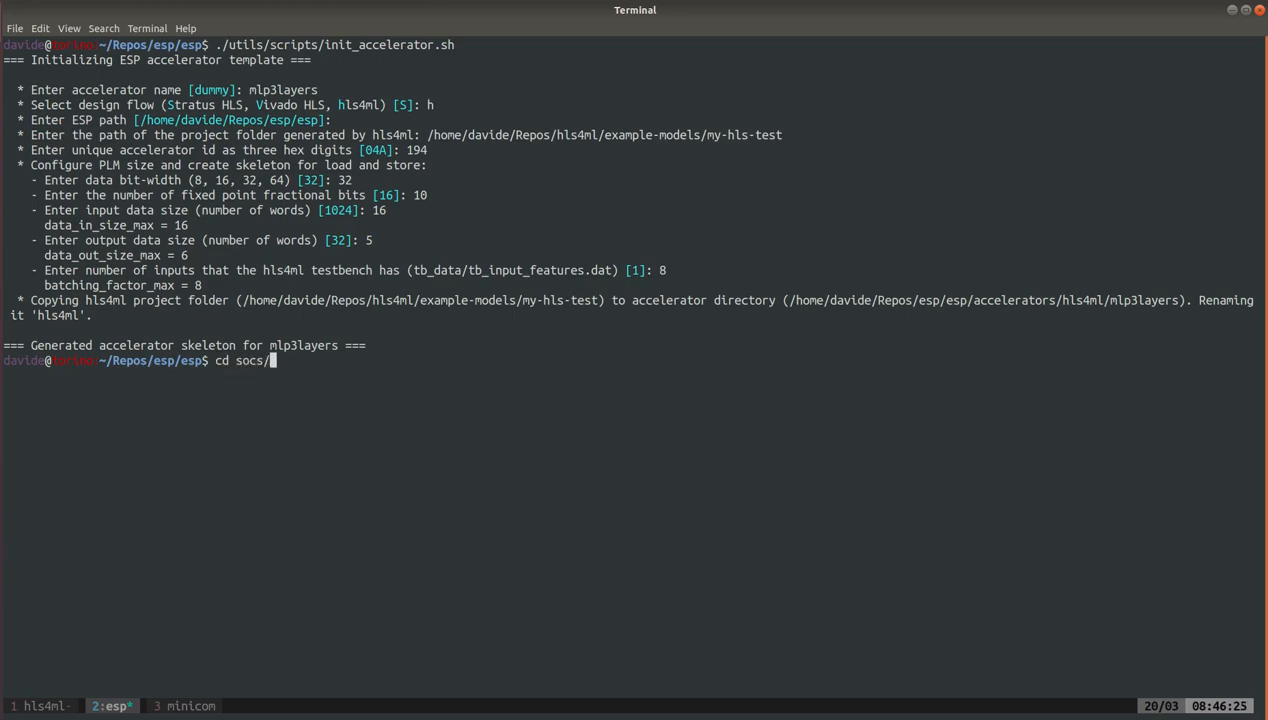
{"action": "type", "text": "xilinx-vcu118-xcvu9p"}
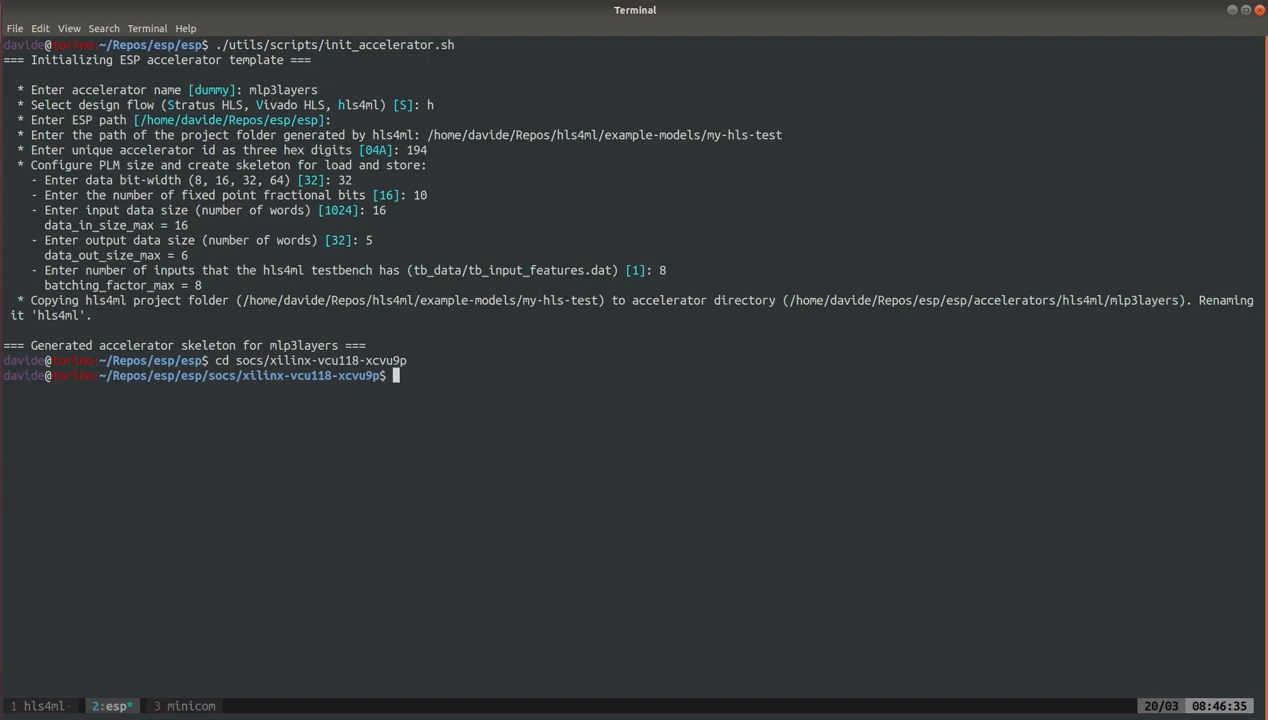
{"action": "type", "text": "tools"}
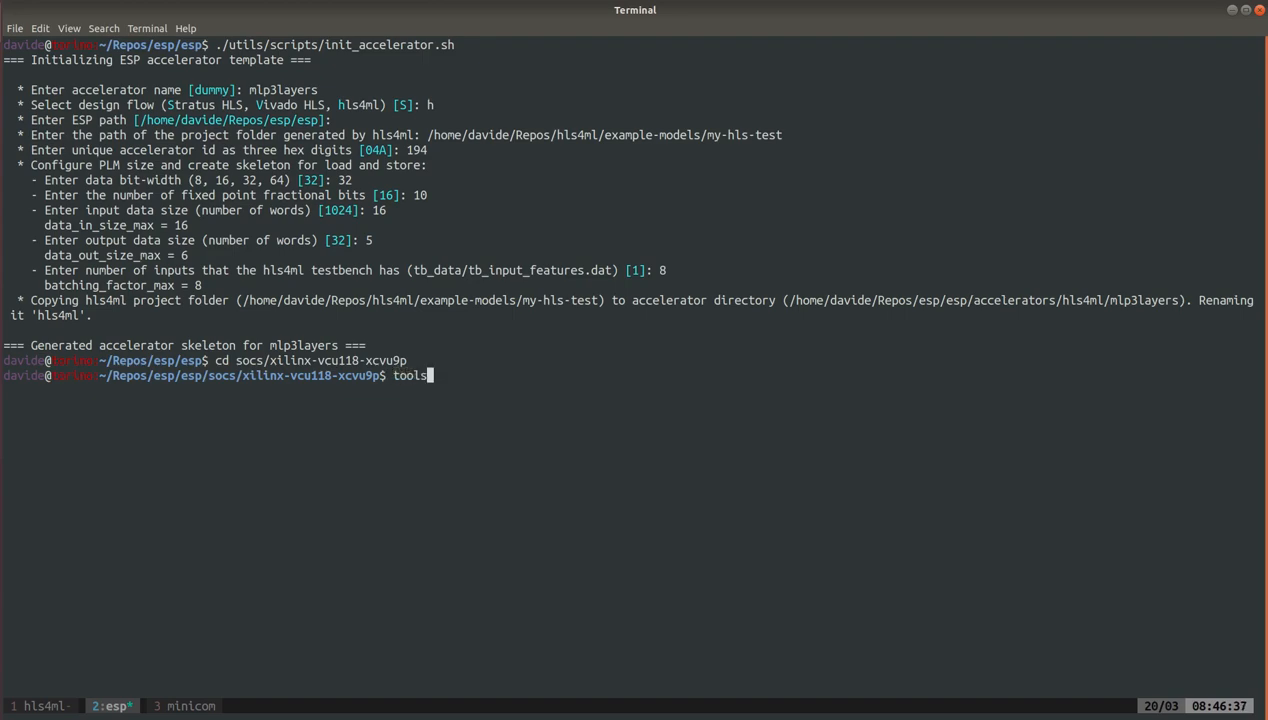
{"action": "type", "text": "_env"}
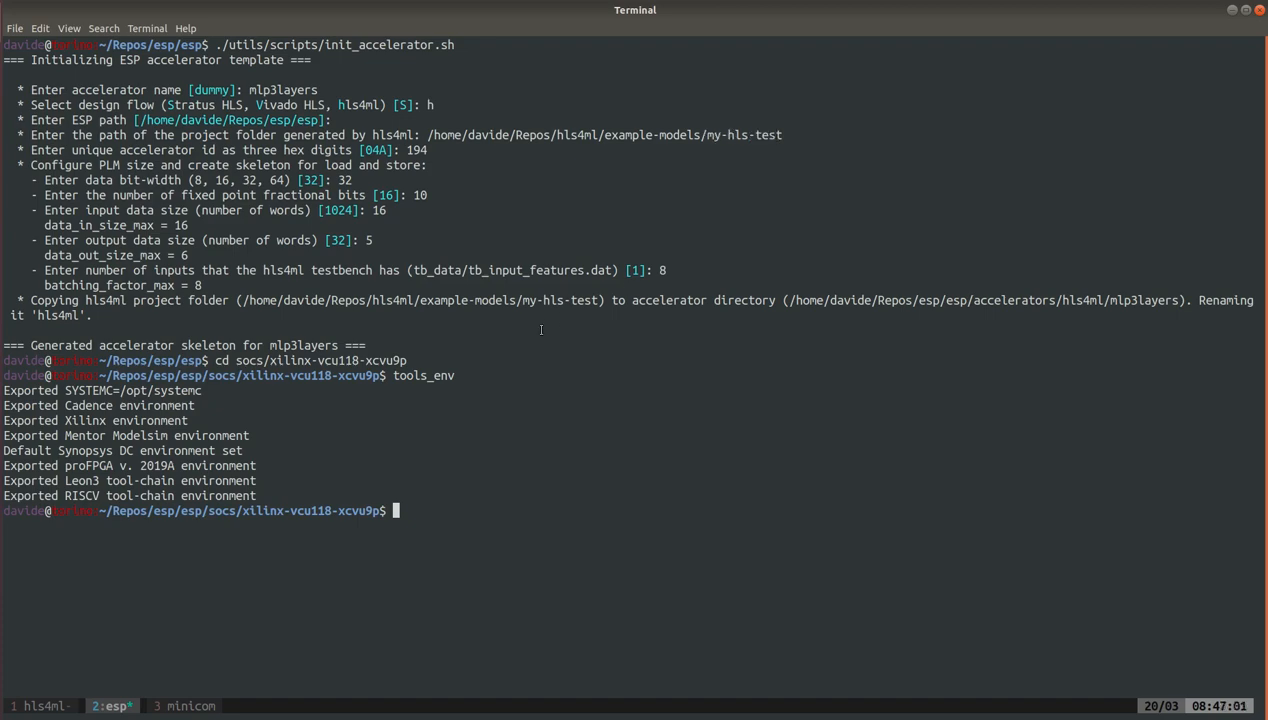
List ../../accelerators and its hls4ml entry, then return to the ESP session and clear the screen
{"action": "type", "text": "ll ../../accelerators/"}
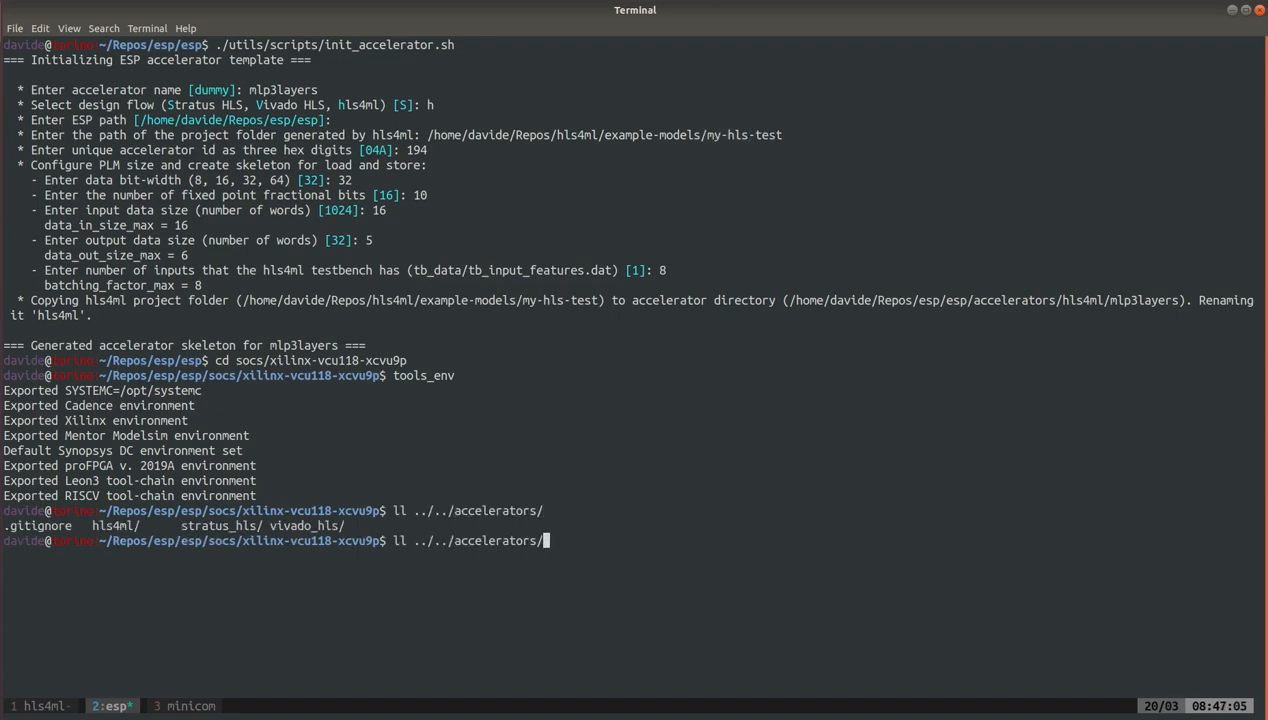
{"action": "type", "text": "hl"}
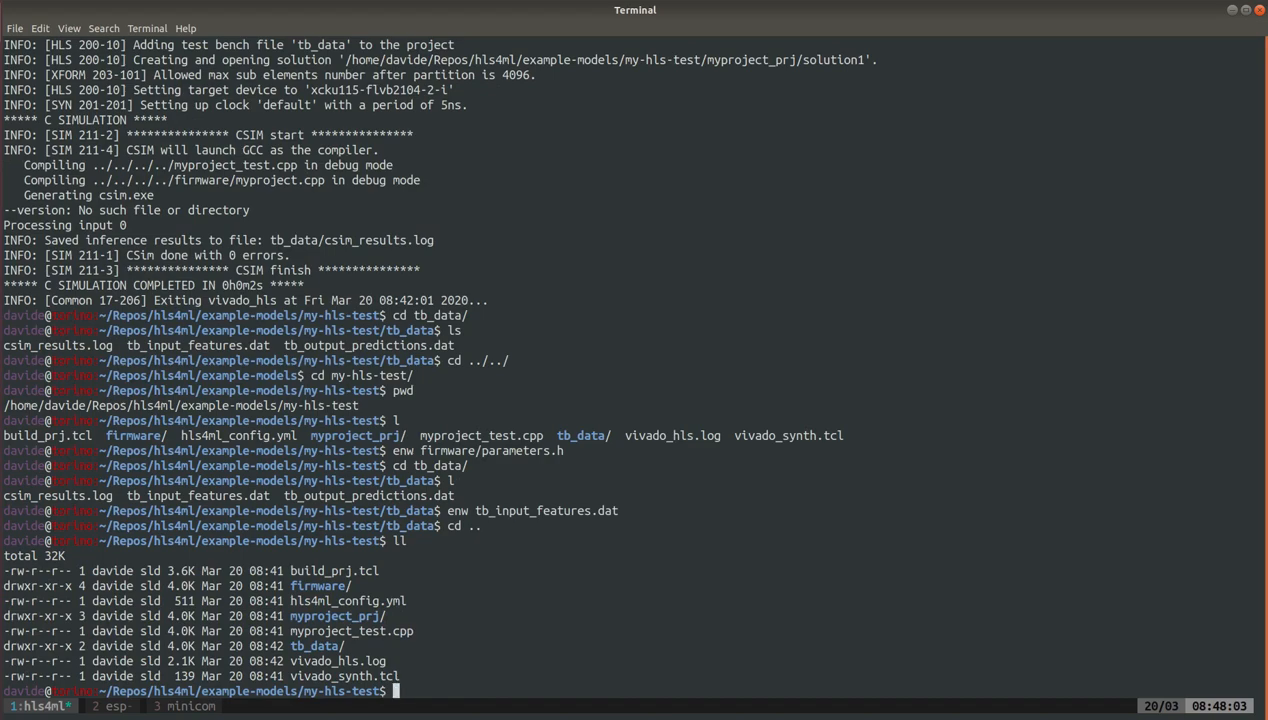
{"action": "left_click", "coordinate": [112, 706]}
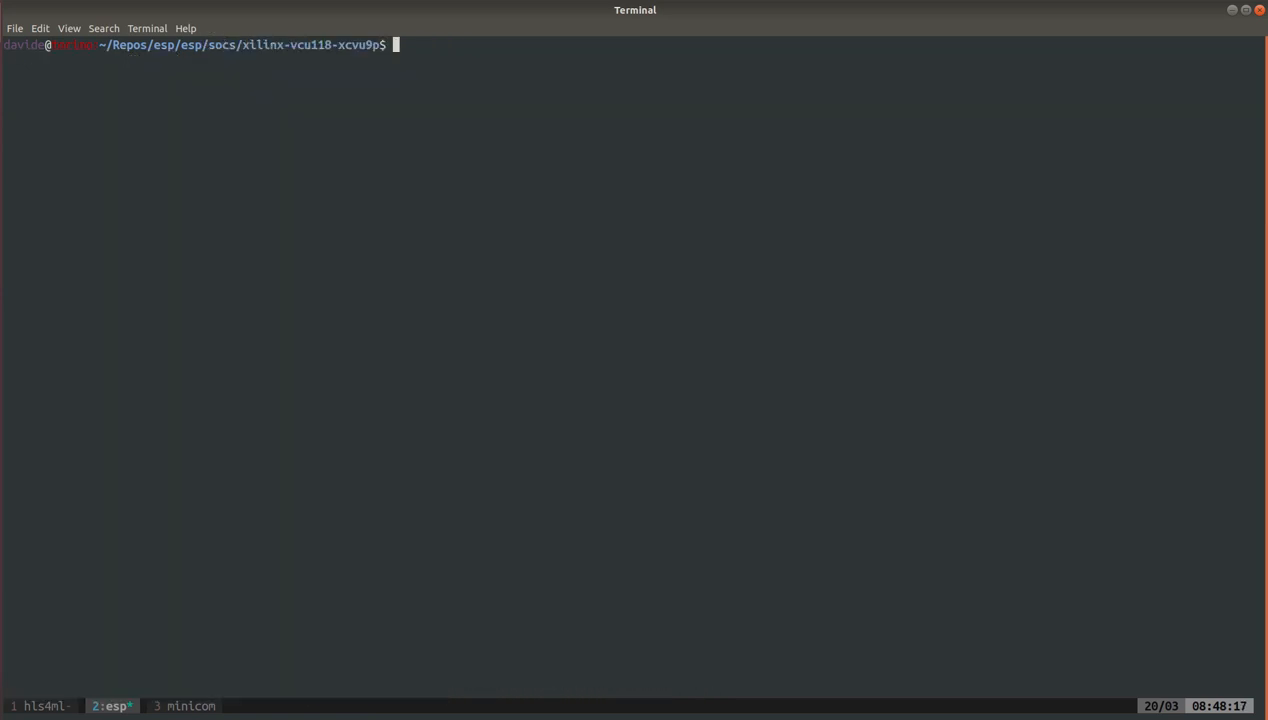
Run make mlp3layers-hls to export the RTL as a Vivado IP under the virtexup tech folder
{"action": "type", "text": "make m"}
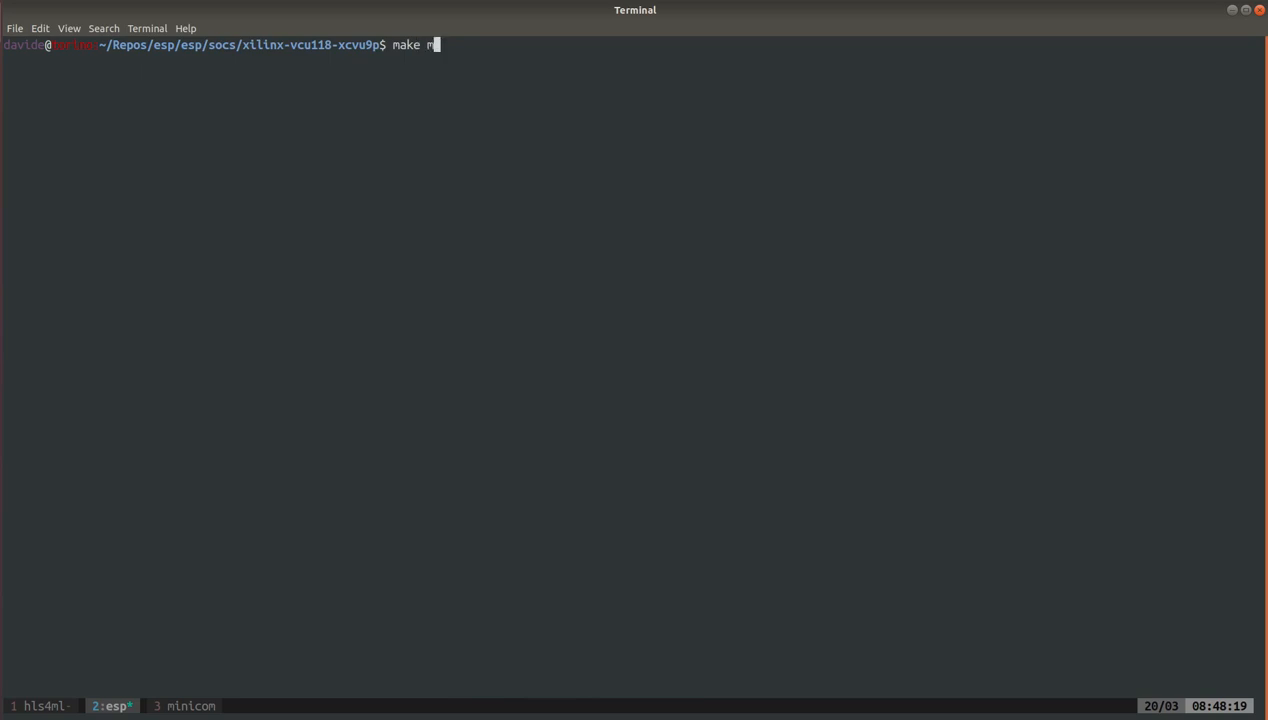
{"action": "type", "text": "lp3layers-"}
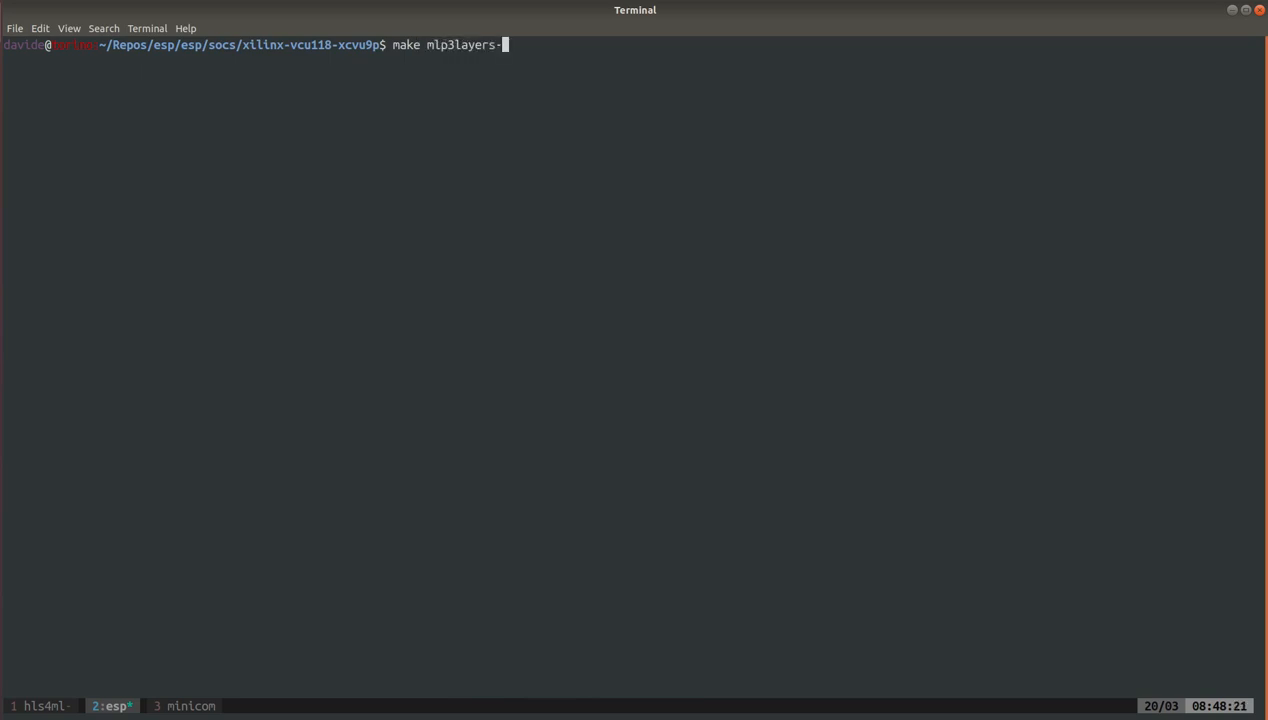
{"action": "type", "text": "hls"}
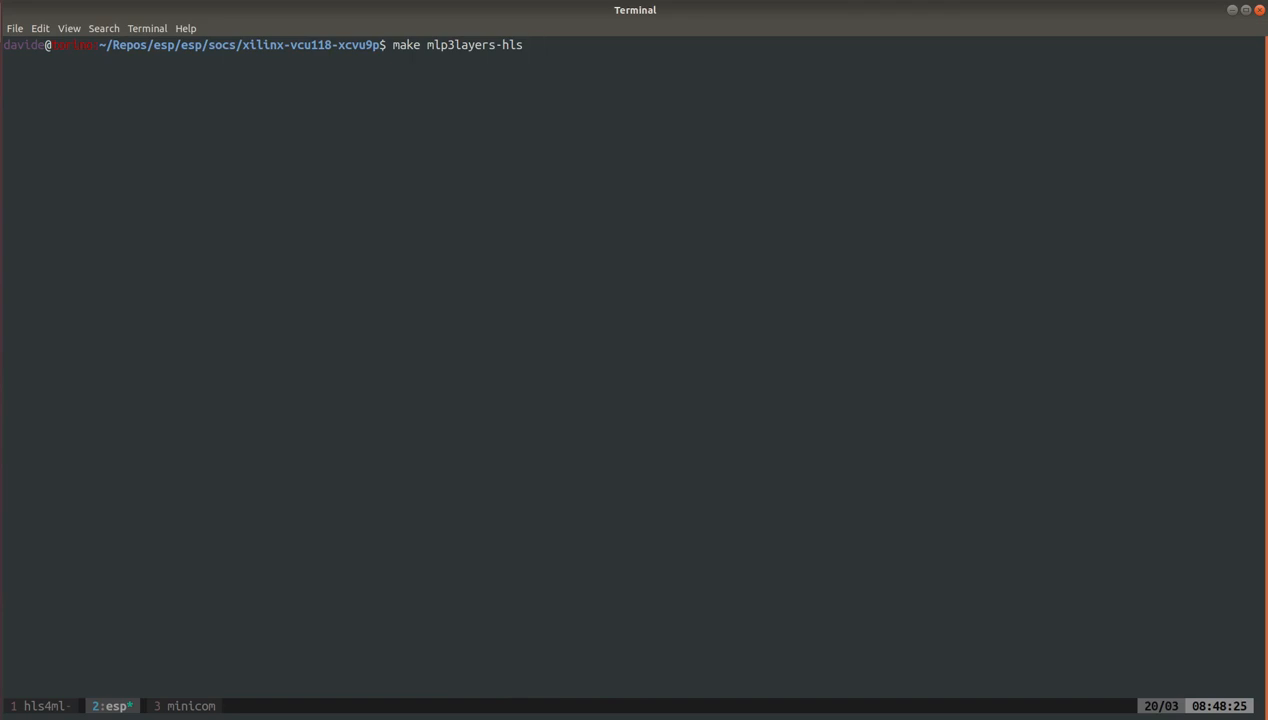
{"action": "key", "text": "Return"}
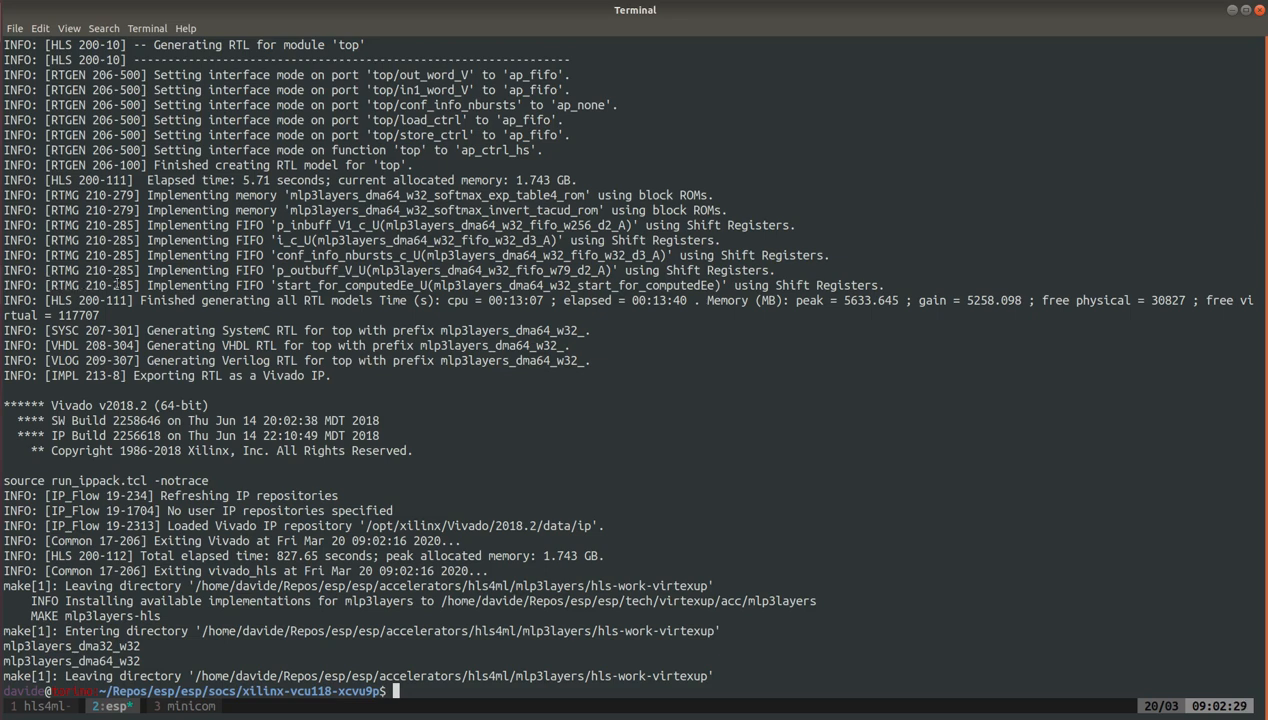
List the hls4ml accelerator folders and the contents of tech/virtexup
{"action": "type", "text": "ll ../../accelerators/hls4ml/mlp"}
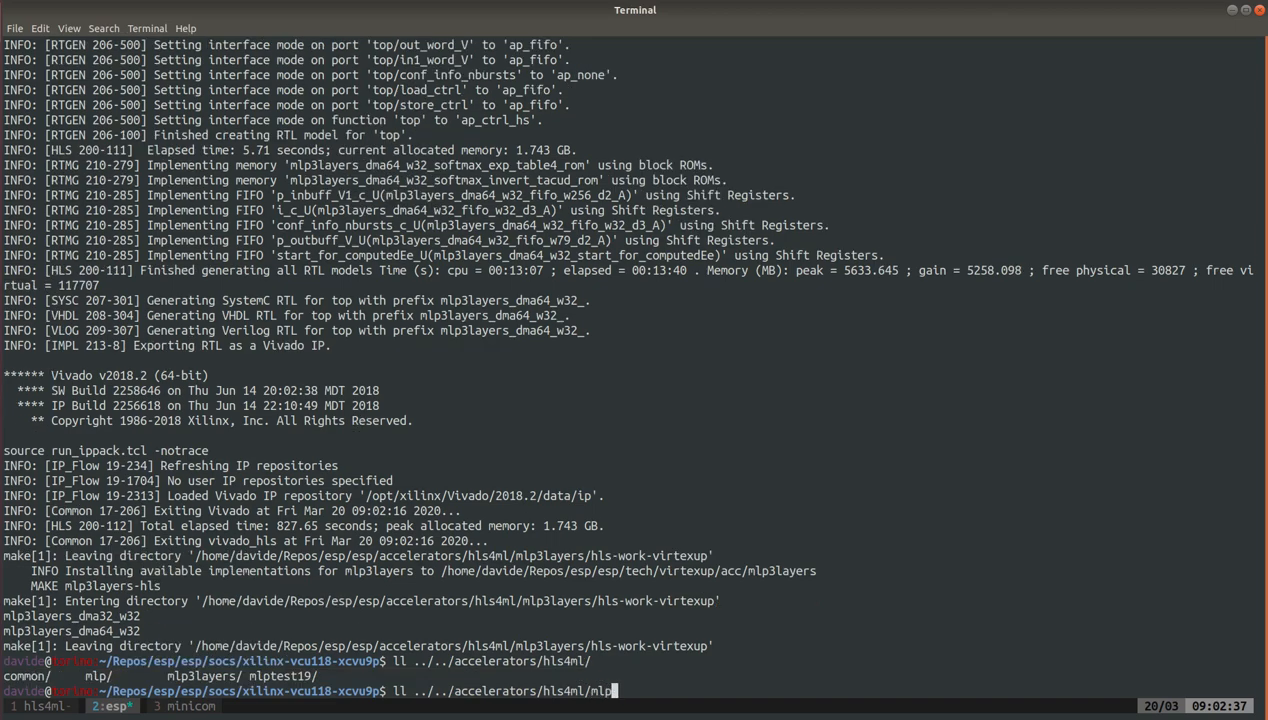
{"action": "key", "text": "Return"}
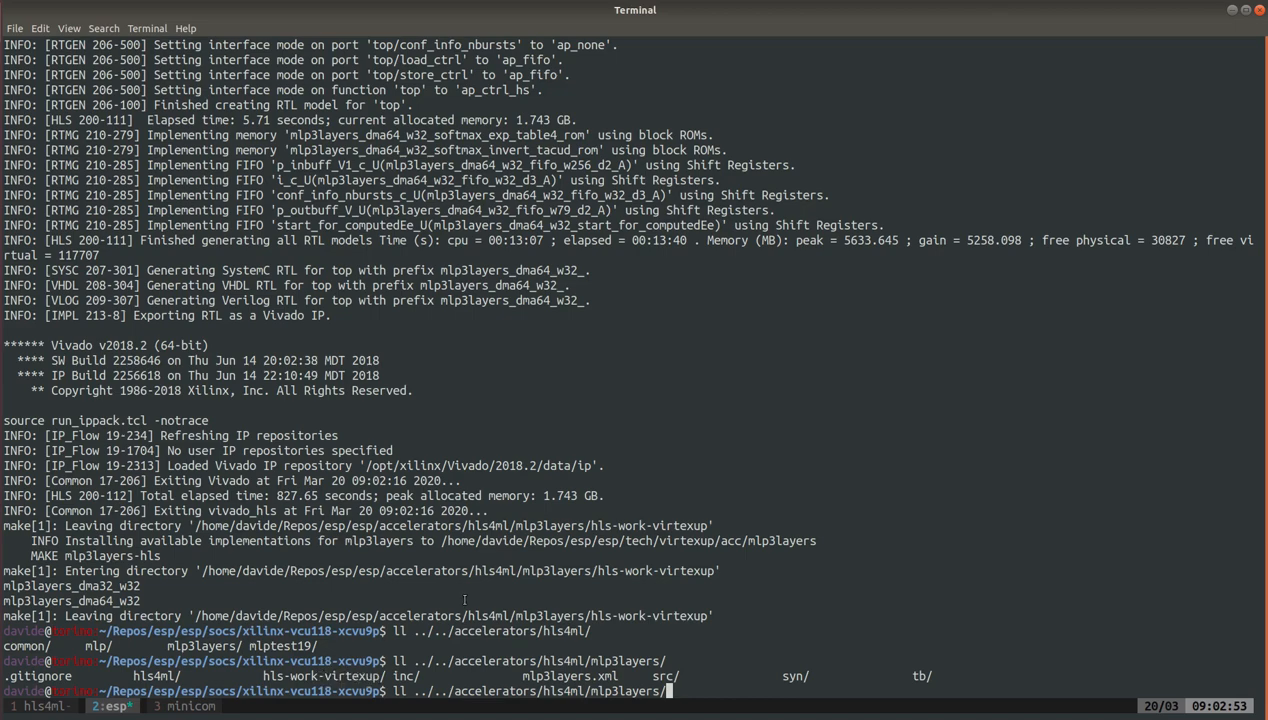
{"action": "type", "text": "ll ../../acce"}
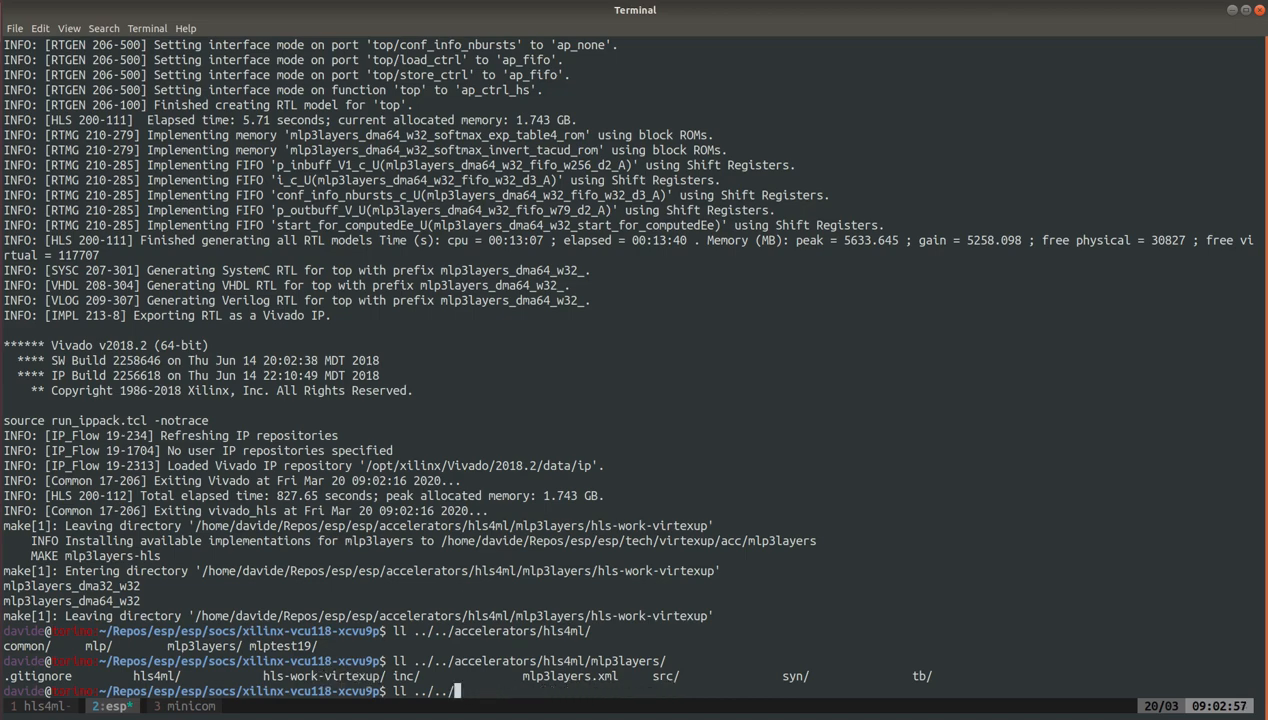
{"action": "type", "text": "tech/virtexup/"}
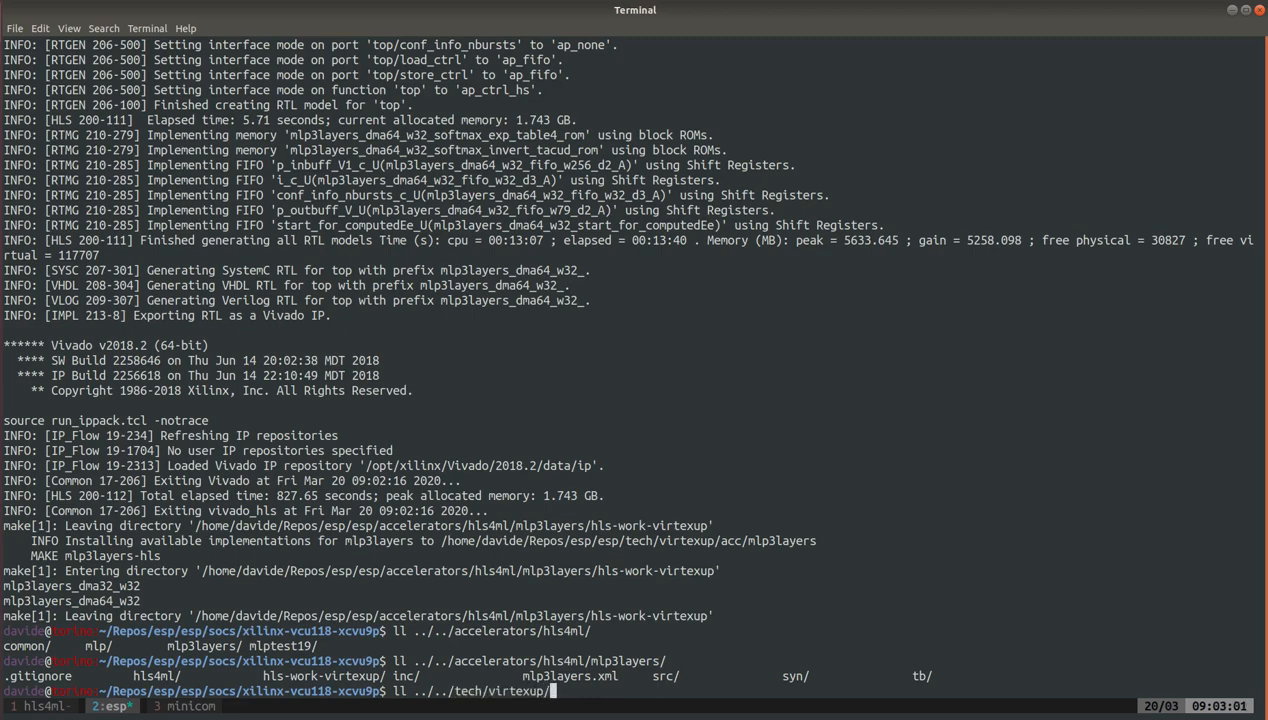
{"action": "key", "text": "Return"}
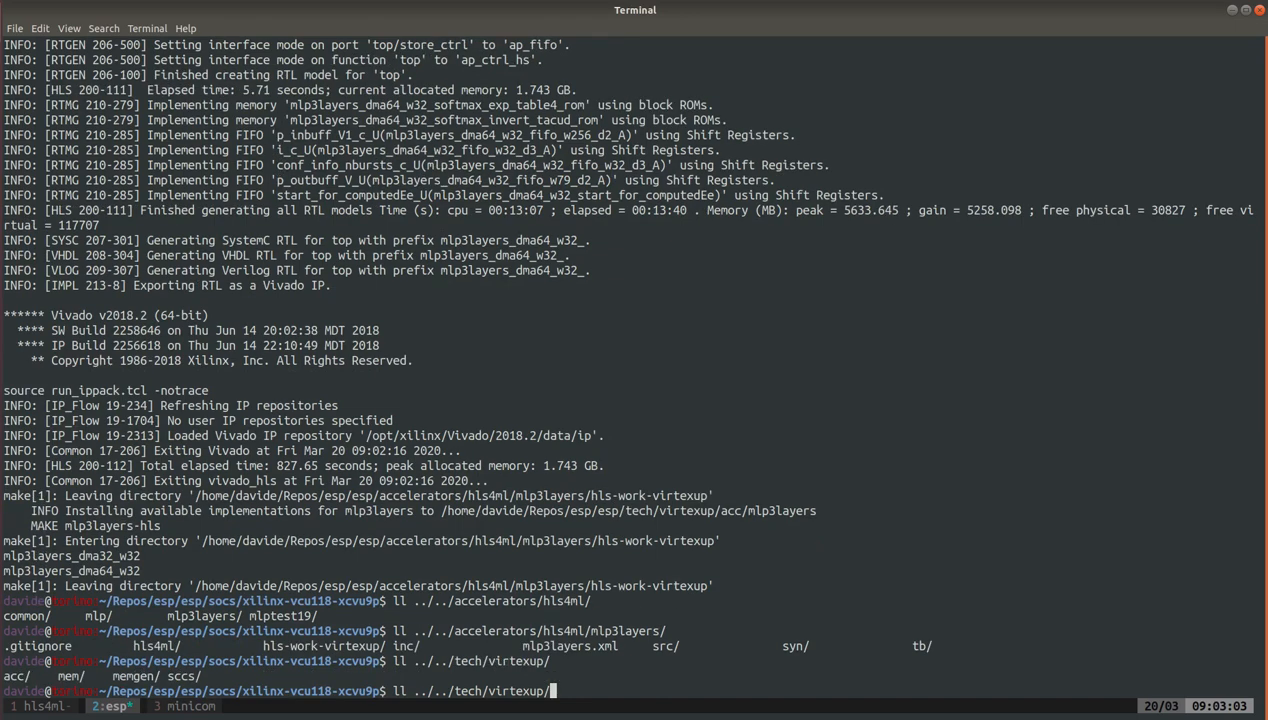
List the installed tech/virtexup/acc/mlp3layers RTL with the mlp3layers_dma64_w32 Verilog files
{"action": "type", "text": "ac"}
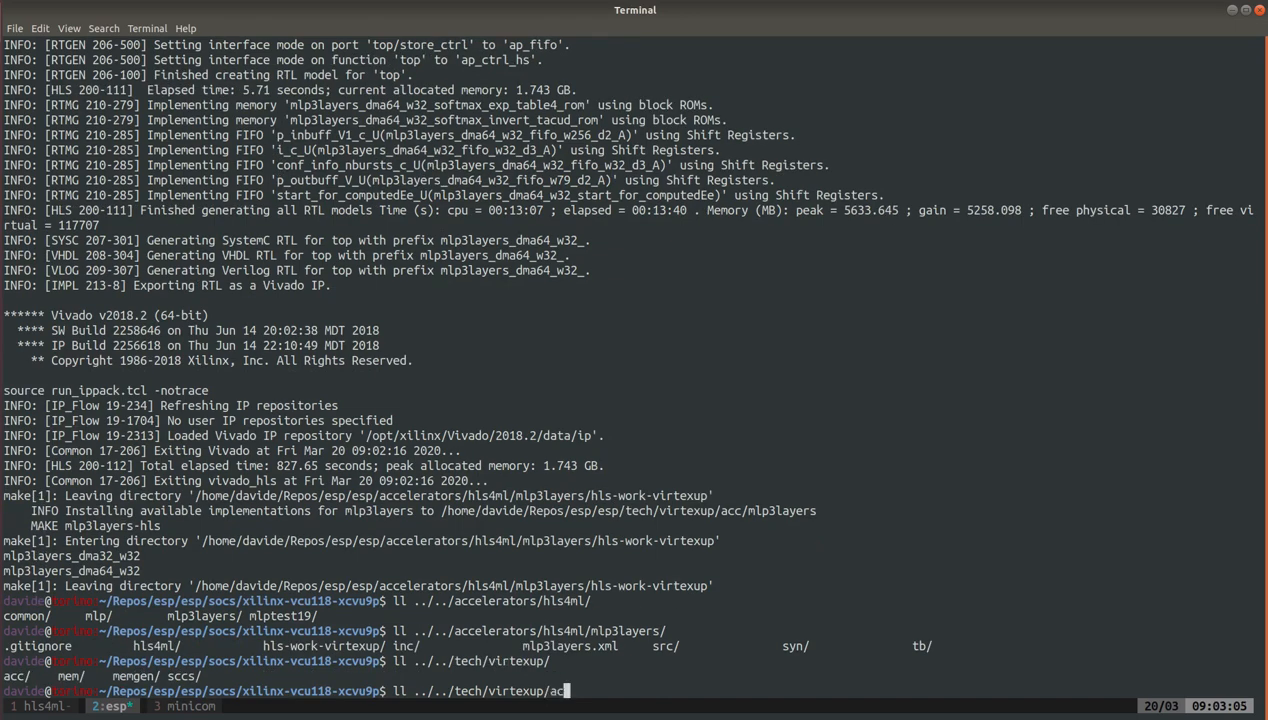
{"action": "type", "text": "c/mlp3layers/mlp3layers"}
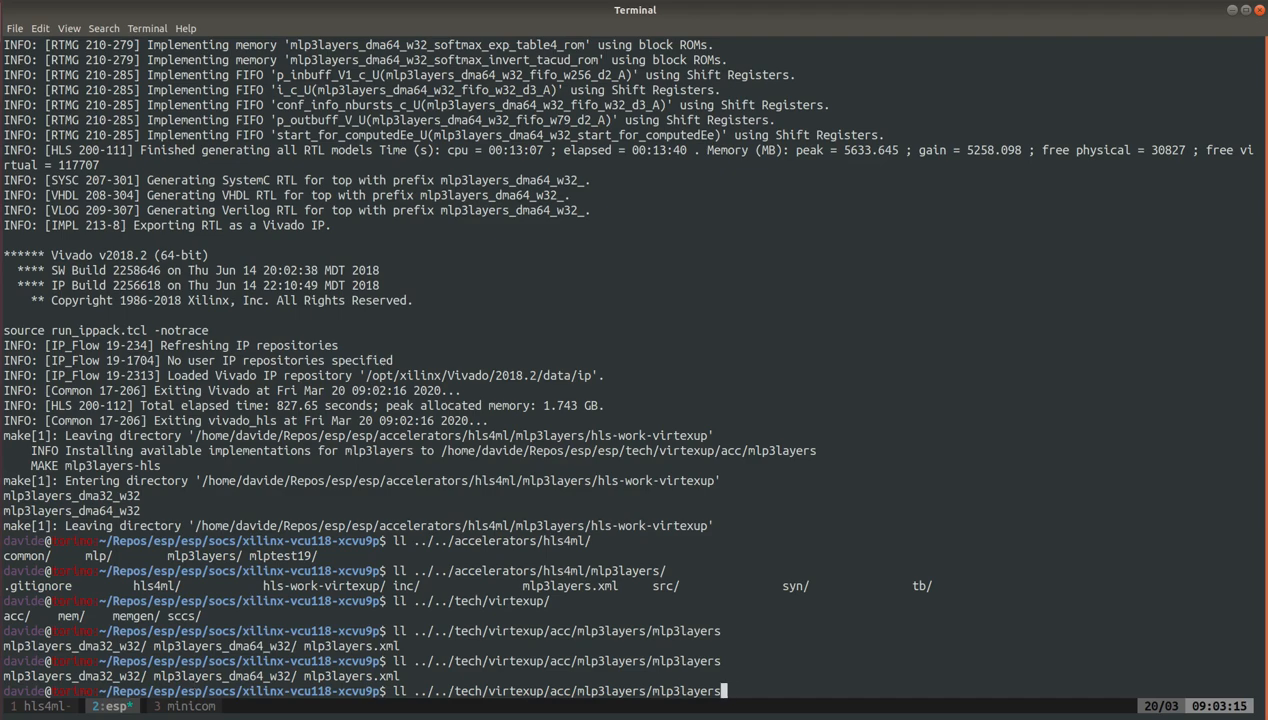
{"action": "type", "text": "_dna"}
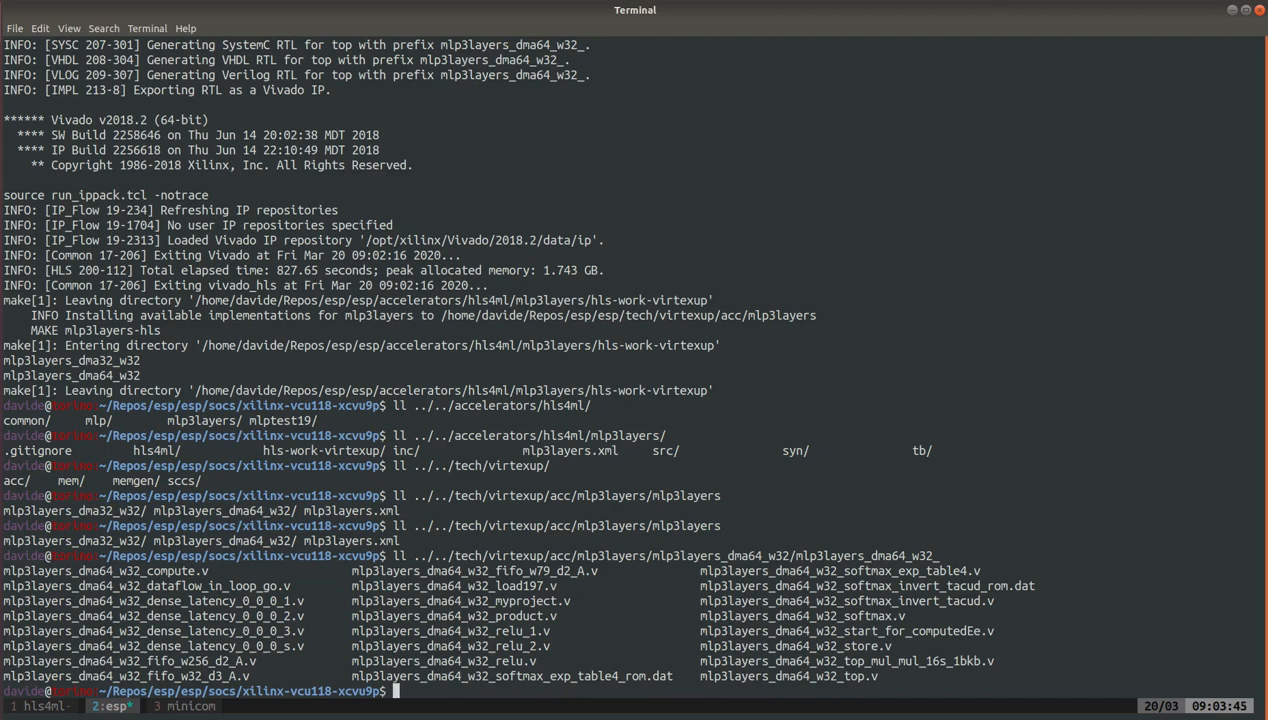
Launch make esp-xconfig and keep ariane as the CPU core
{"action": "type", "text": "make e"}
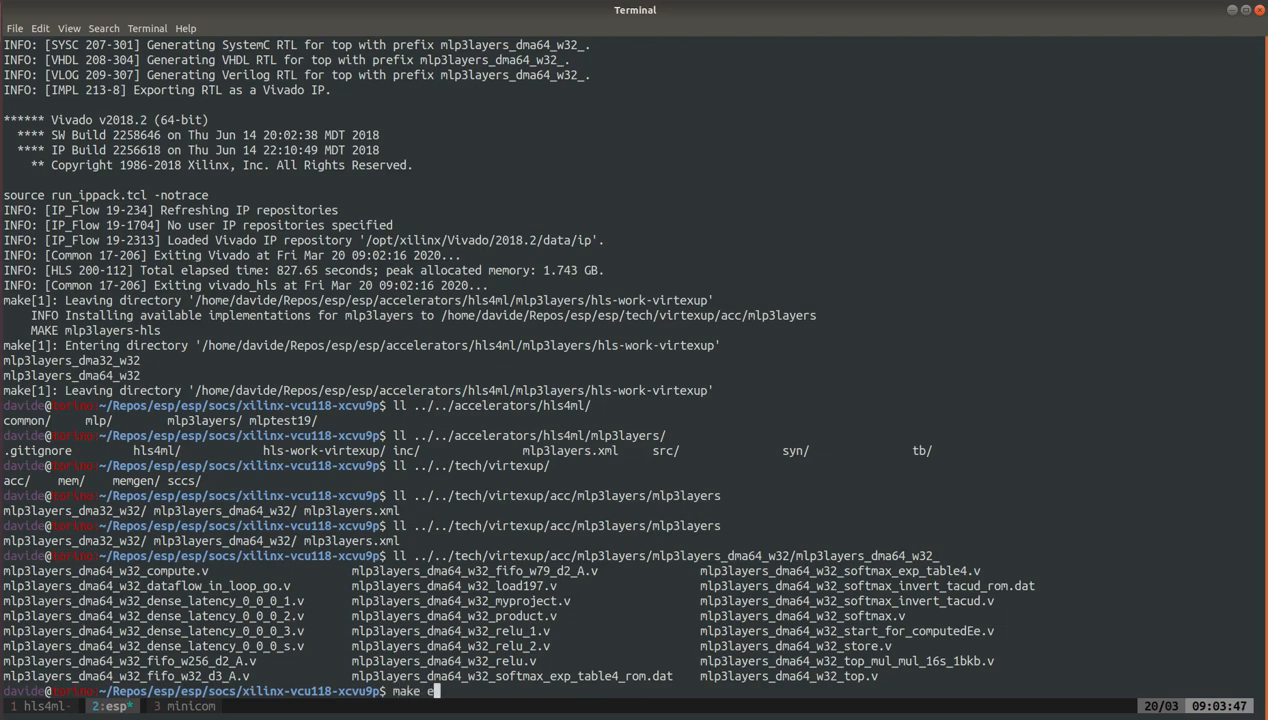
{"action": "type", "text": "sp-xconfig"}
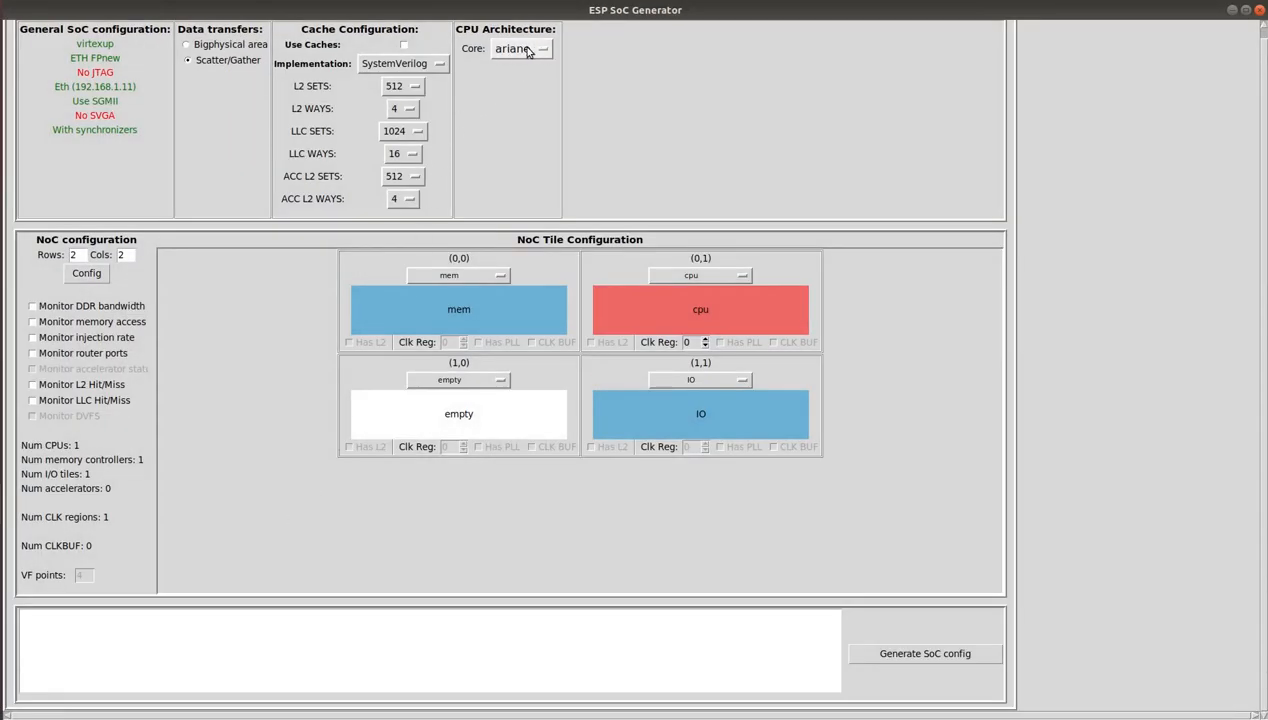
{"action": "left_click", "coordinate": [544, 48]}
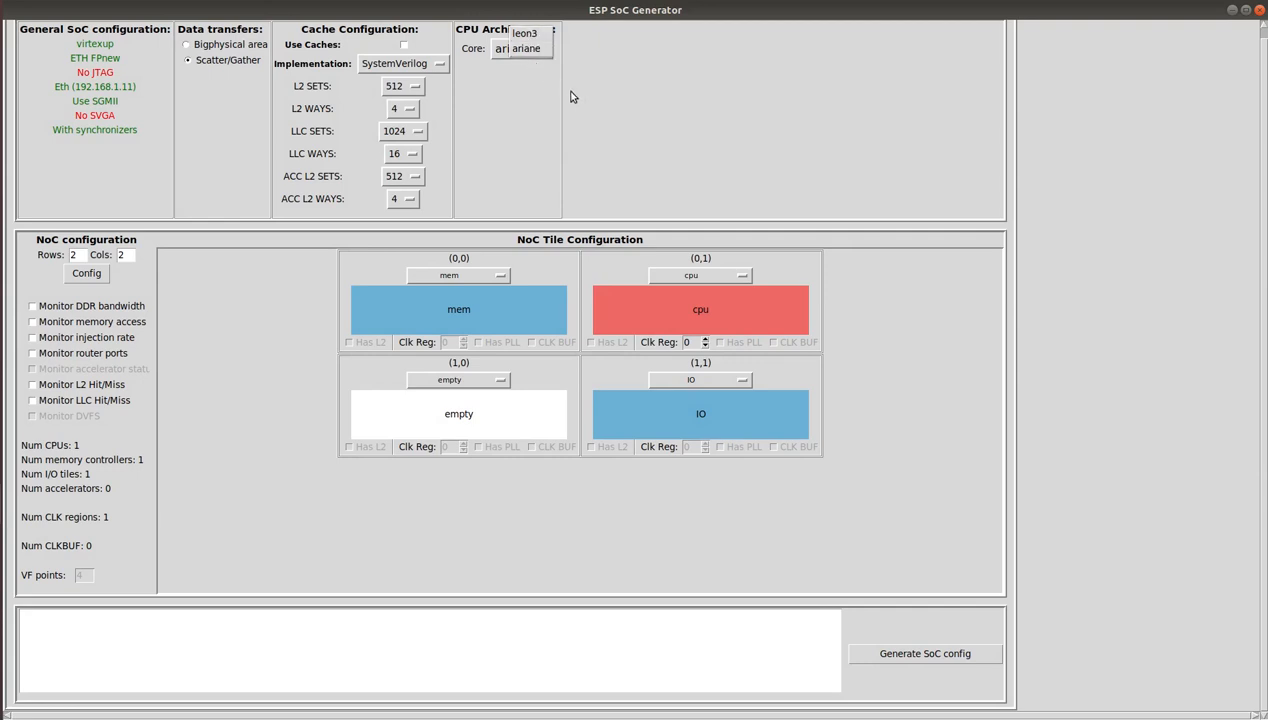
{"action": "left_click", "coordinate": [520, 48]}
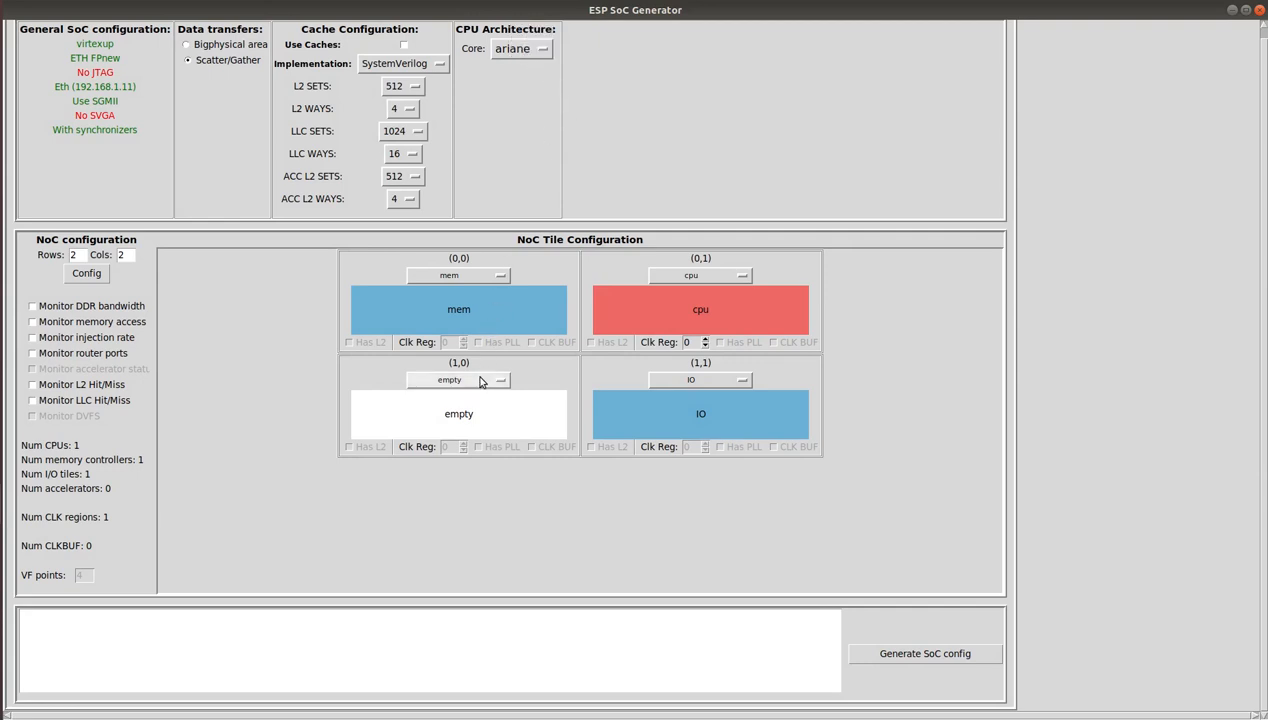
Make the empty tile an MLP3LAYERS accelerator with dma64_w32, still on the ariane core
{"action": "left_click", "coordinate": [458, 380]}
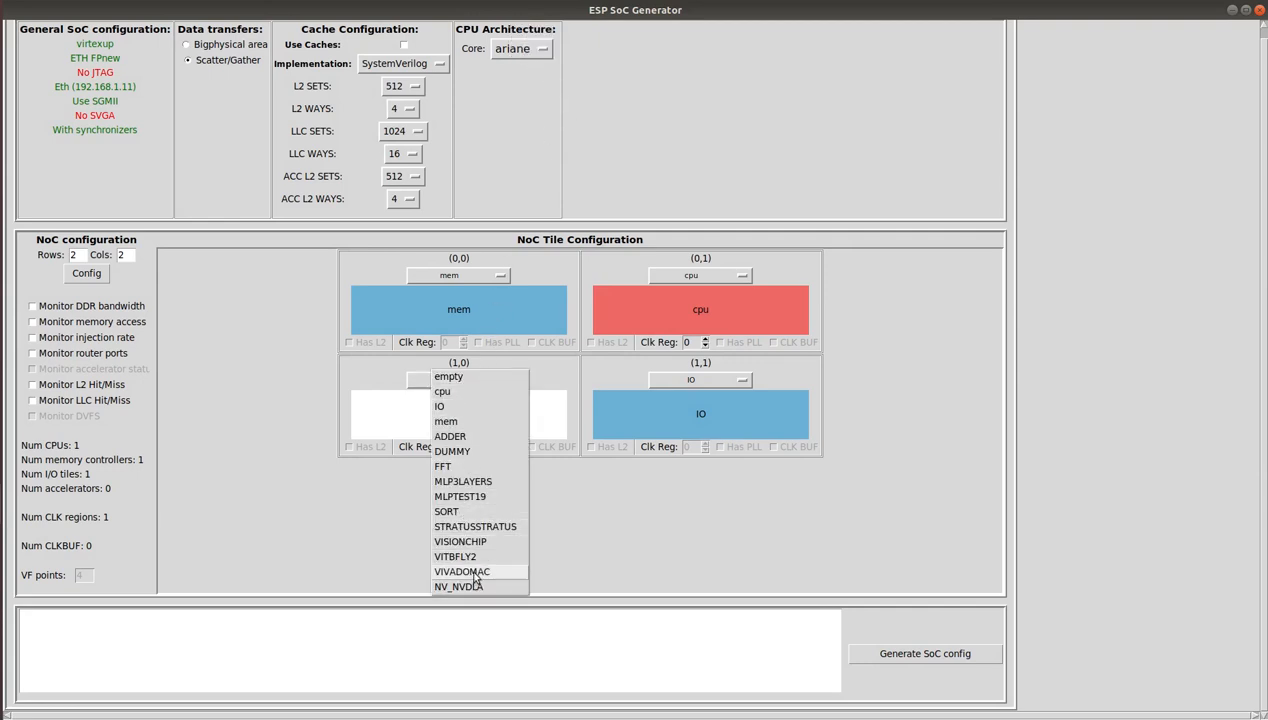
{"action": "left_click", "coordinate": [464, 480]}
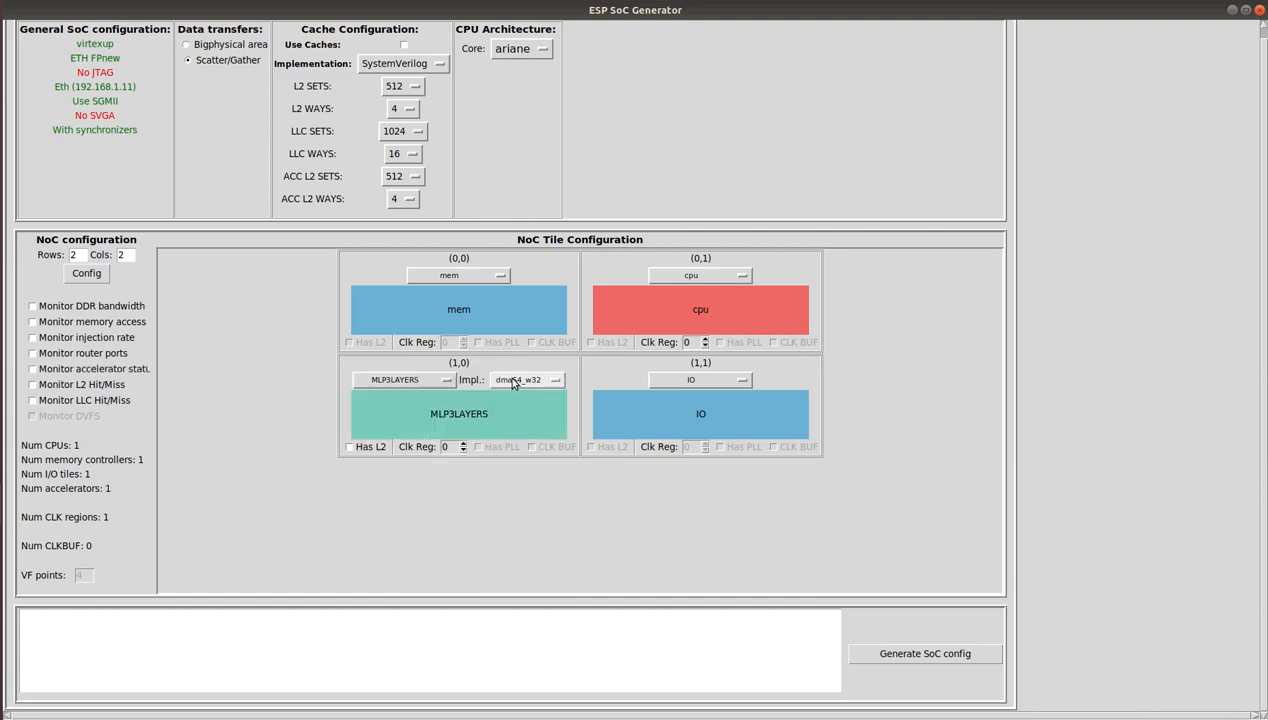
{"action": "left_click", "coordinate": [544, 48]}
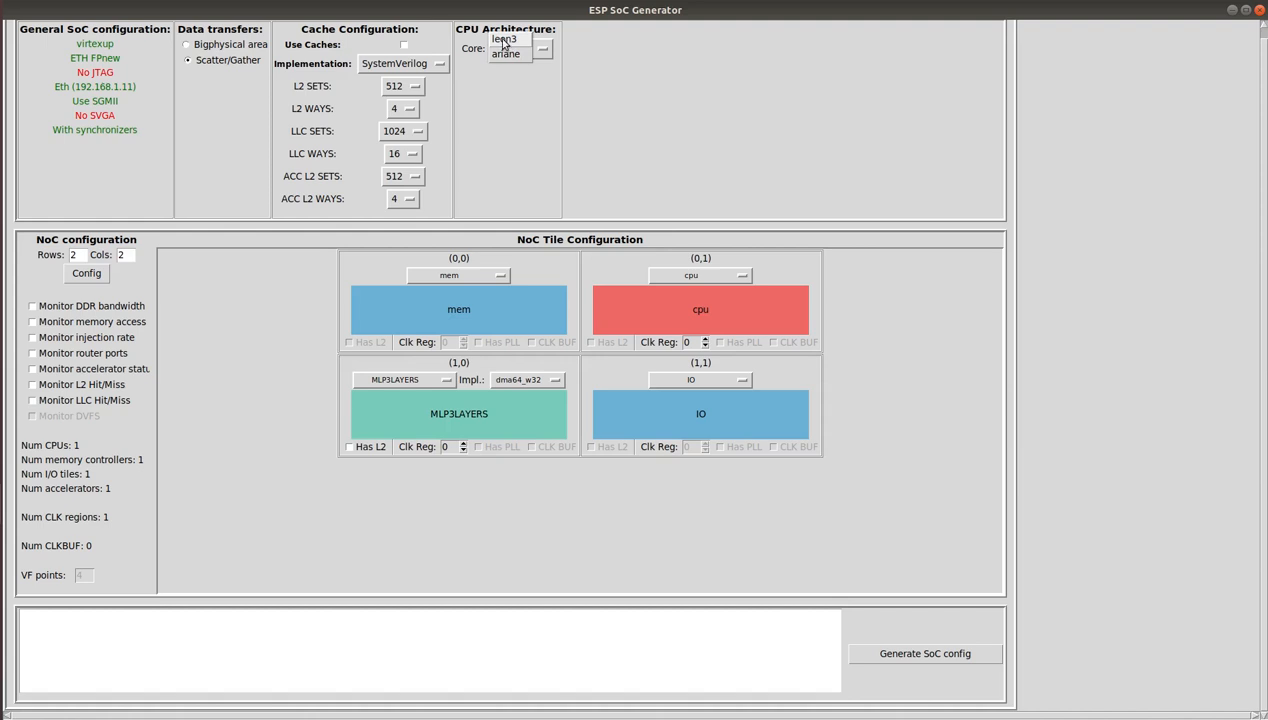
{"action": "left_click", "coordinate": [544, 48]}
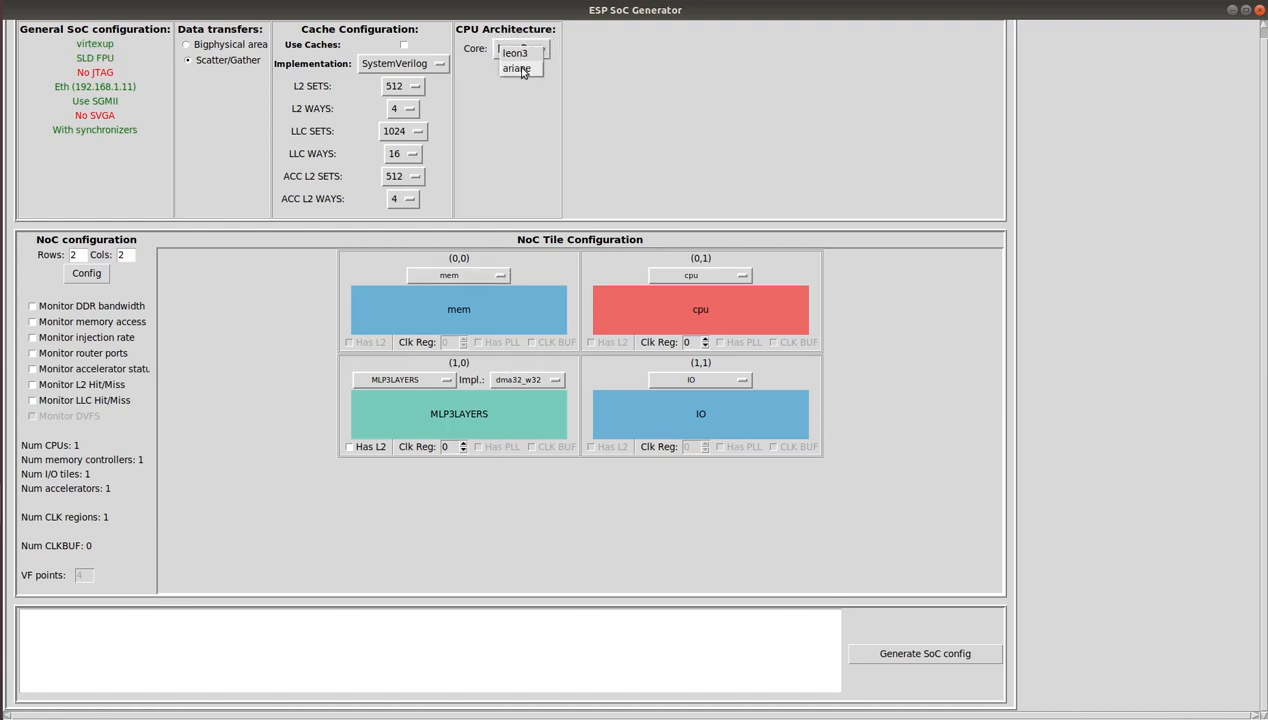
{"action": "left_click", "coordinate": [516, 68]}
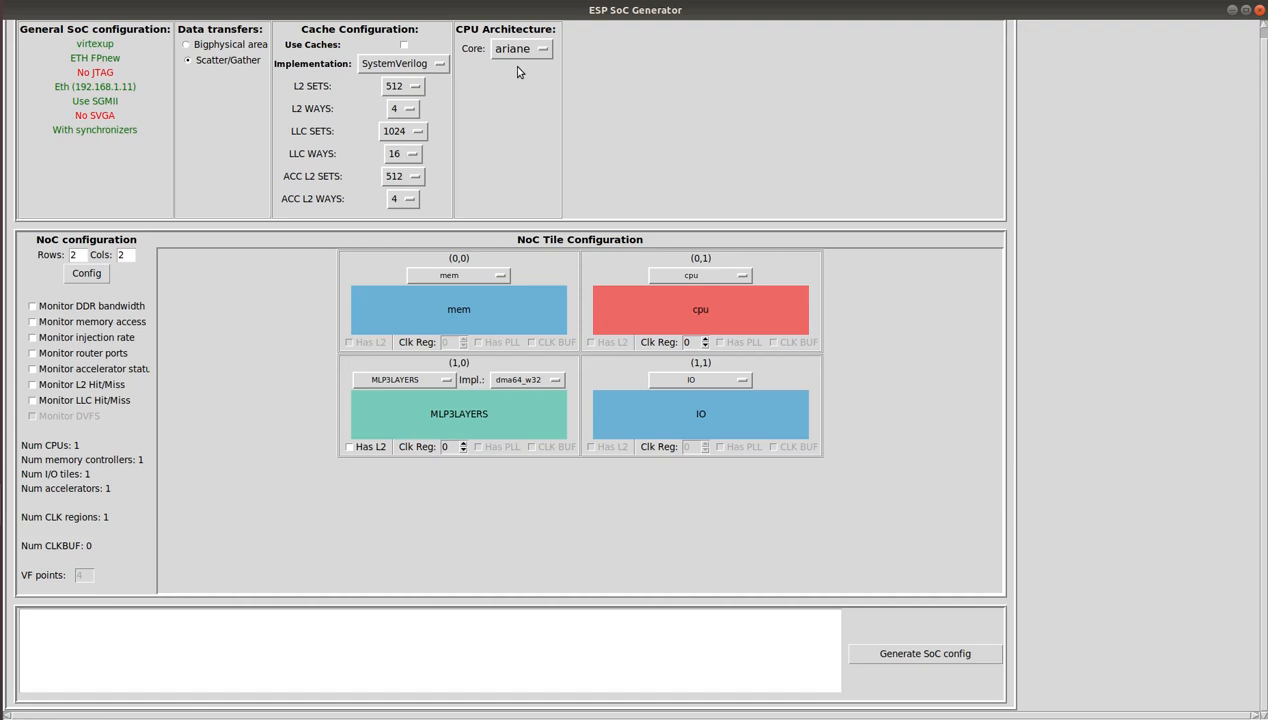
{"action": "mouse_move", "coordinate": [508, 408]}
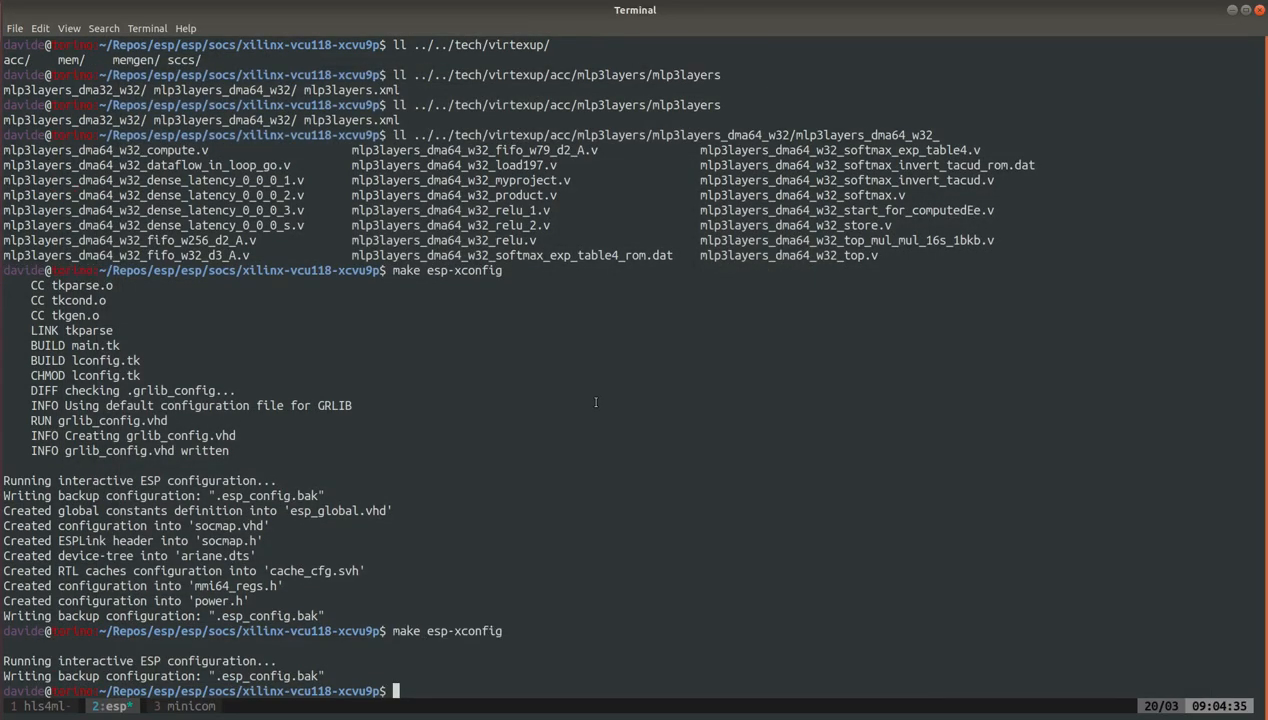
Build the mlp3layers bare-metal test with make mlp3layers-barec and list the soft folders
{"action": "type", "text": "make s"}
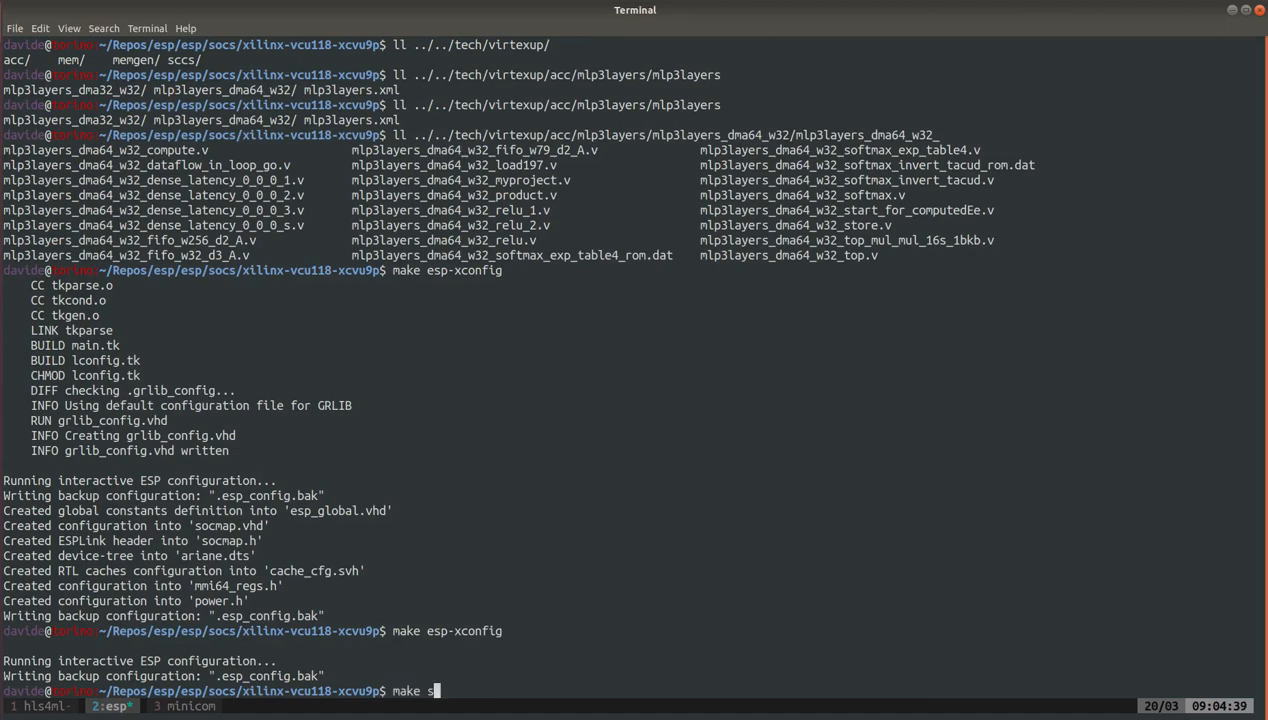
{"action": "key", "text": "BackSpace"}
{"action": "type", "text": "mlp3layers-barec"}
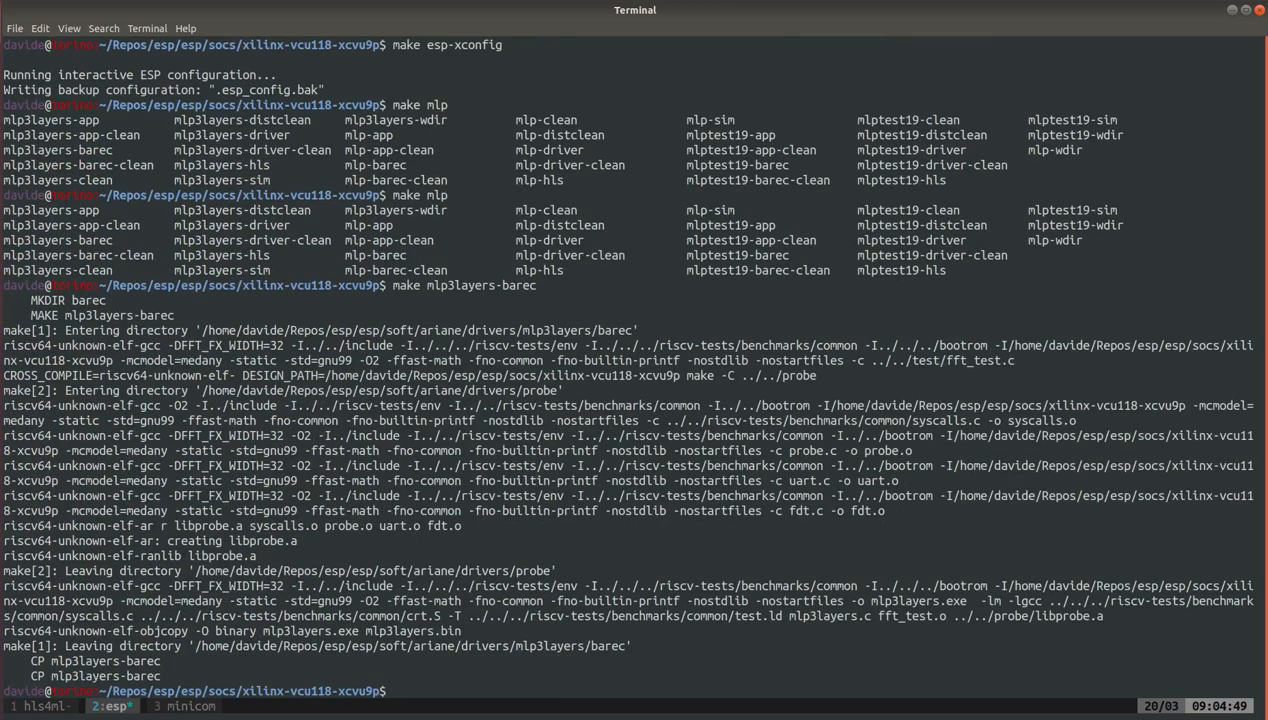
{"action": "type", "text": "ll ../../"}
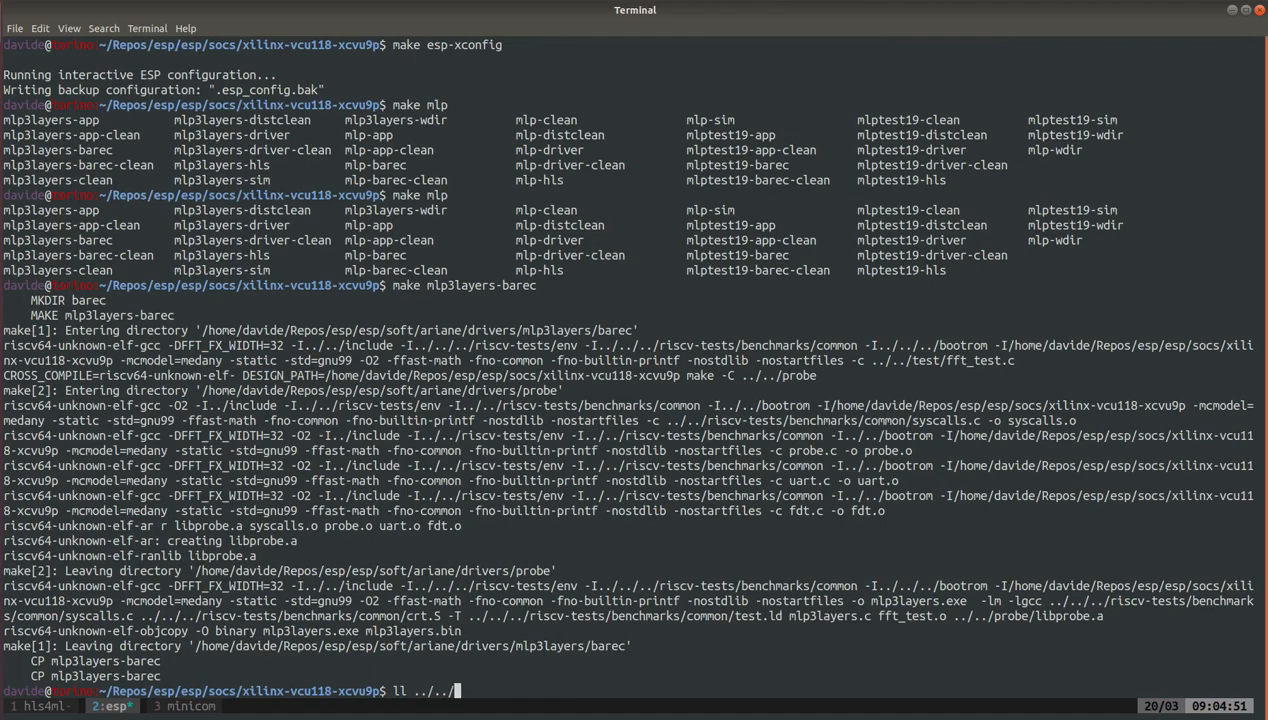
{"action": "type", "text": "soft/"}
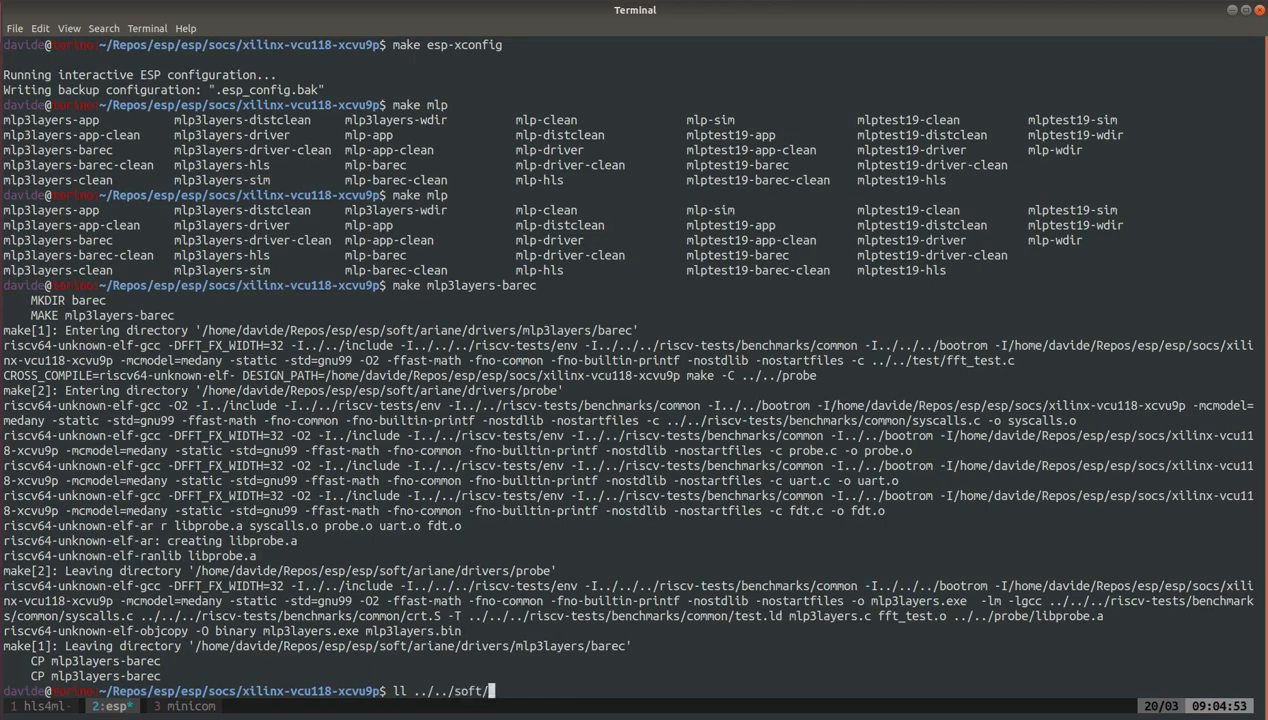
{"action": "key", "text": "Return"}
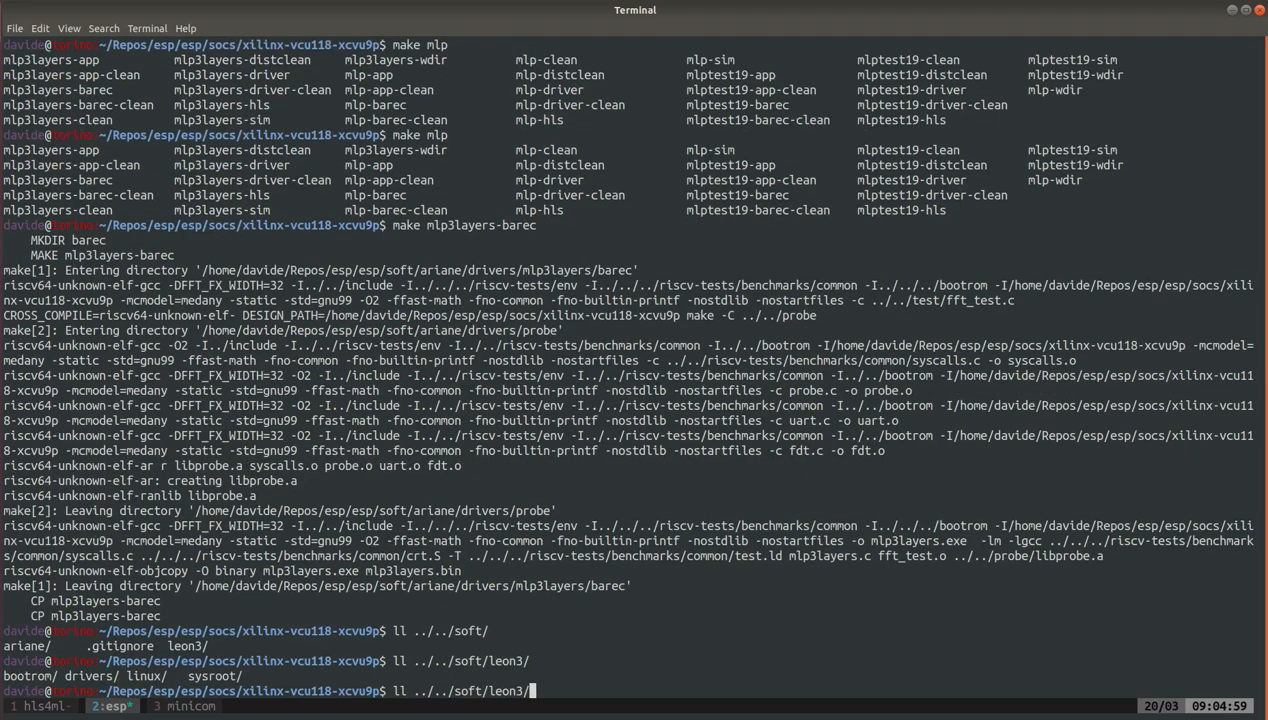
List the driver sources and data under soft/leon3/drivers/mlp3layers
{"action": "type", "text": "drivers/m"}
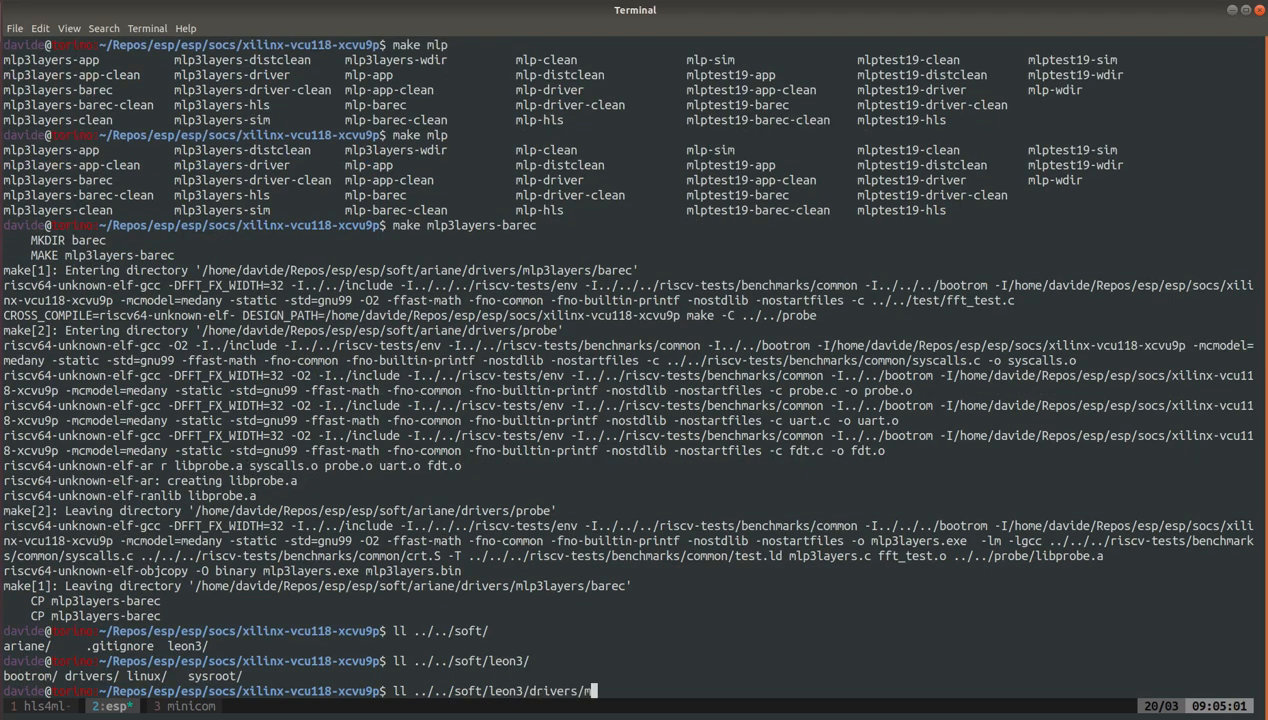
{"action": "type", "text": "lp3layers/"}
{"action": "type", "text": "make s"}
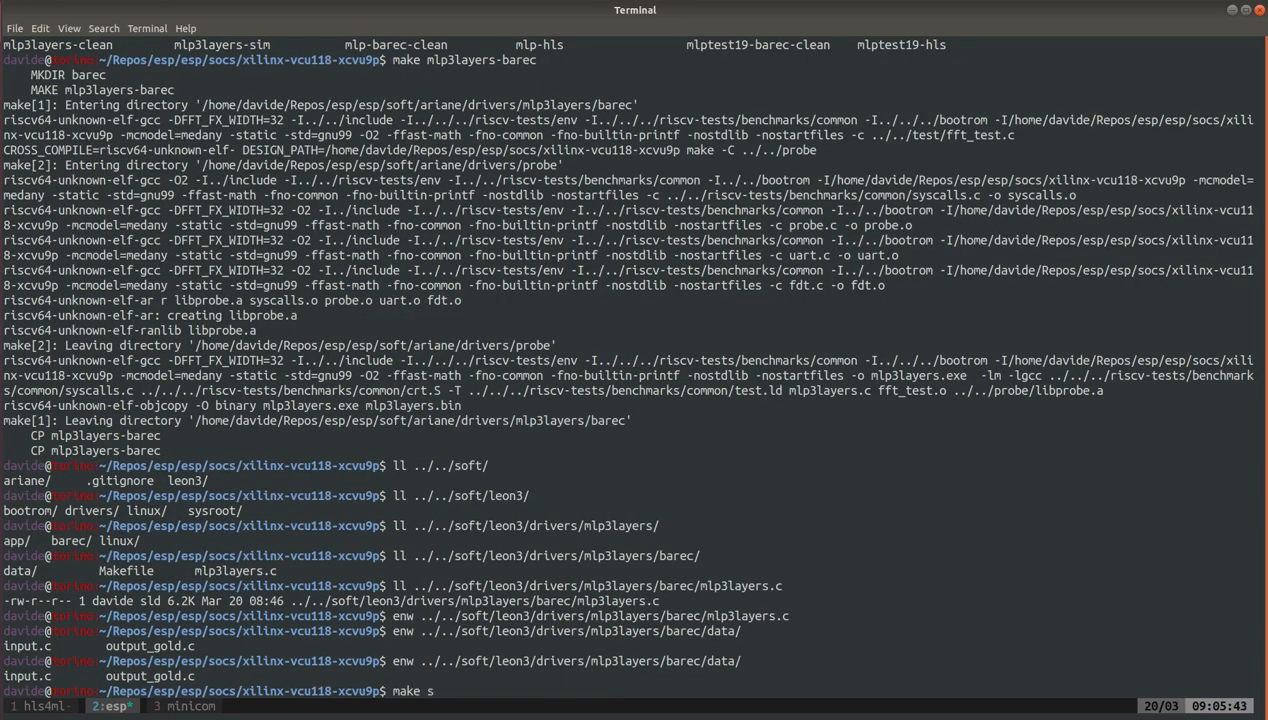
Launch the RTL simulation with TEST_PROGRAM set to the mlp3layers test via make sim
{"action": "type", "text": "t"}
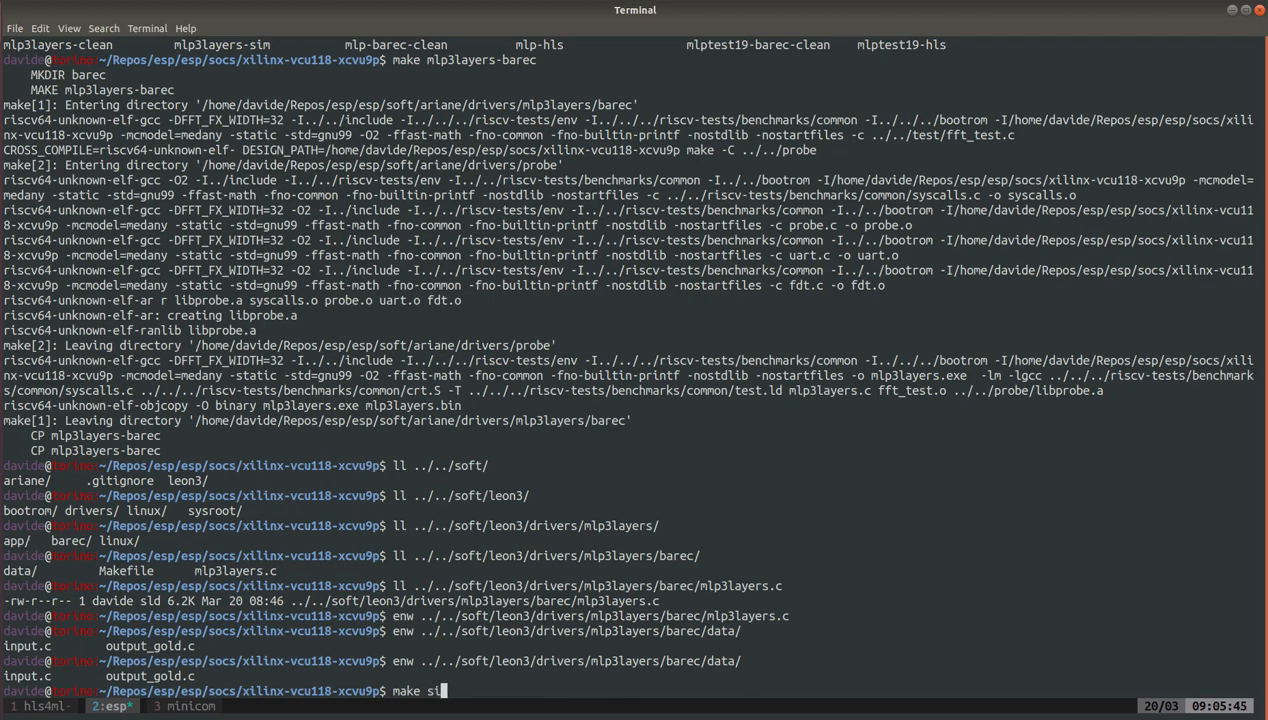
{"action": "type", "text": "im-gu"}
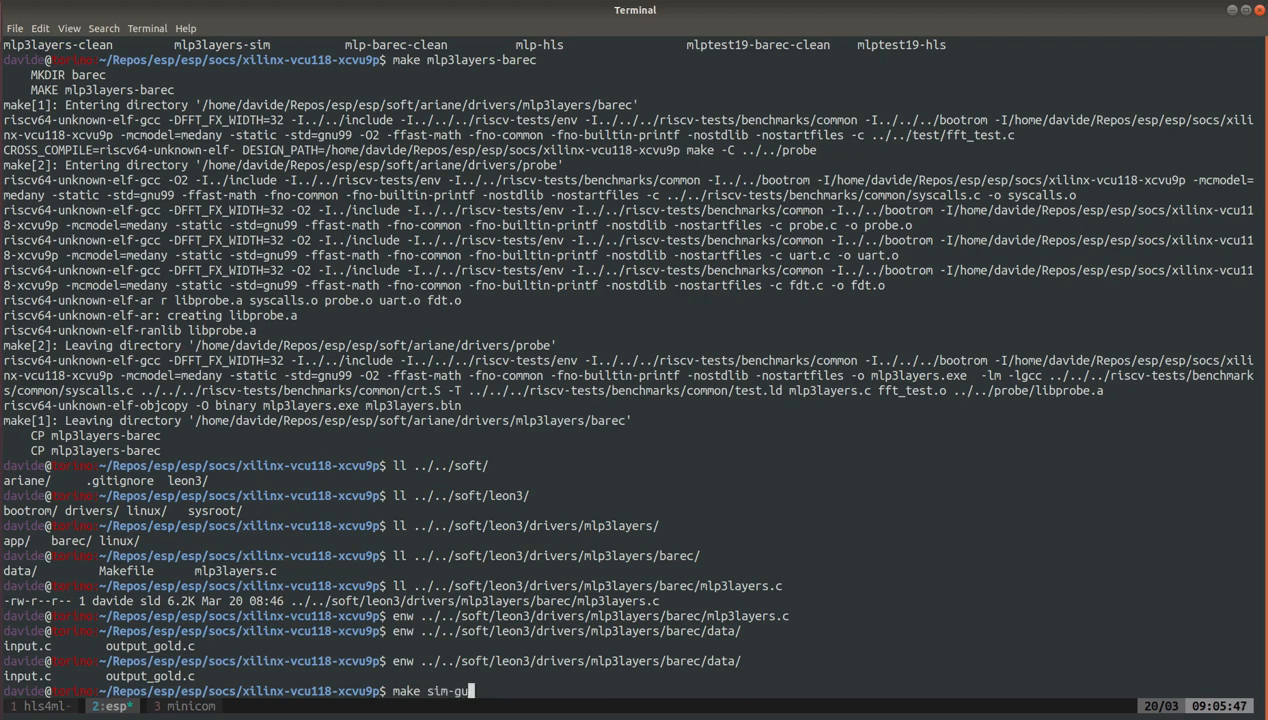
{"action": "key", "text": "BackSpace"}
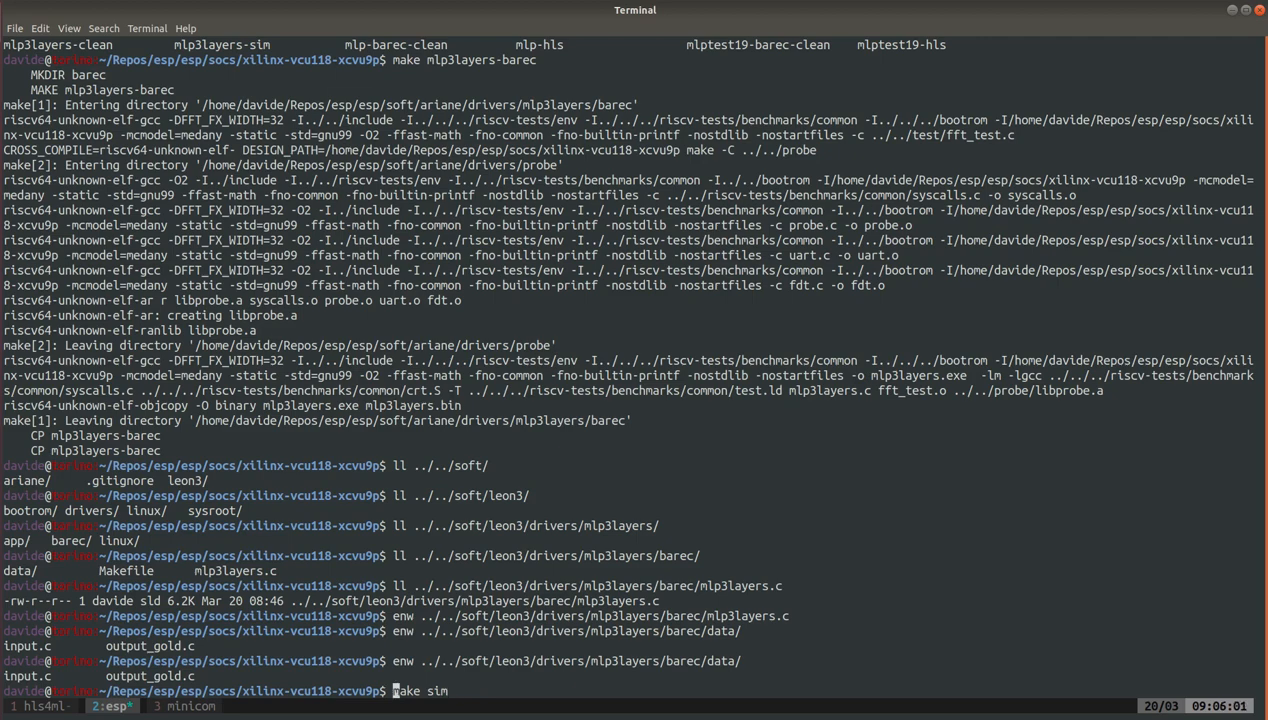
{"action": "type", "text": "TEST_P"}
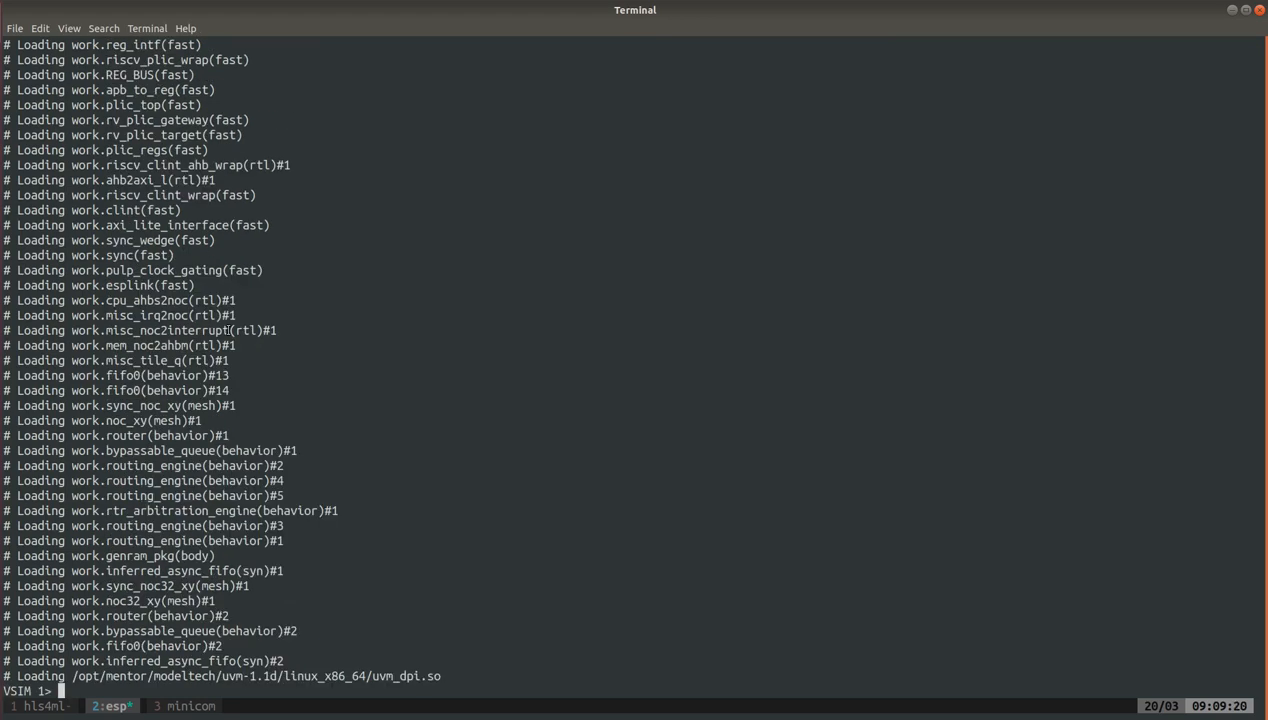
Run the simulation with run -all until the mlp3layers test validates and reports PASS
{"action": "type", "text": "ru"}
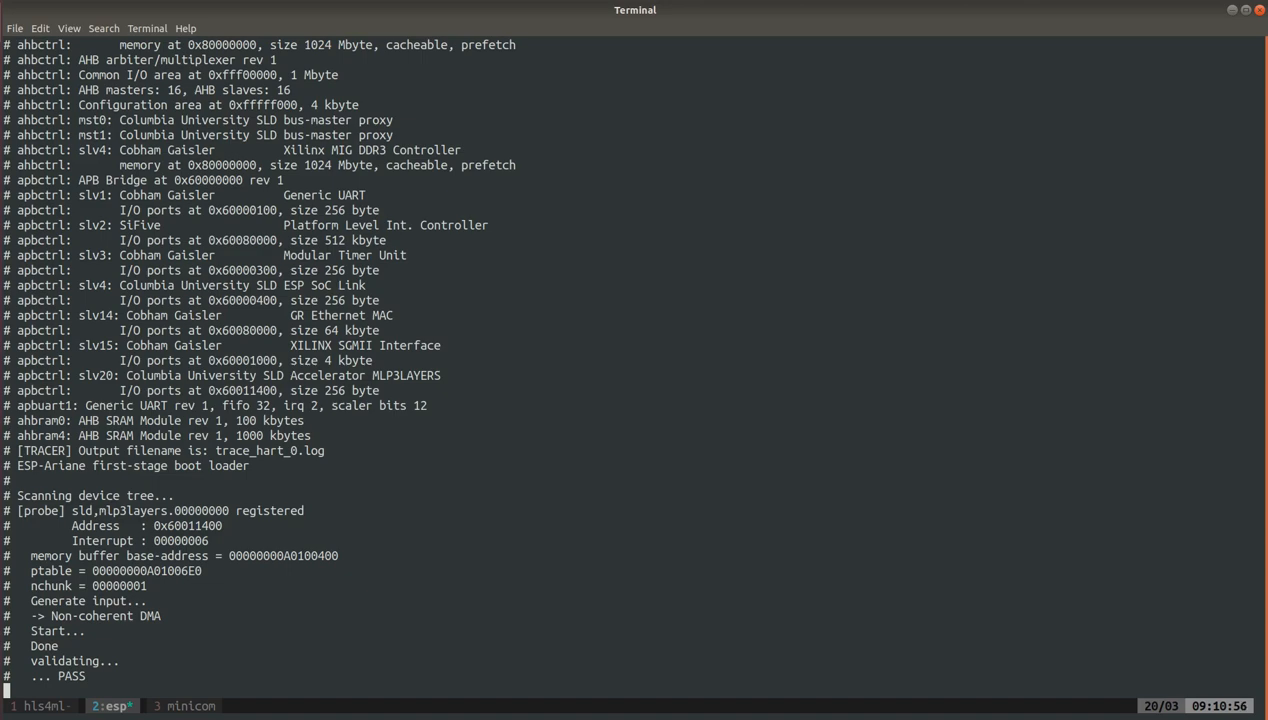
Interrupt and exit the simulator, then generate the Vivado scripts with make vivado-syn
{"action": "key", "text": "ctrl+c"}
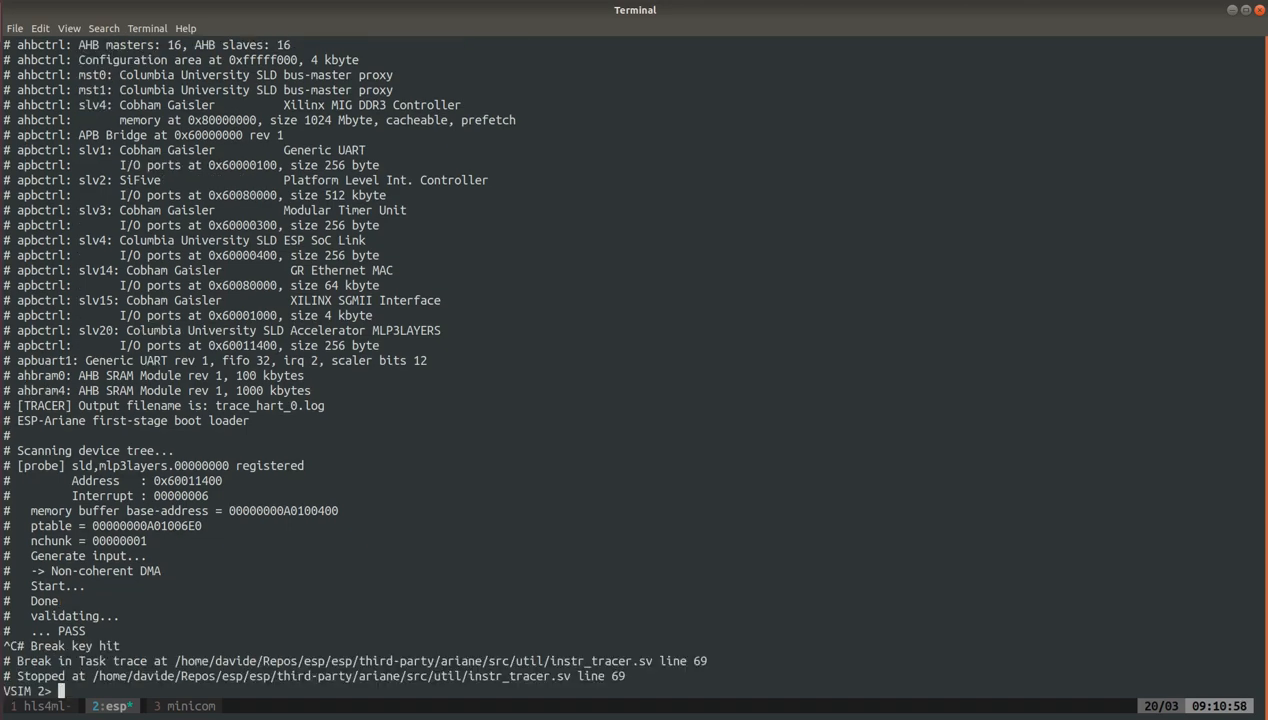
{"action": "type", "text": "exit"}
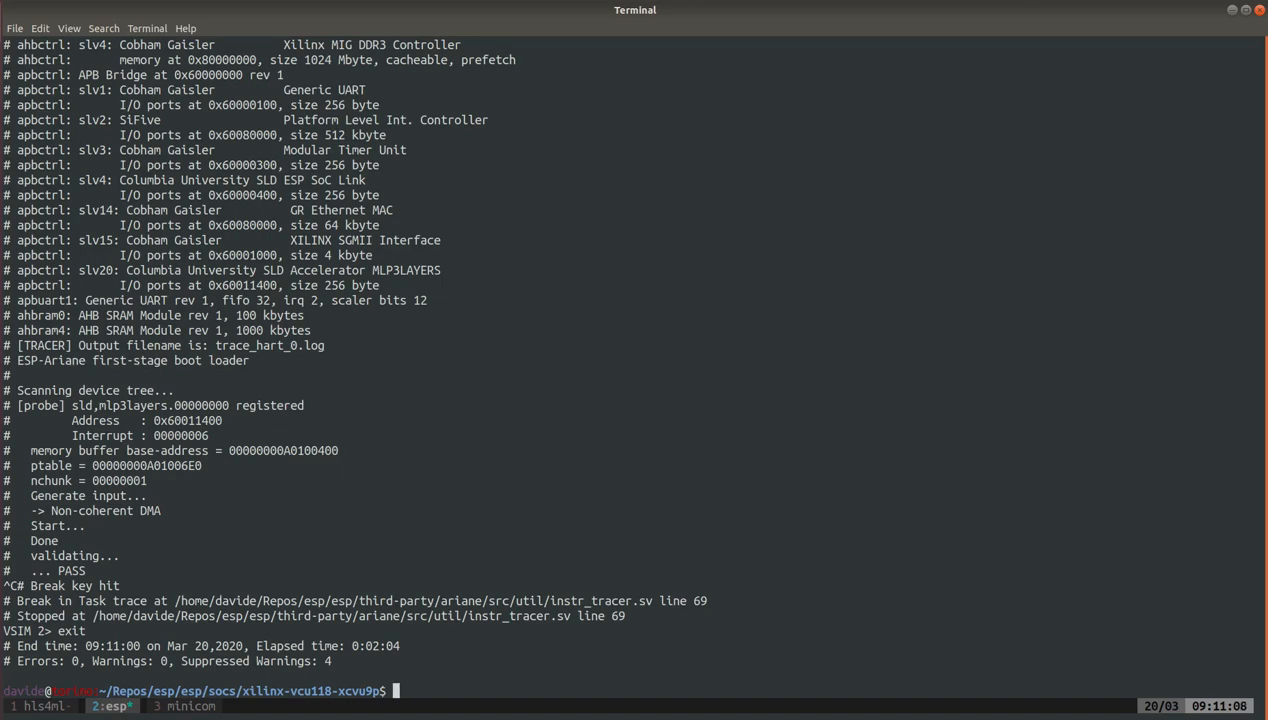
{"action": "type", "text": "make vivado"}
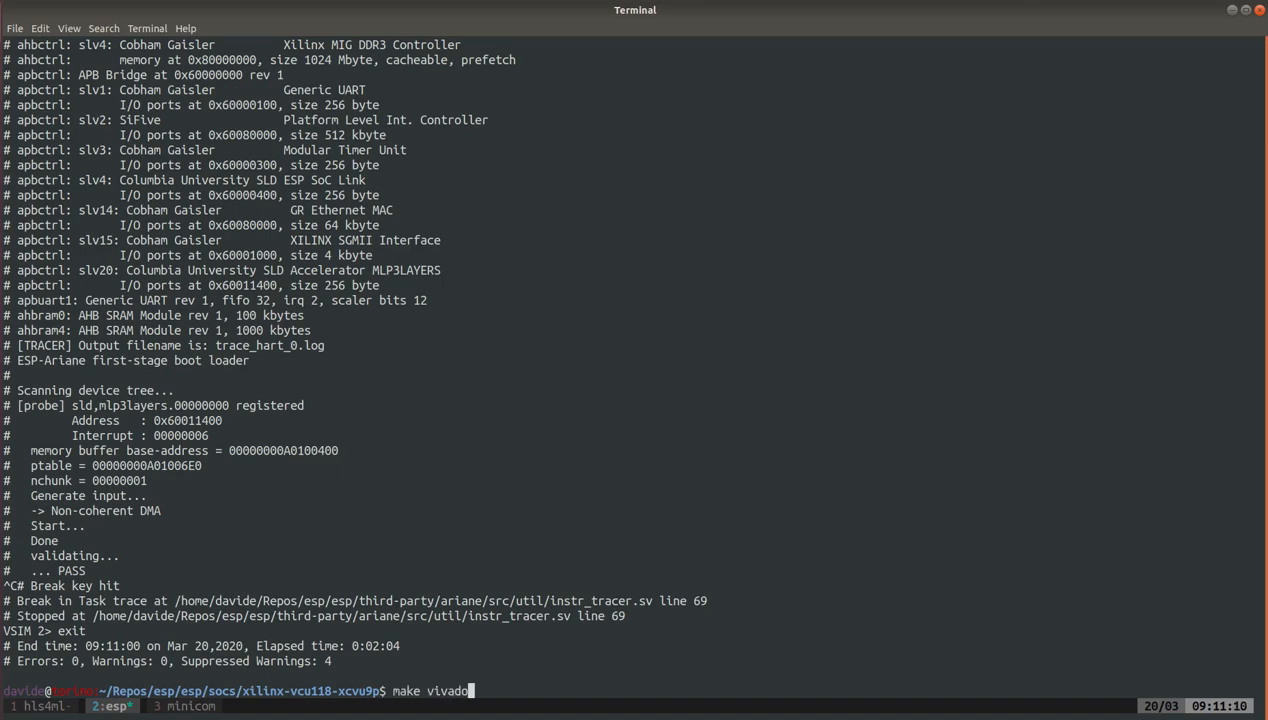
{"action": "type", "text": "-syn"}
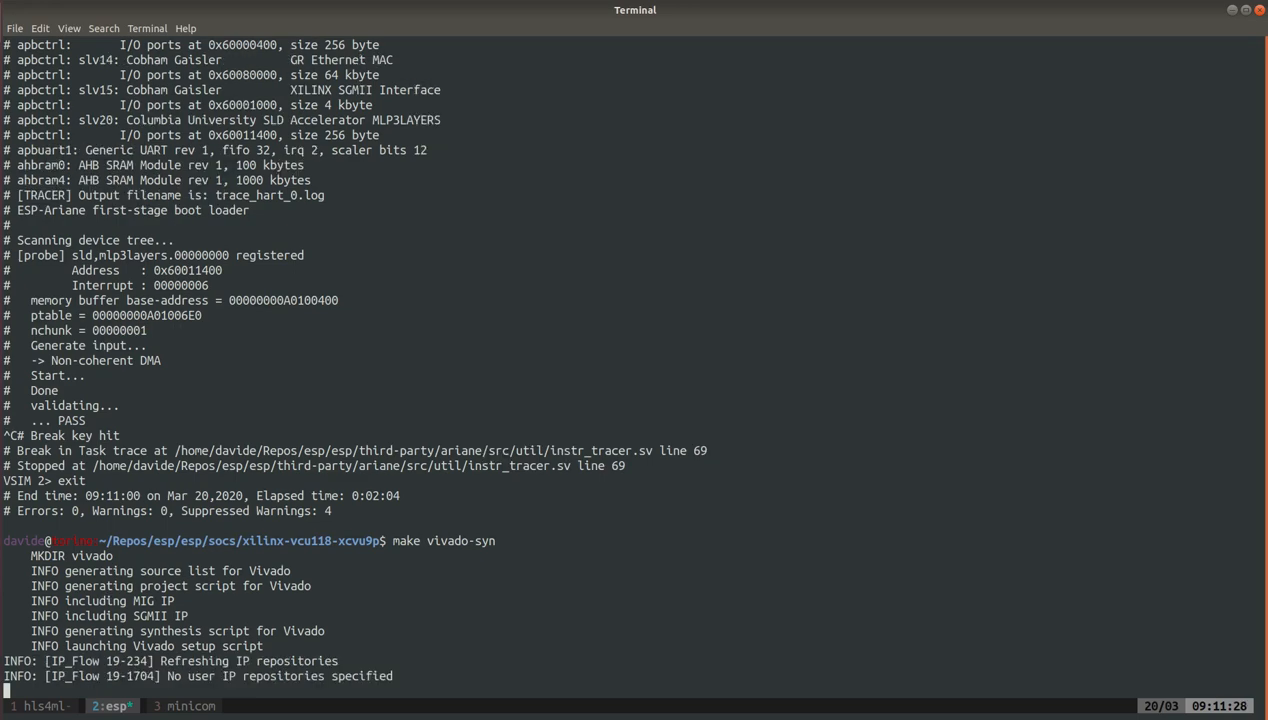
List top.bit to confirm the bitstream link from the earlier Vivado run exists
{"action": "scroll", "scroll_direction": "down", "scroll_amount": 3}
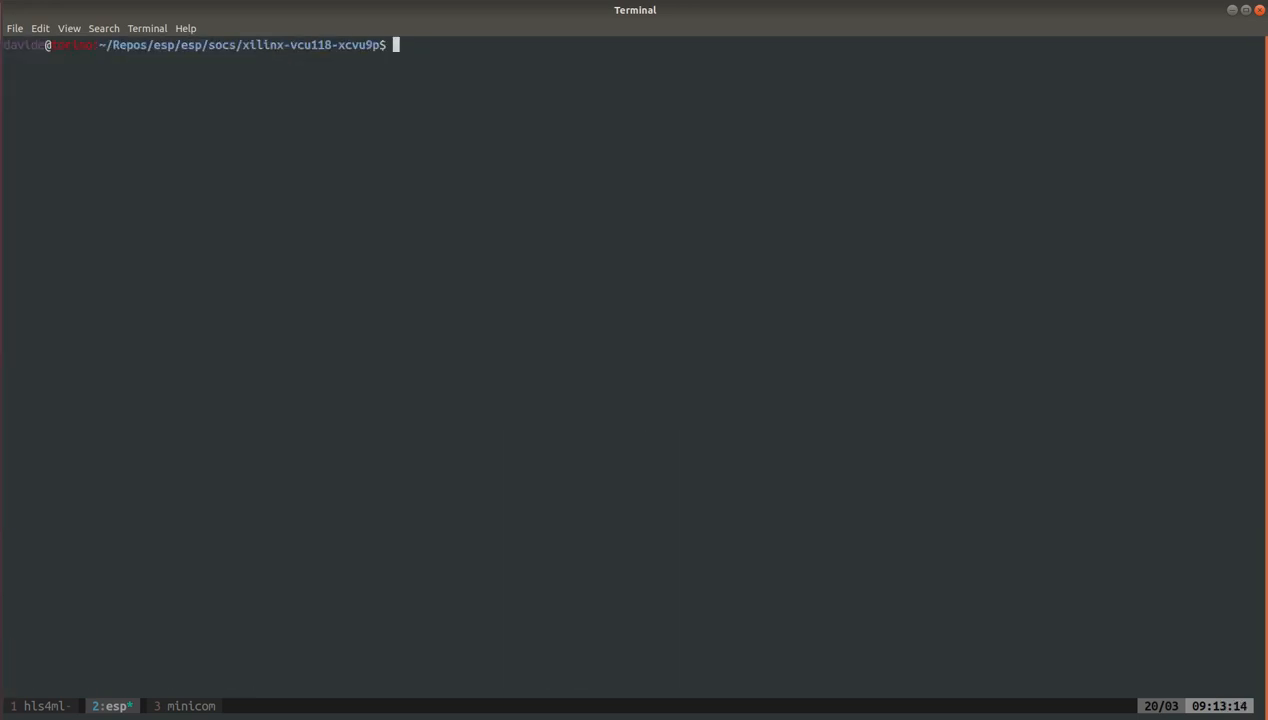
{"action": "type", "text": "ll top.bit"}
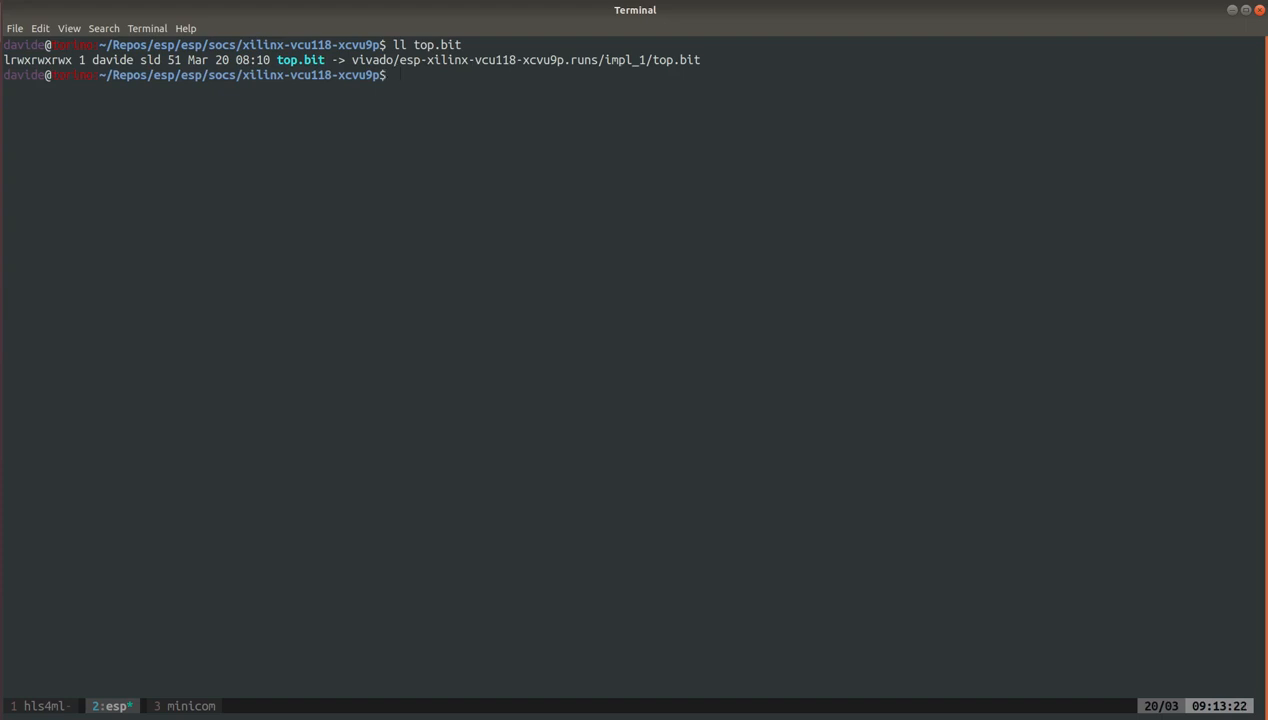
Build Linux with make linux and confirm mlp3layers.exe in sysroot/applications/test
{"action": "type", "text": "mak"}
{"action": "type", "text": "ll"}
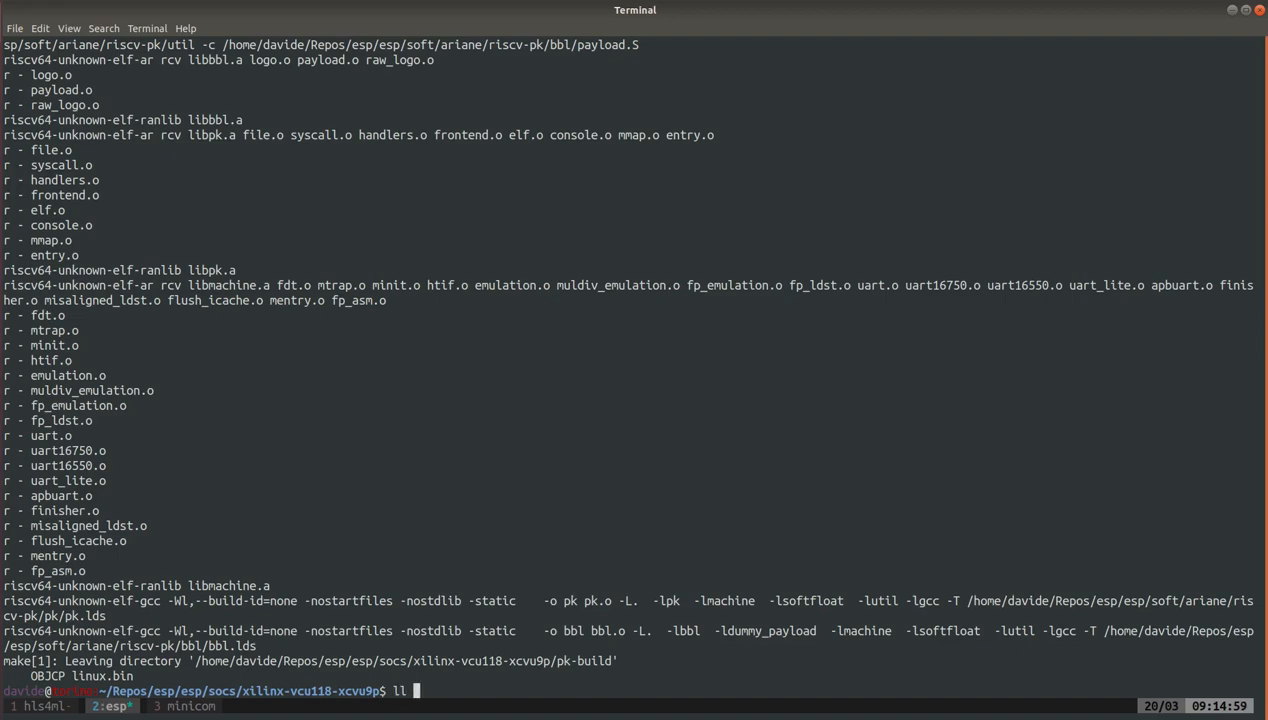
{"action": "type", "text": "sysroot/"}
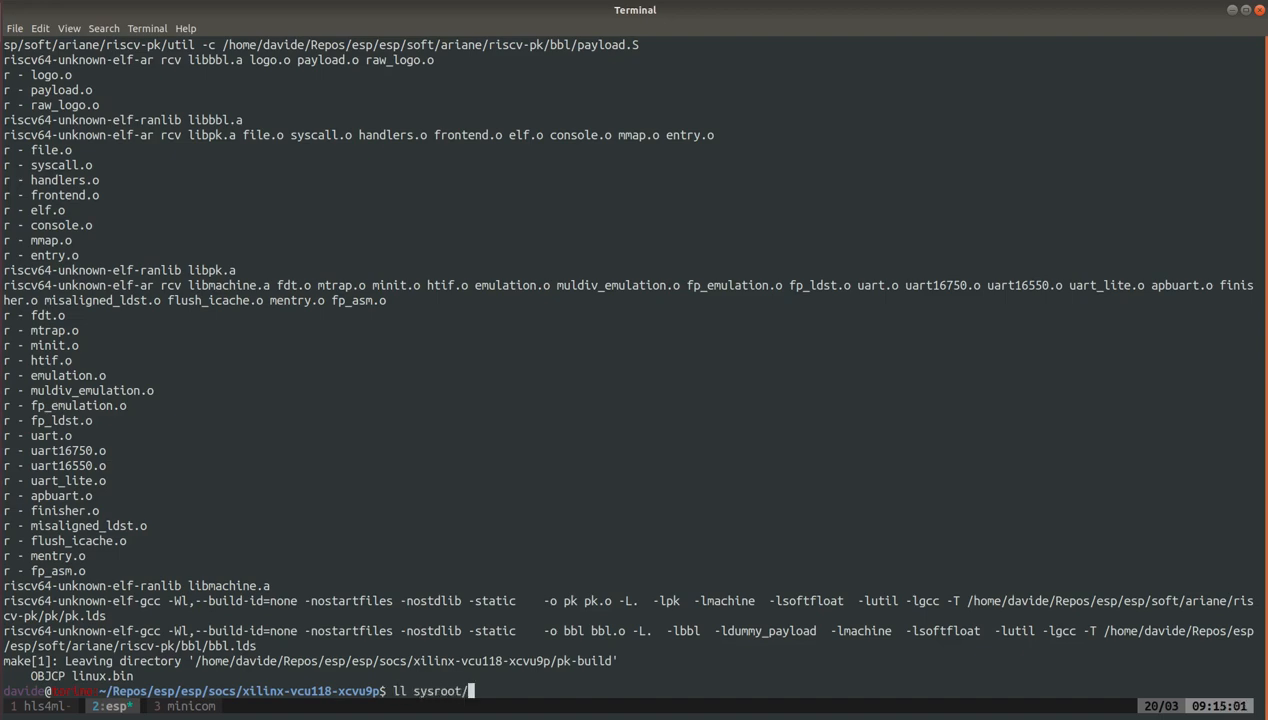
{"action": "type", "text": "applications/test/m"}
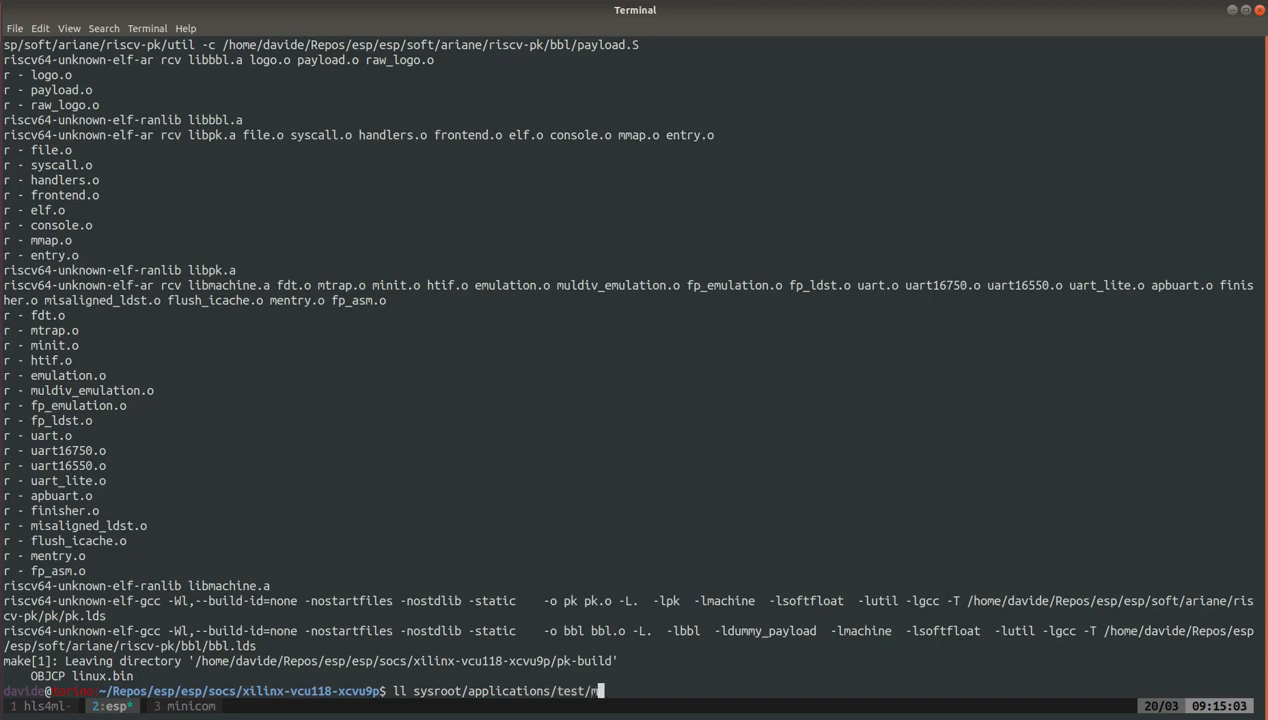
{"action": "type", "text": "lp3layers.exe"}
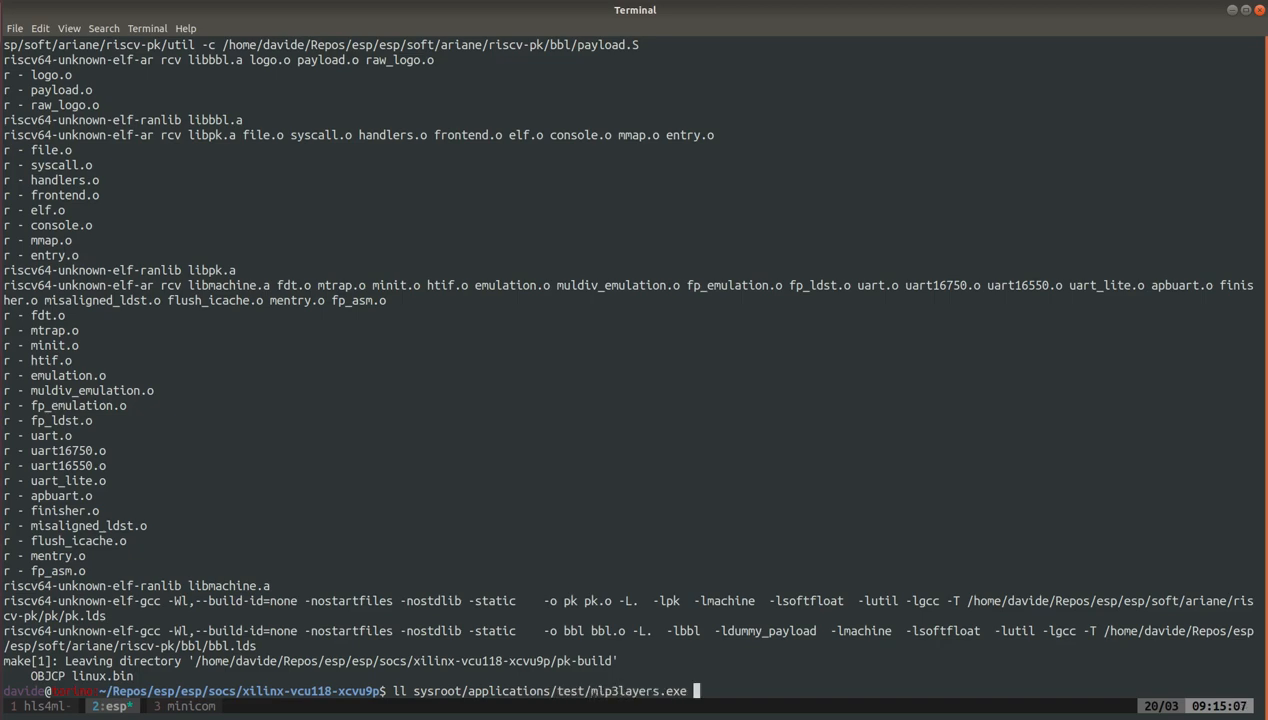
{"action": "key", "text": "Return"}
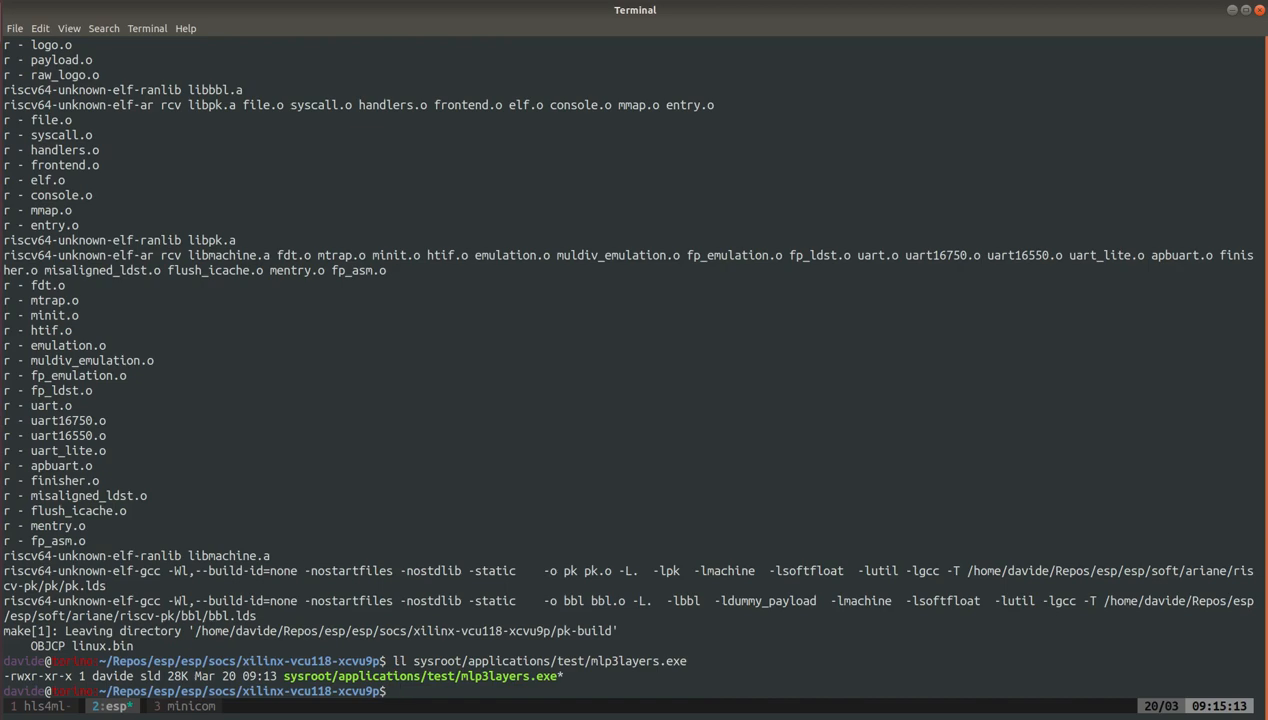
Copy the leon3 mlp3layers driver app data folder into sysroot/applications/test
{"action": "type", "text": "c"}
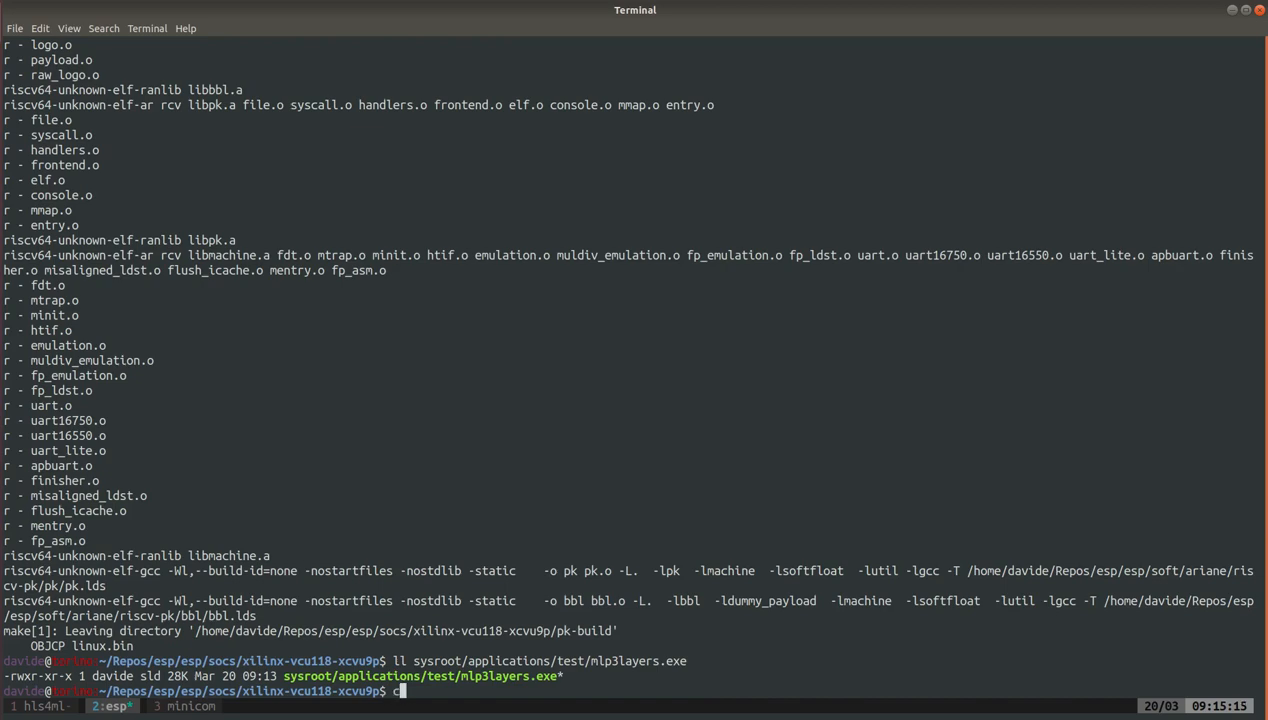
{"action": "type", "text": "p ../../soft/"}
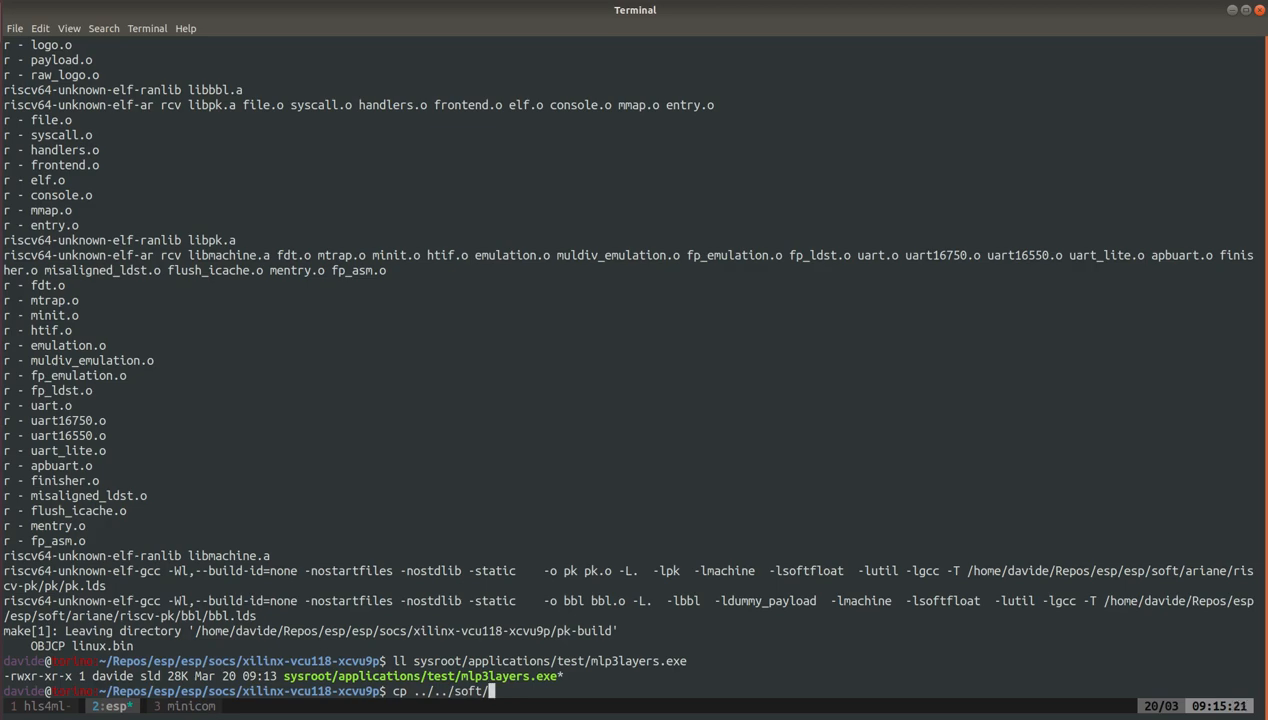
{"action": "type", "text": "leon3/drivers/mlp3layers/app/data sysroot"}
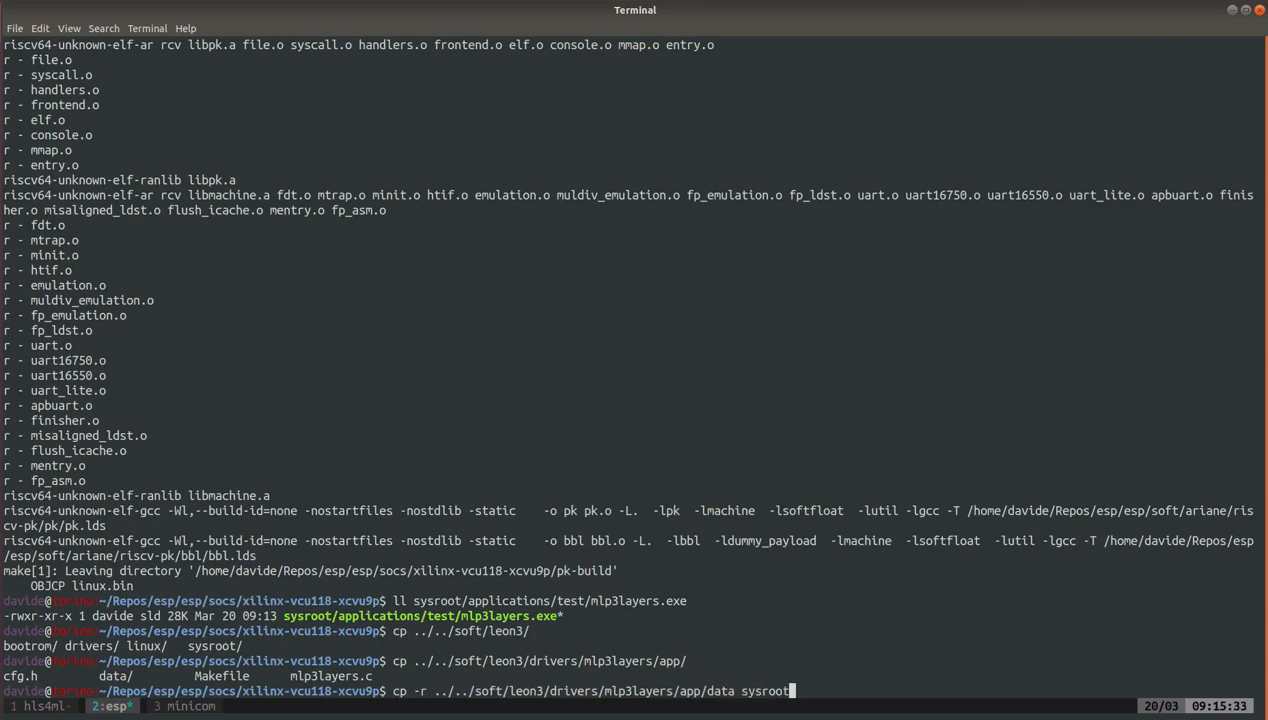
{"action": "type", "text": "applications/test/"}
{"action": "type", "text": "m"}
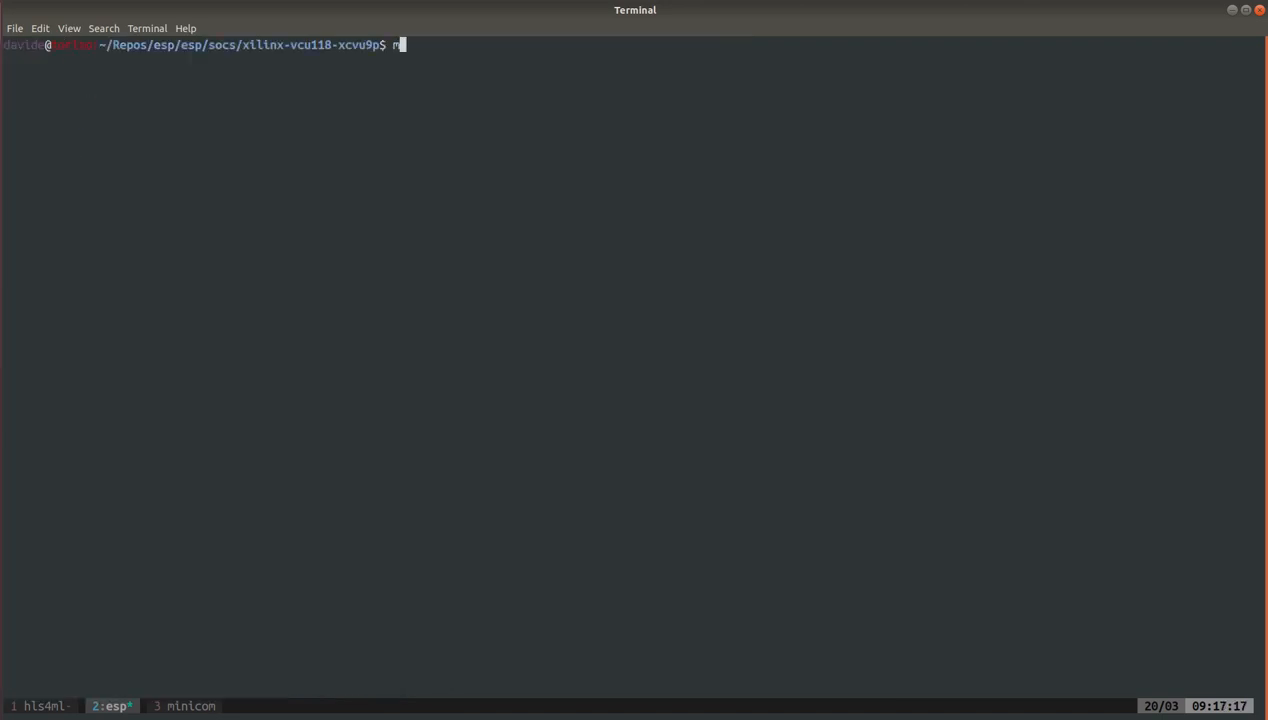
Program the FPGA with make fpga-program, FPGA_HOST set and XIL_HW_SERVER_PORT=3121
{"action": "type", "text": "ake fpga-program"}
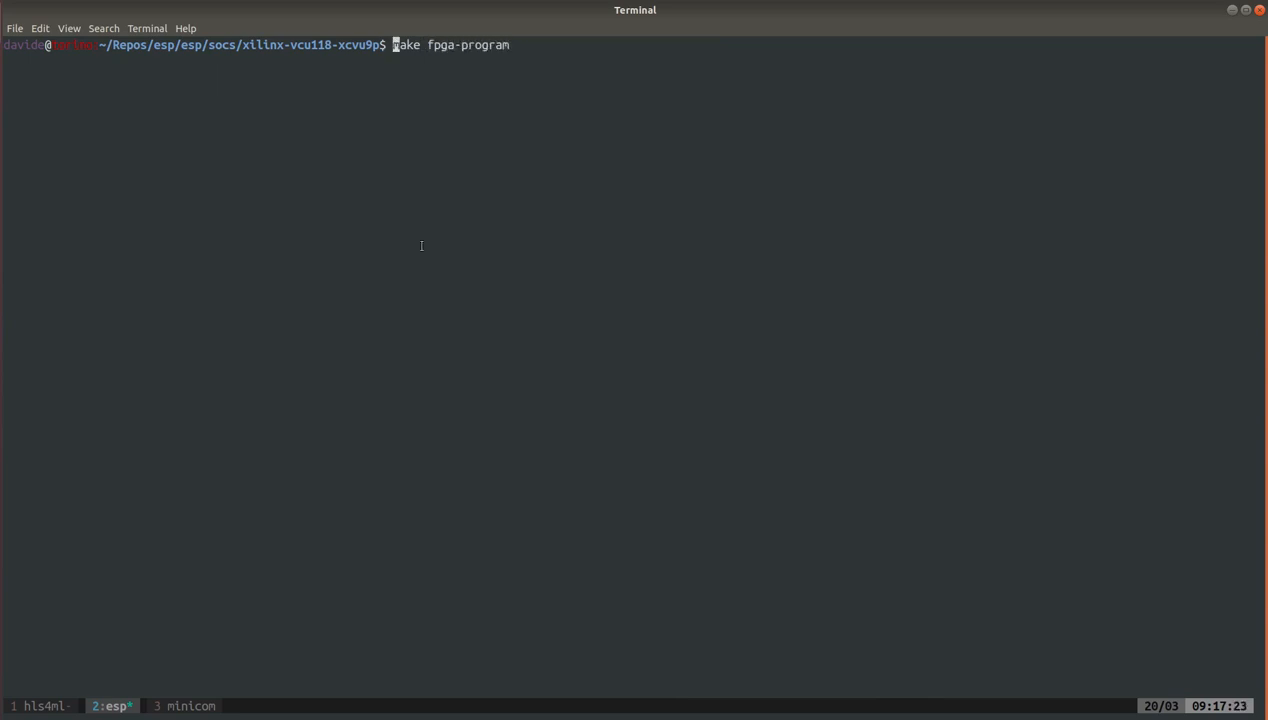
{"action": "type", "text": "XIL_HW_SERVER_PORT="}
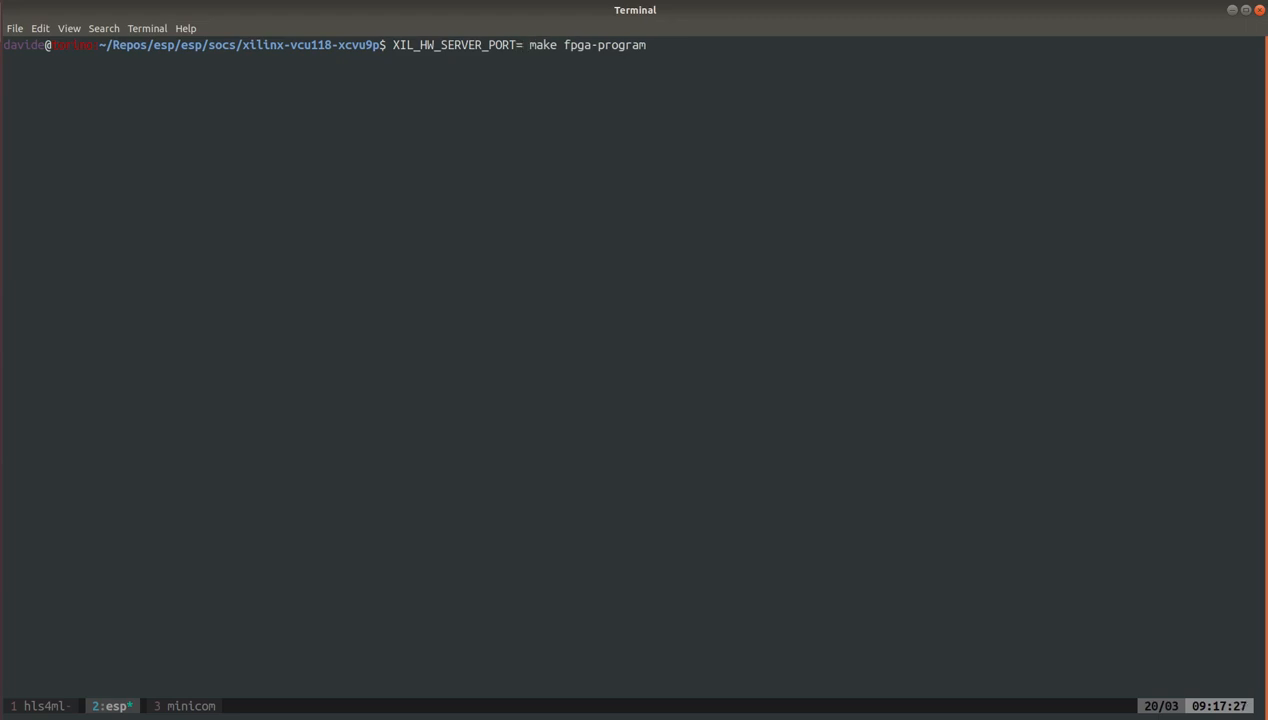
{"action": "type", "text": "3121"}
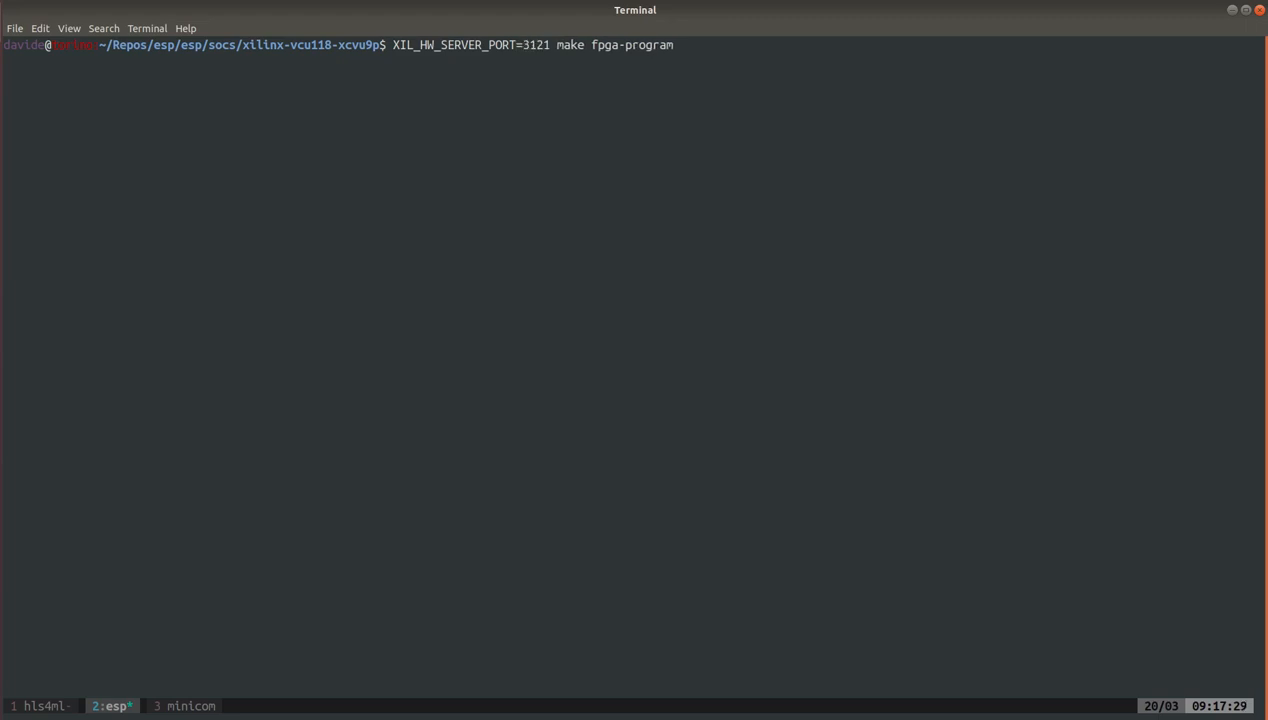
{"action": "type", "text": "FPGA"}
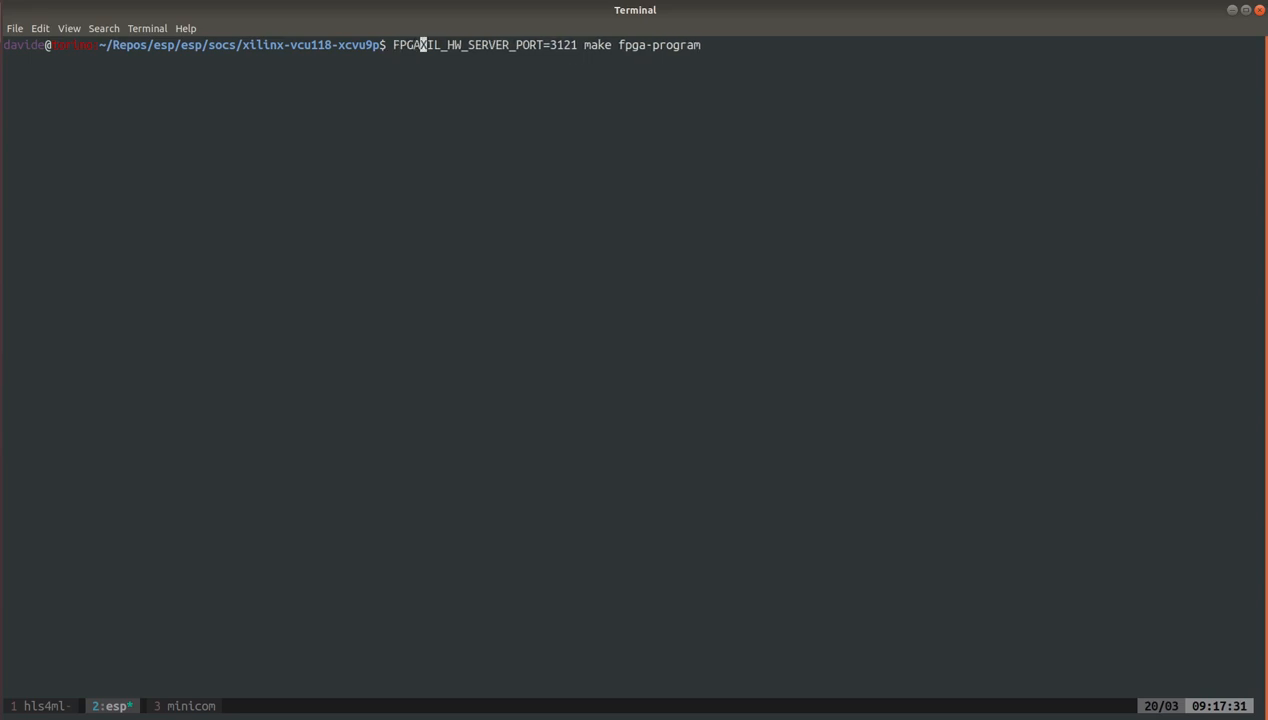
{"action": "type", "text": "HOST"}
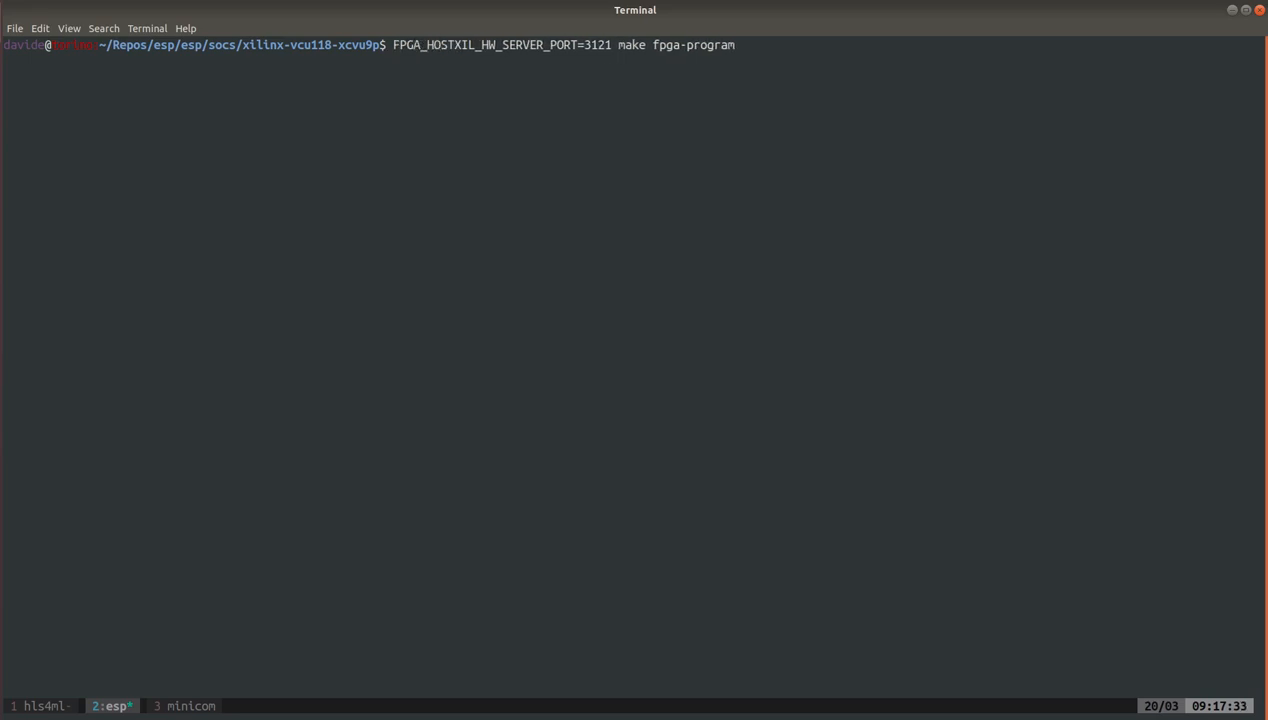
{"action": "type", "text": "=asda"}
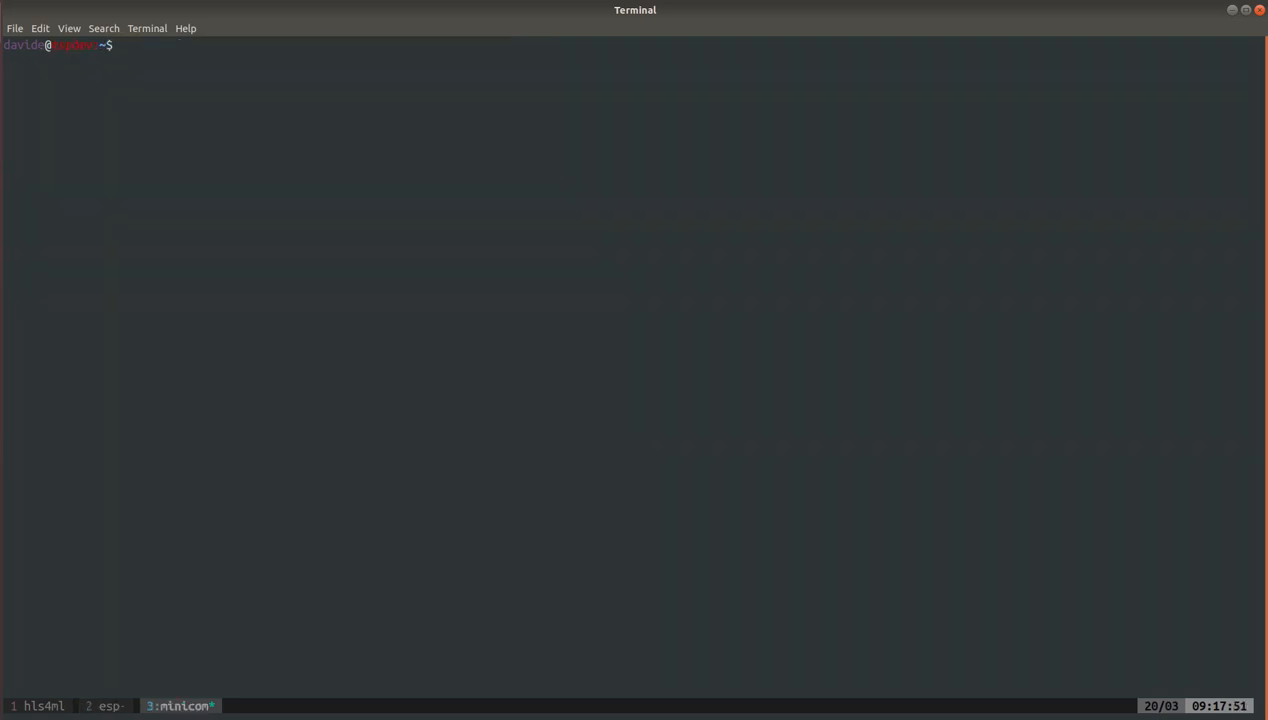
Open a 38400-baud minicom serial console on /dev/vcu118-01
{"action": "type", "text": "minicom -D /dev/vcu118-01 -b 38400"}
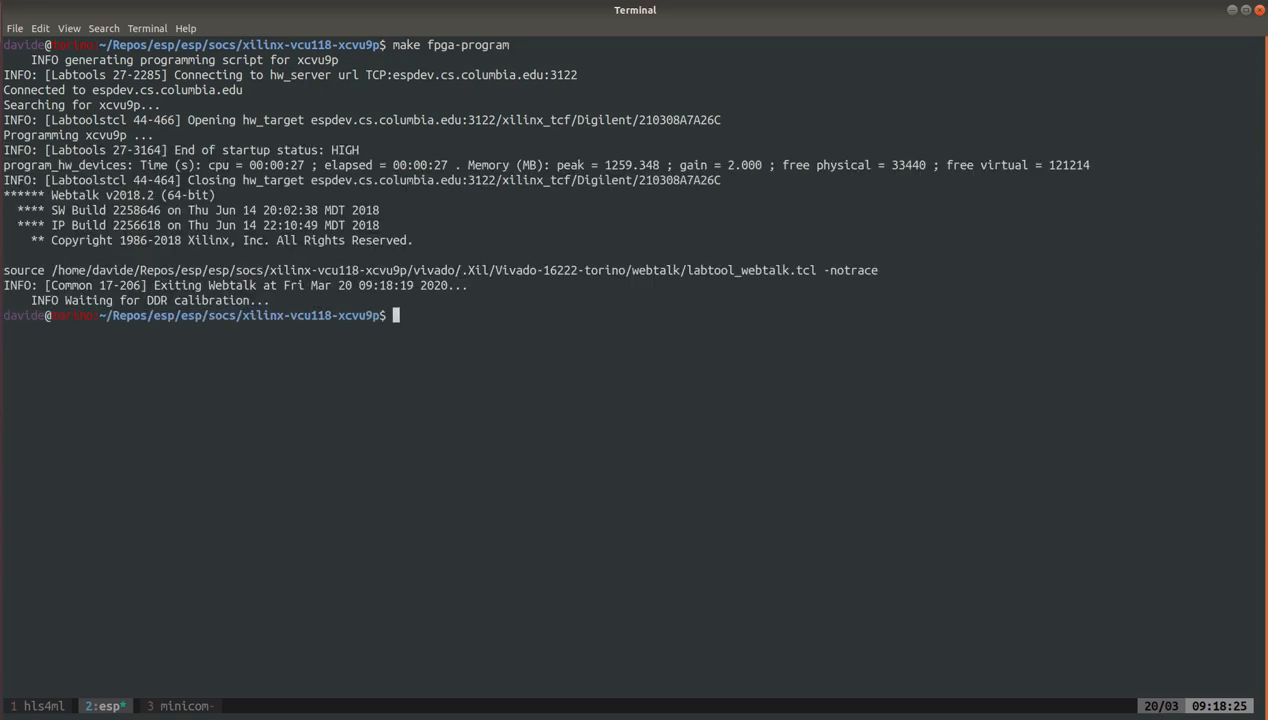
Run make fpga-run and check the board's serial console
{"action": "type", "text": "make"}
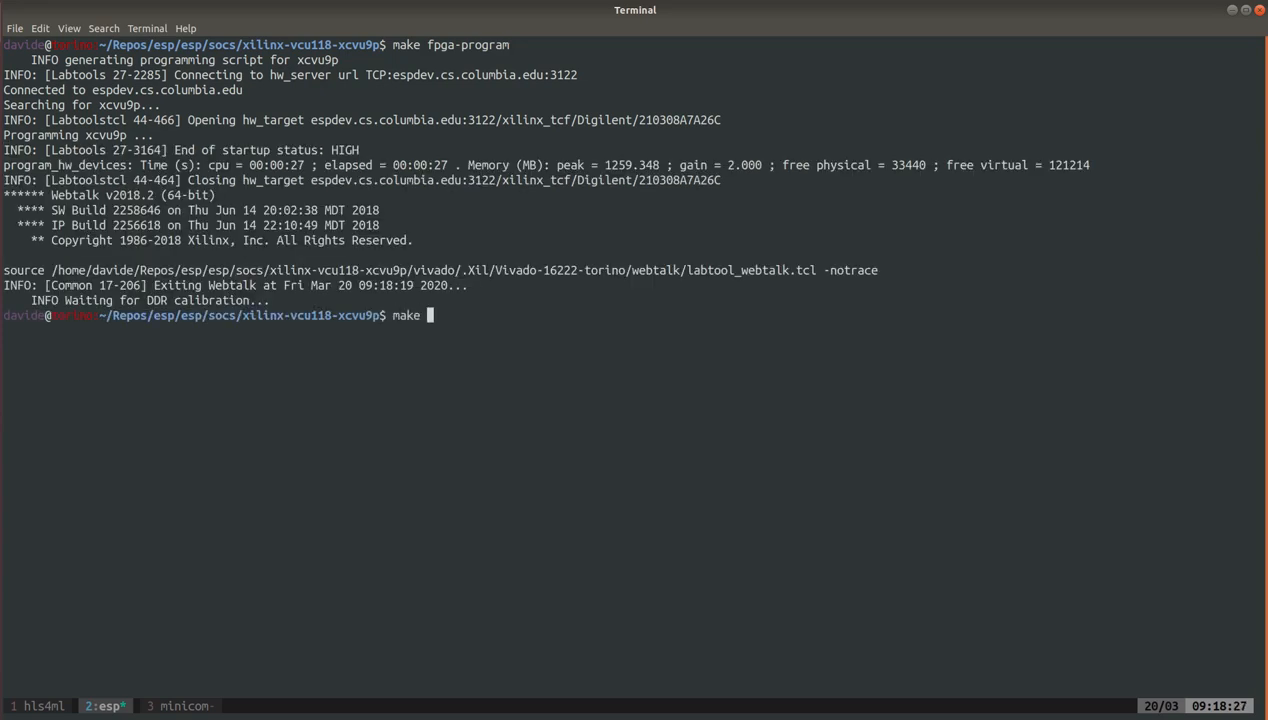
{"action": "type", "text": "fpga-"}
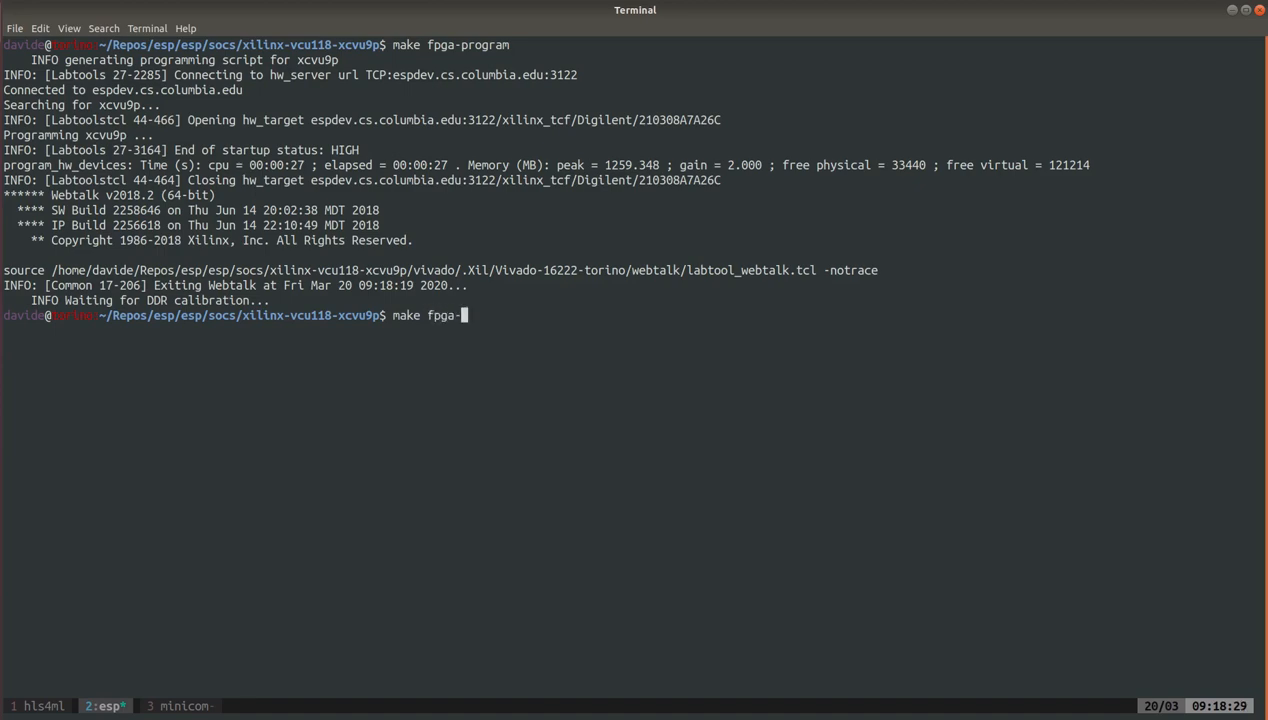
{"action": "type", "text": "run"}
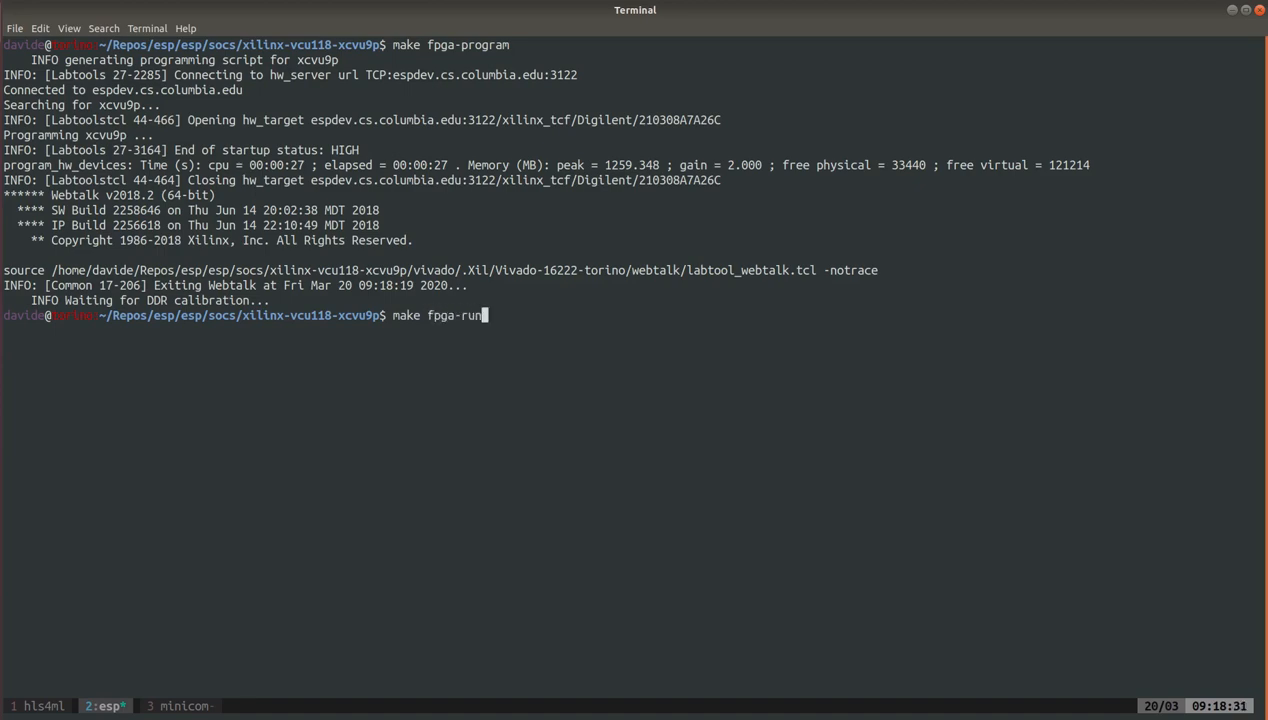
{"action": "key", "text": "Return"}
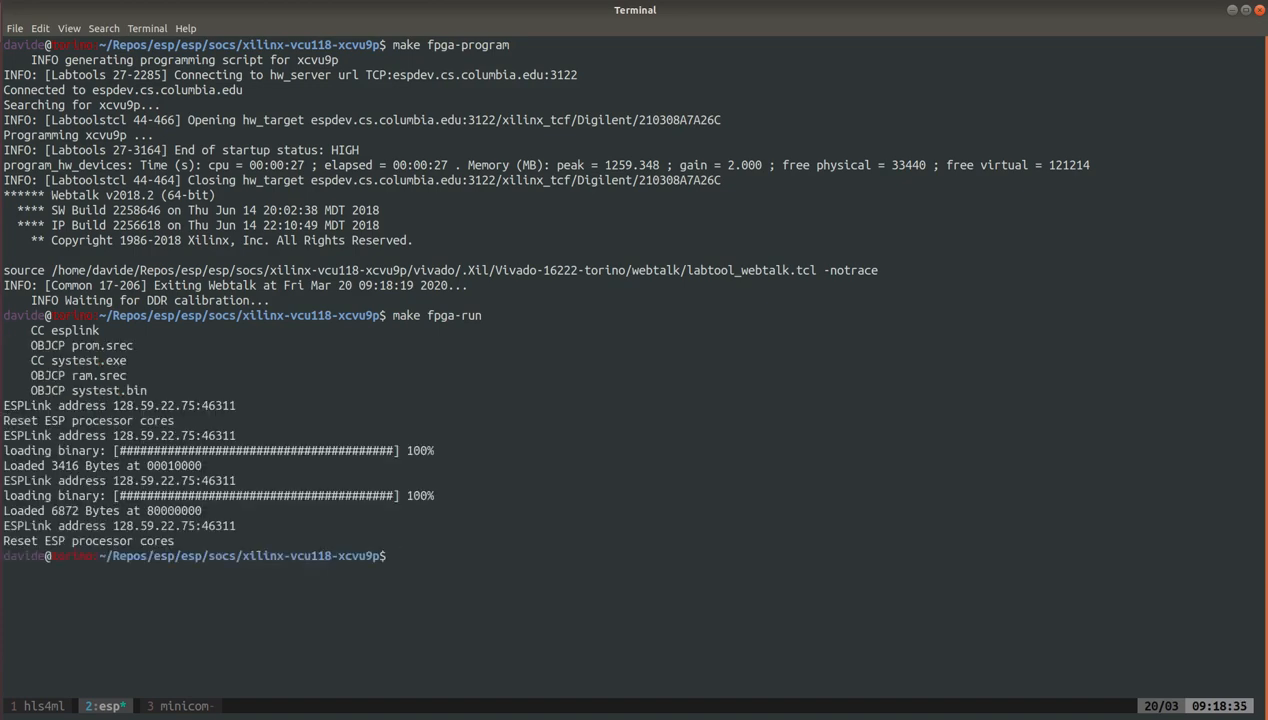
{"action": "left_click", "coordinate": [180, 704]}
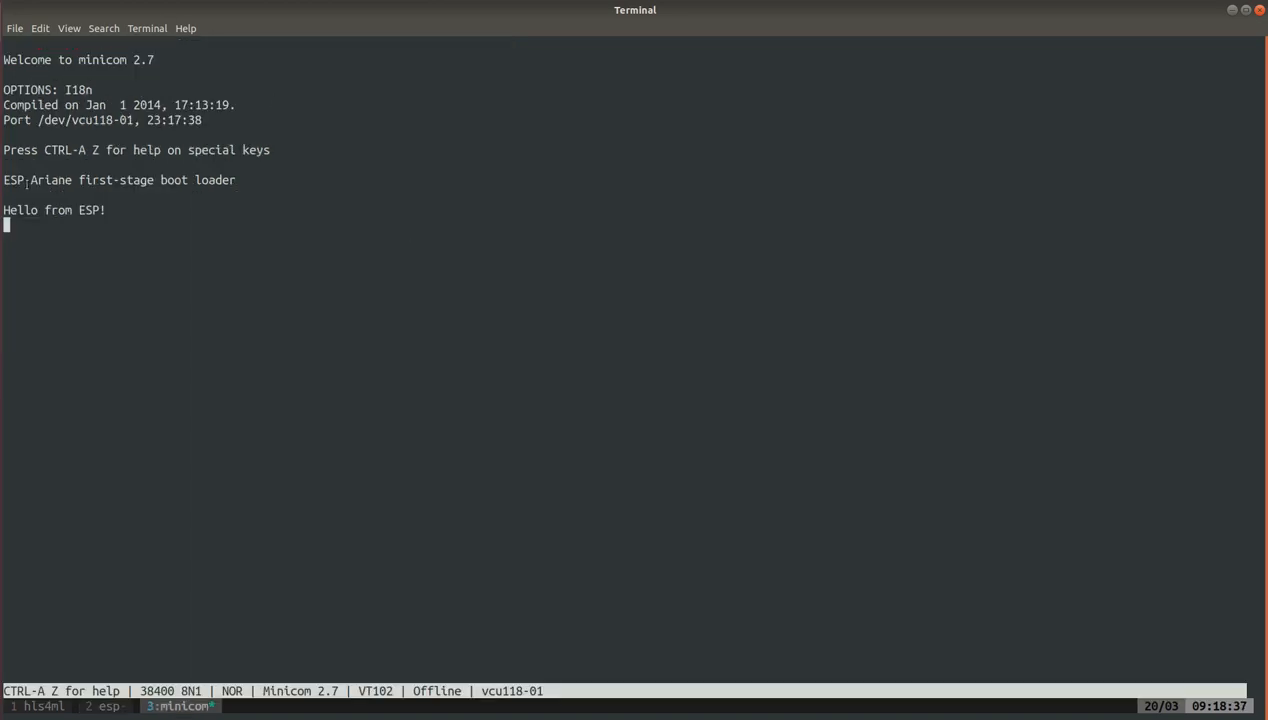
{"action": "double_click", "coordinate": [20, 210]}
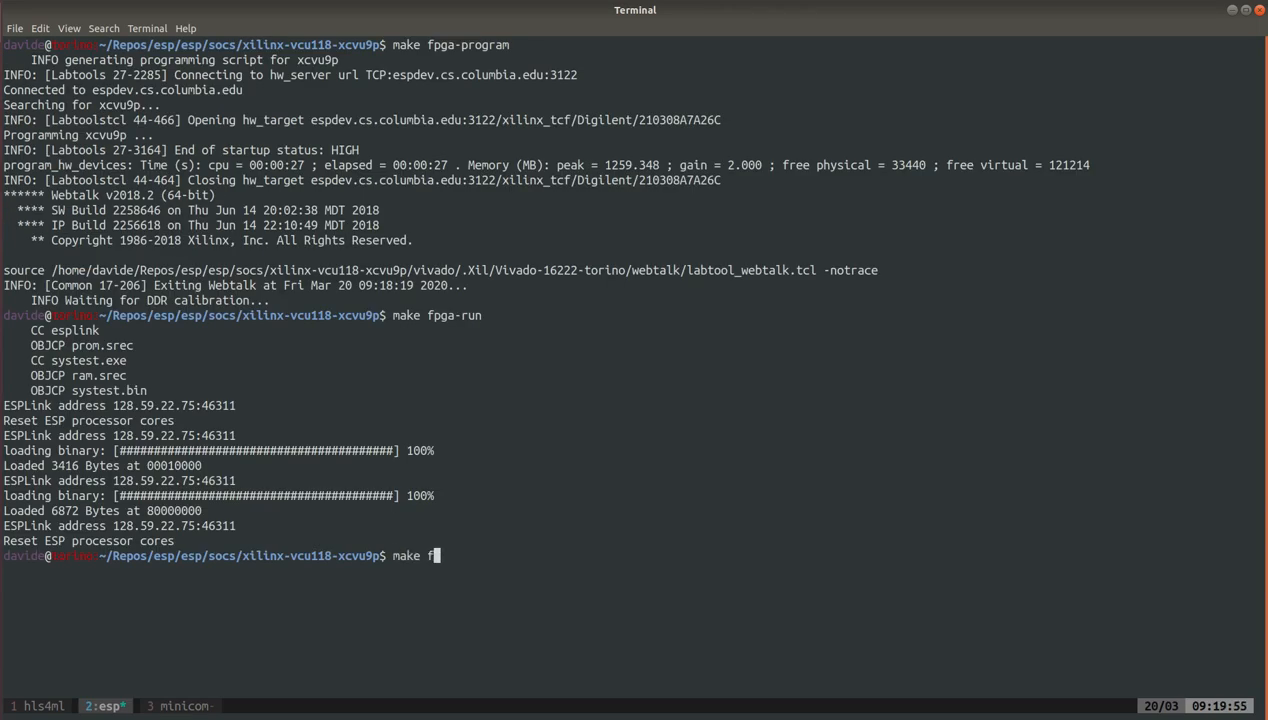
Load ./barec/mlp3layers.exe onto the board with TEST_PROGRAM set for make fpga-run
{"action": "type", "text": "pga-run"}
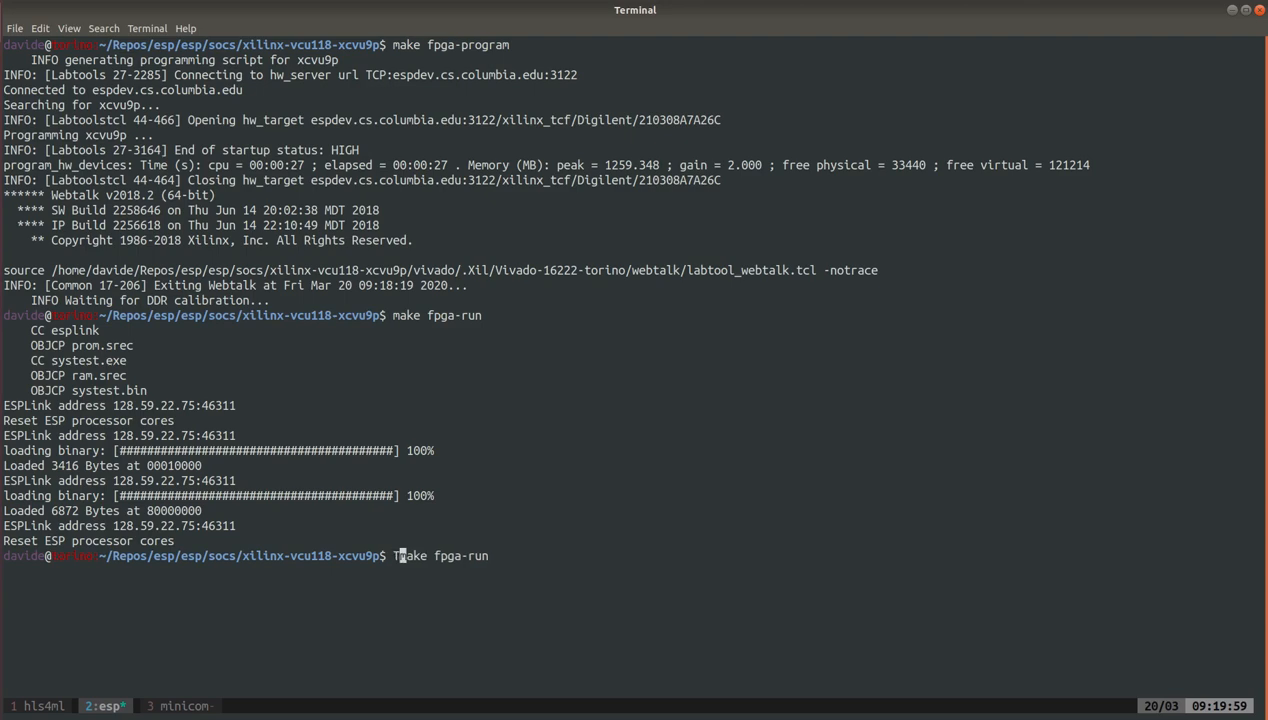
{"action": "type", "text": "TEST_PROGRAM"}
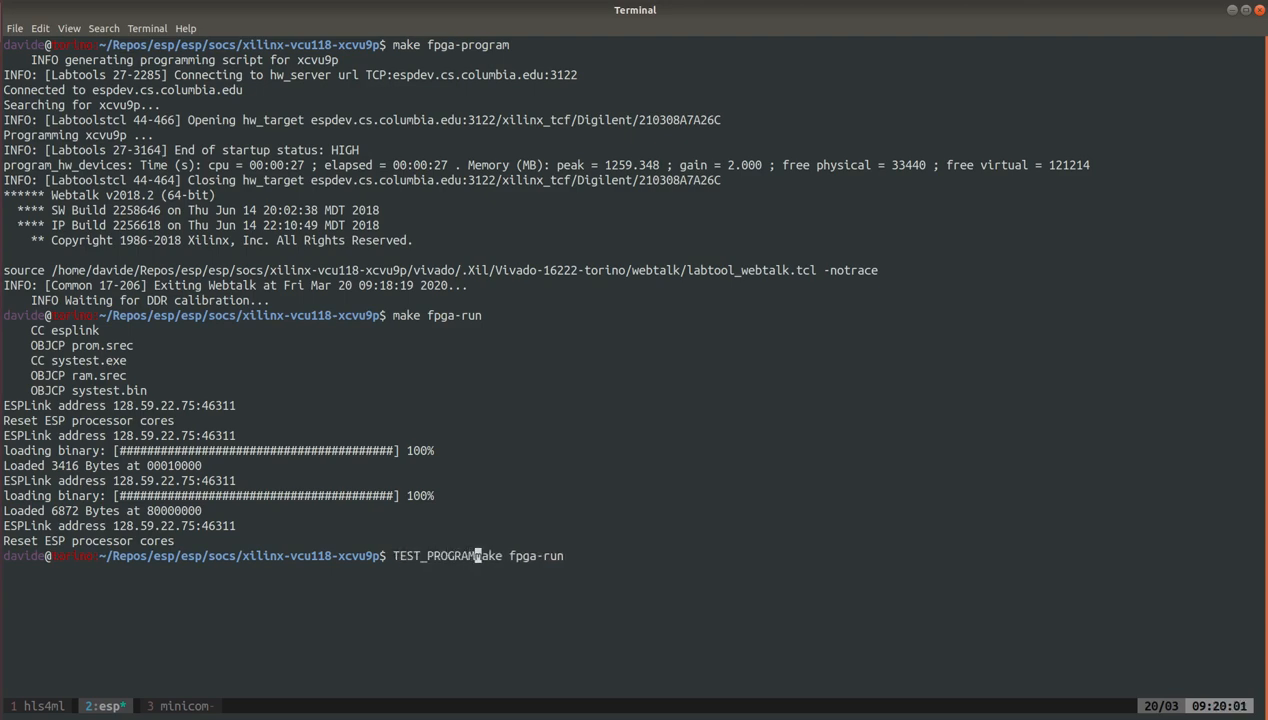
{"action": "type", "text": "./barec/"}
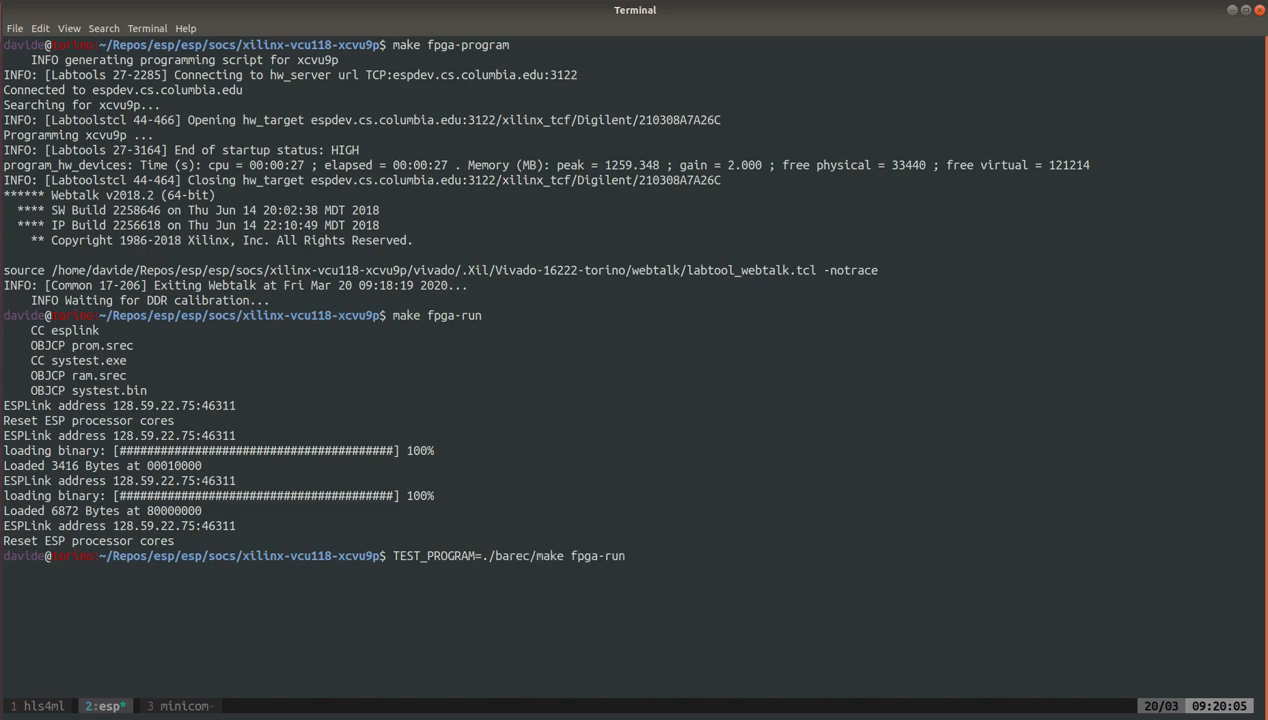
{"action": "type", "text": "mlp3layers.exe m"}
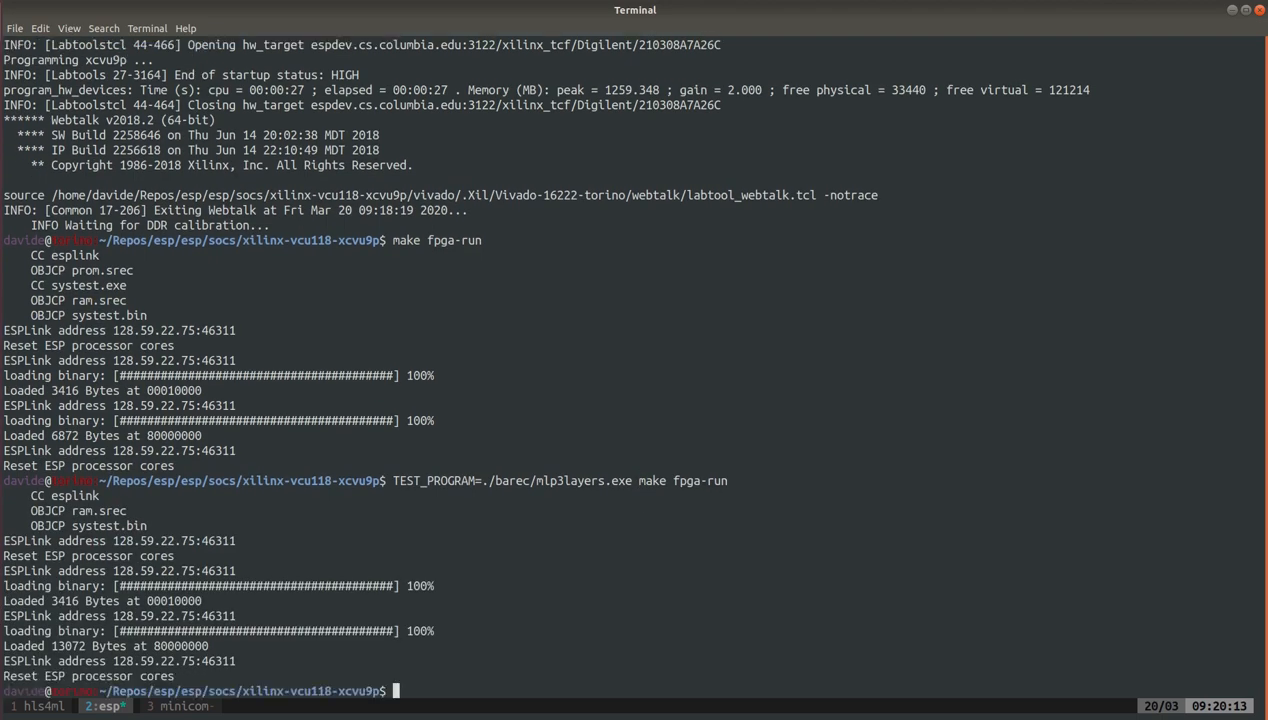
{"action": "left_click", "coordinate": [178, 706]}
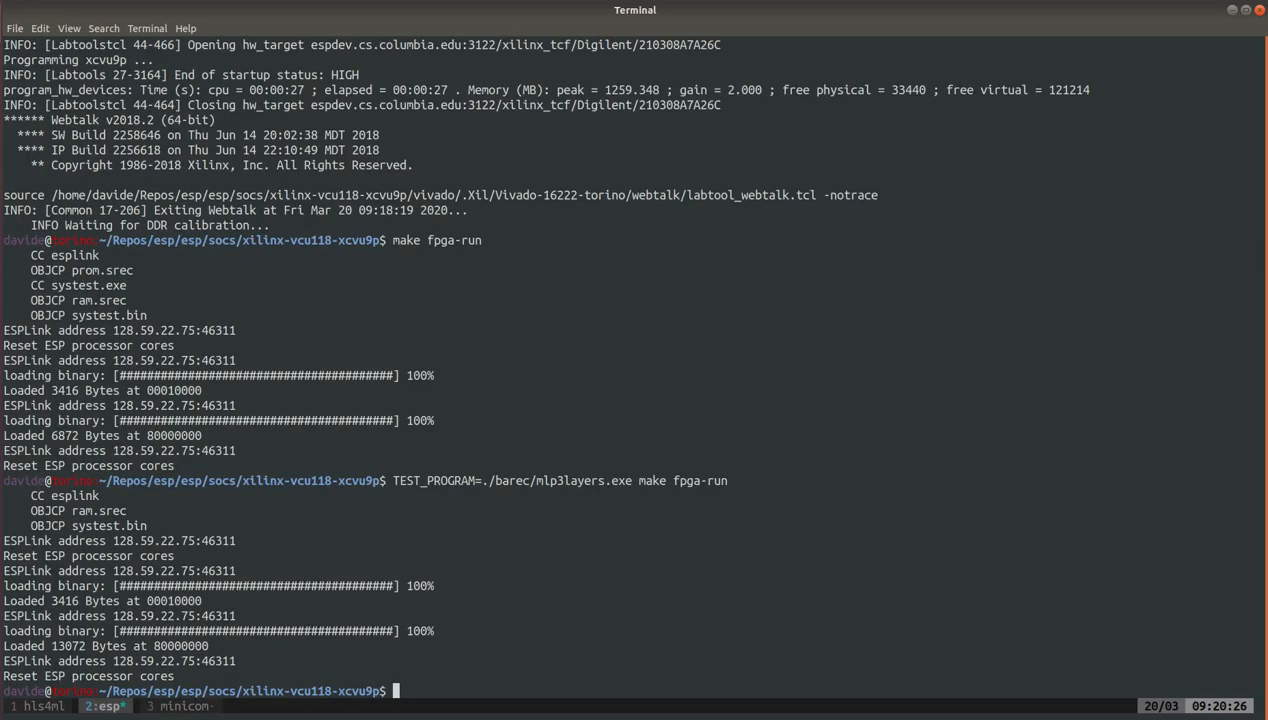
Load Linux onto the board with make fpga-run-linux and watch it boot to the esp login prompt
{"action": "type", "text": "make"}
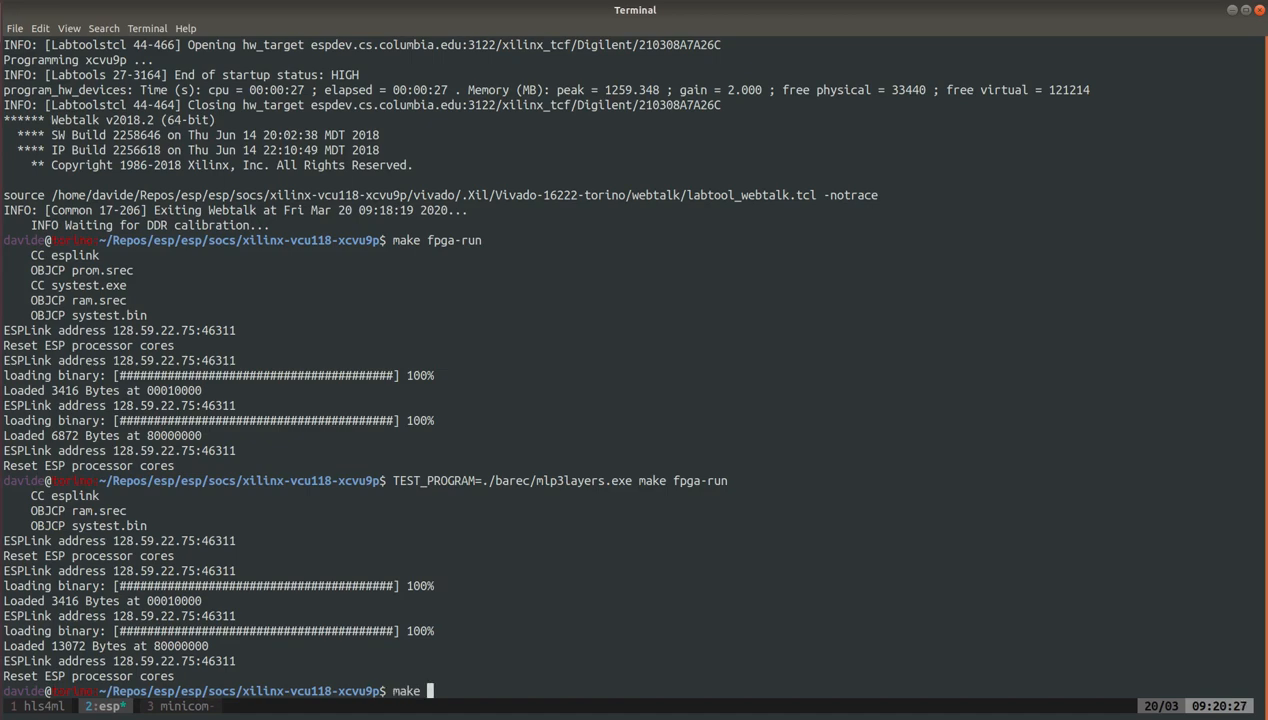
{"action": "type", "text": "fpga-run-lin"}
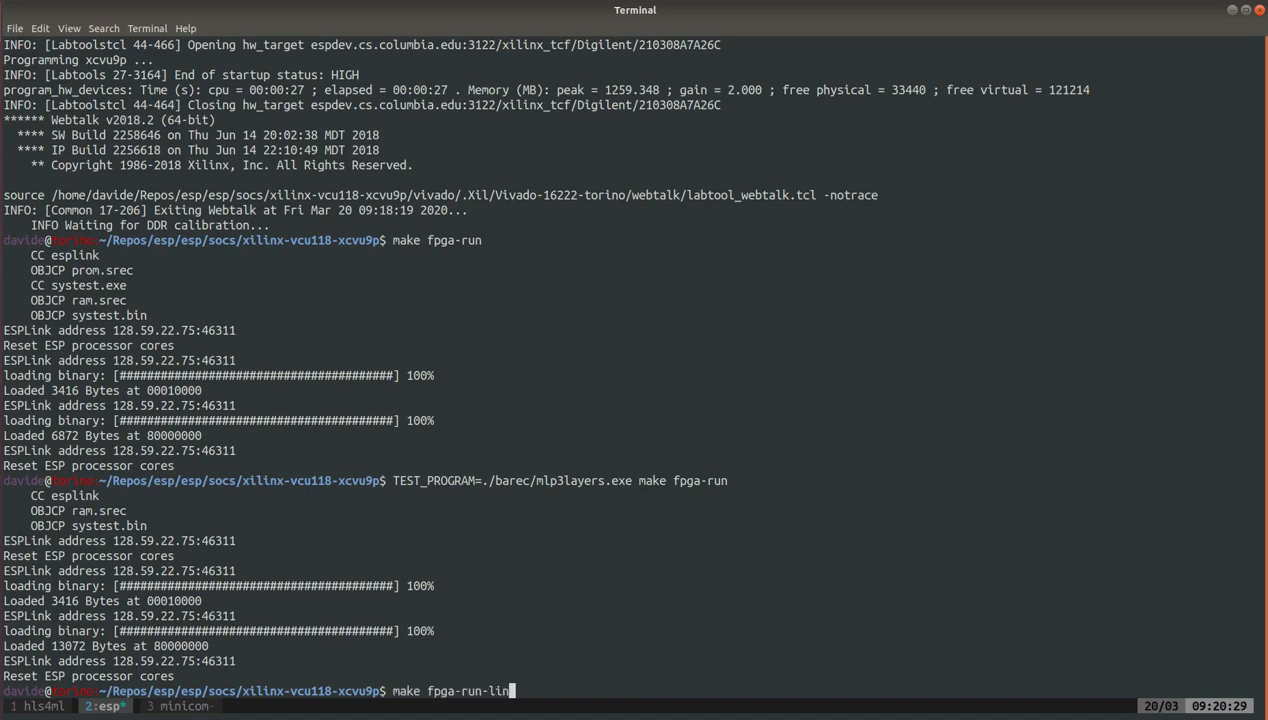
{"action": "type", "text": "ux"}
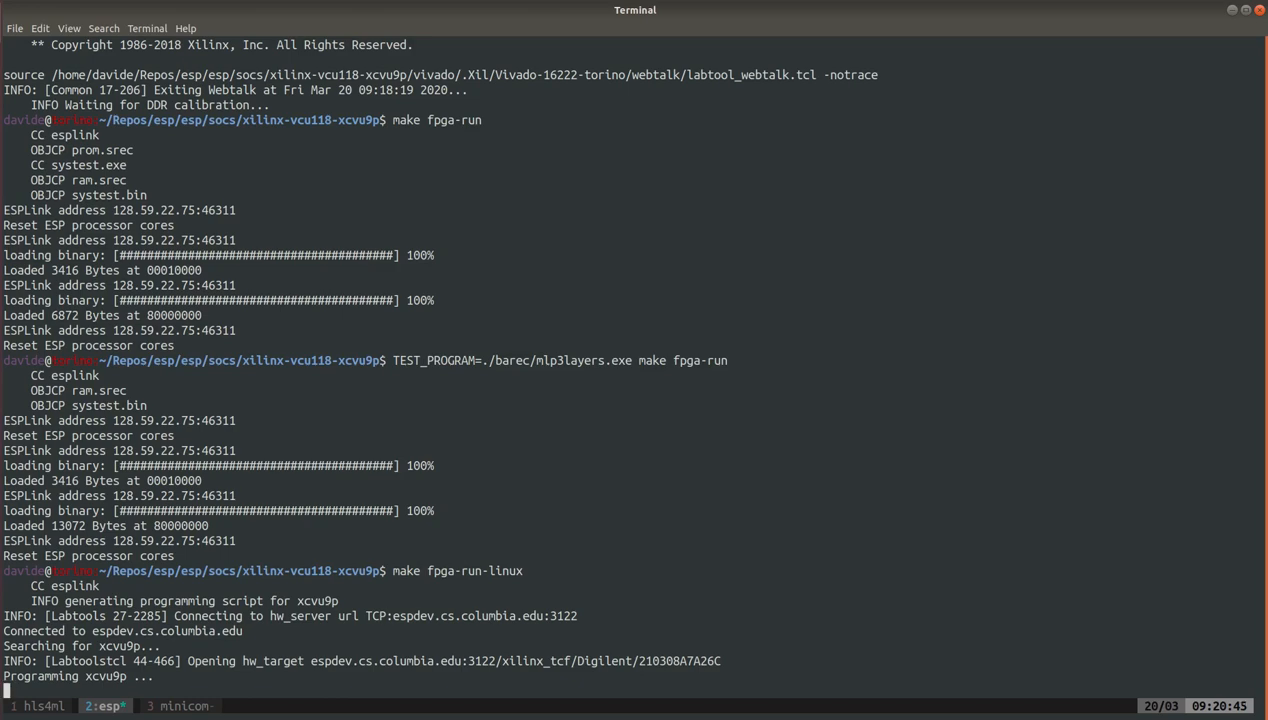
{"action": "scroll", "scroll_direction": "down", "scroll_amount": 3}
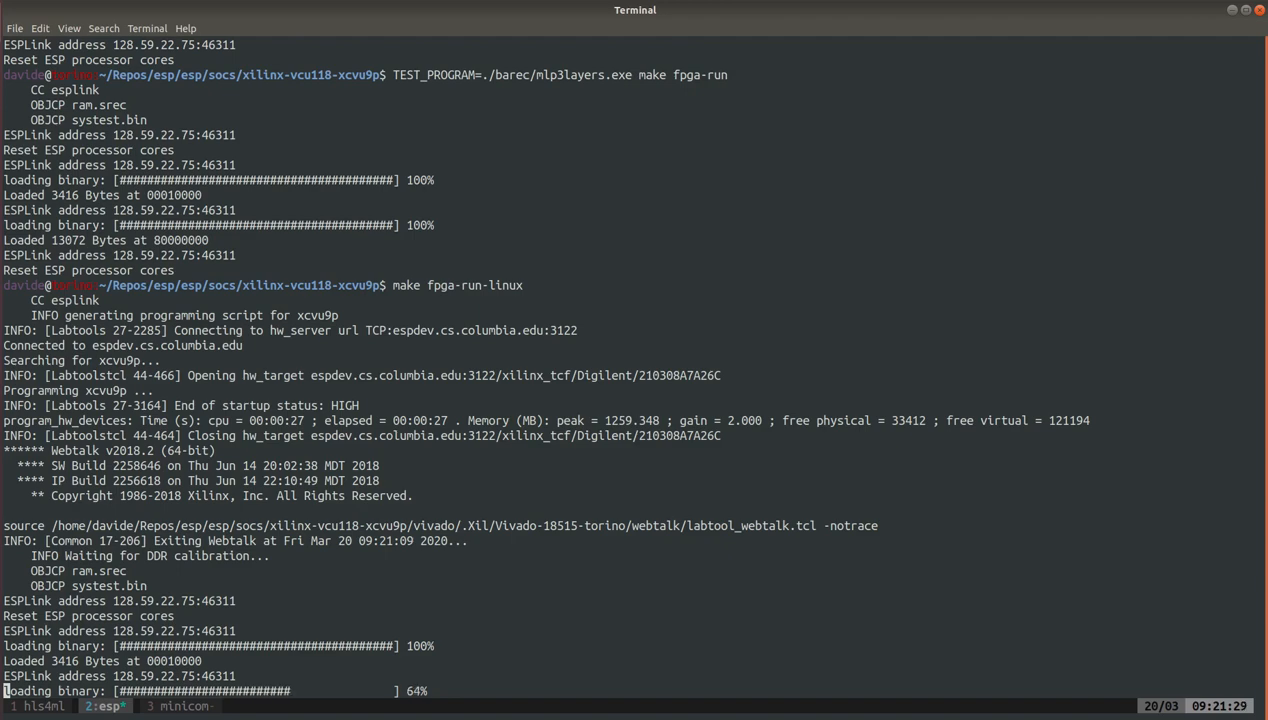
{"action": "scroll", "scroll_direction": "down", "scroll_amount": 3}
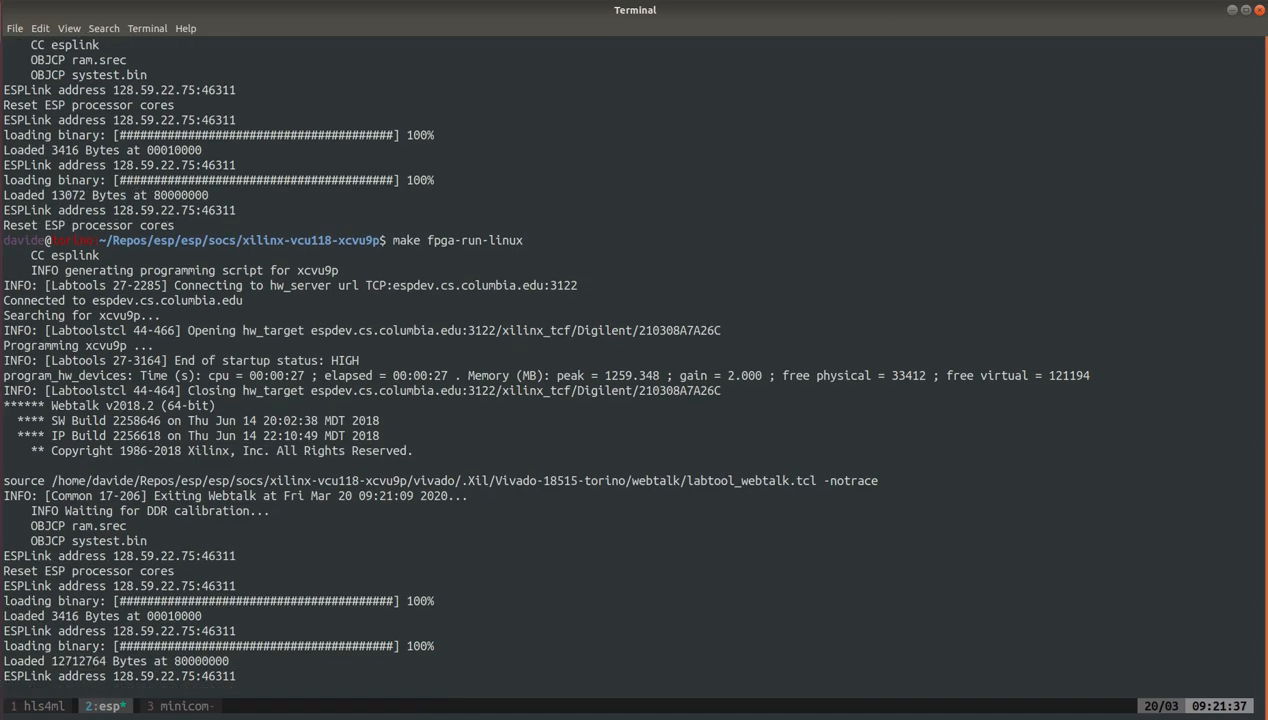
{"action": "left_click", "coordinate": [180, 704]}
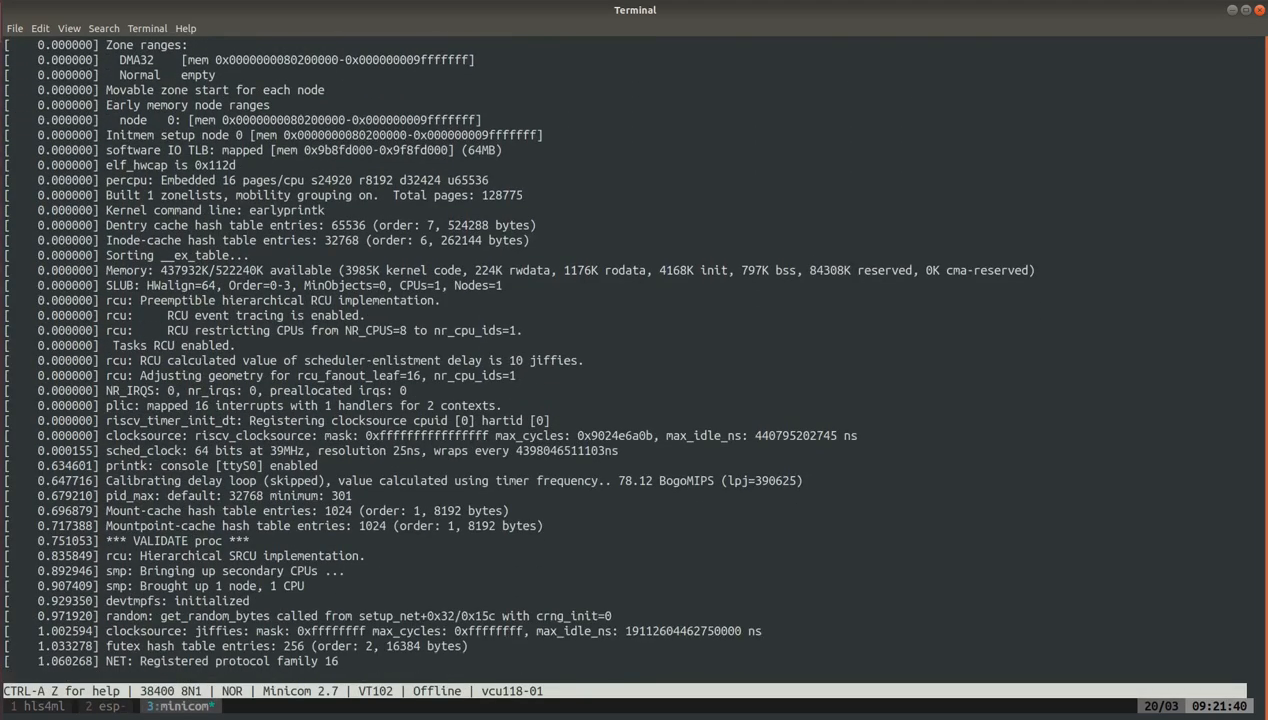
{"action": "scroll", "scroll_direction": "down", "scroll_amount": 3}
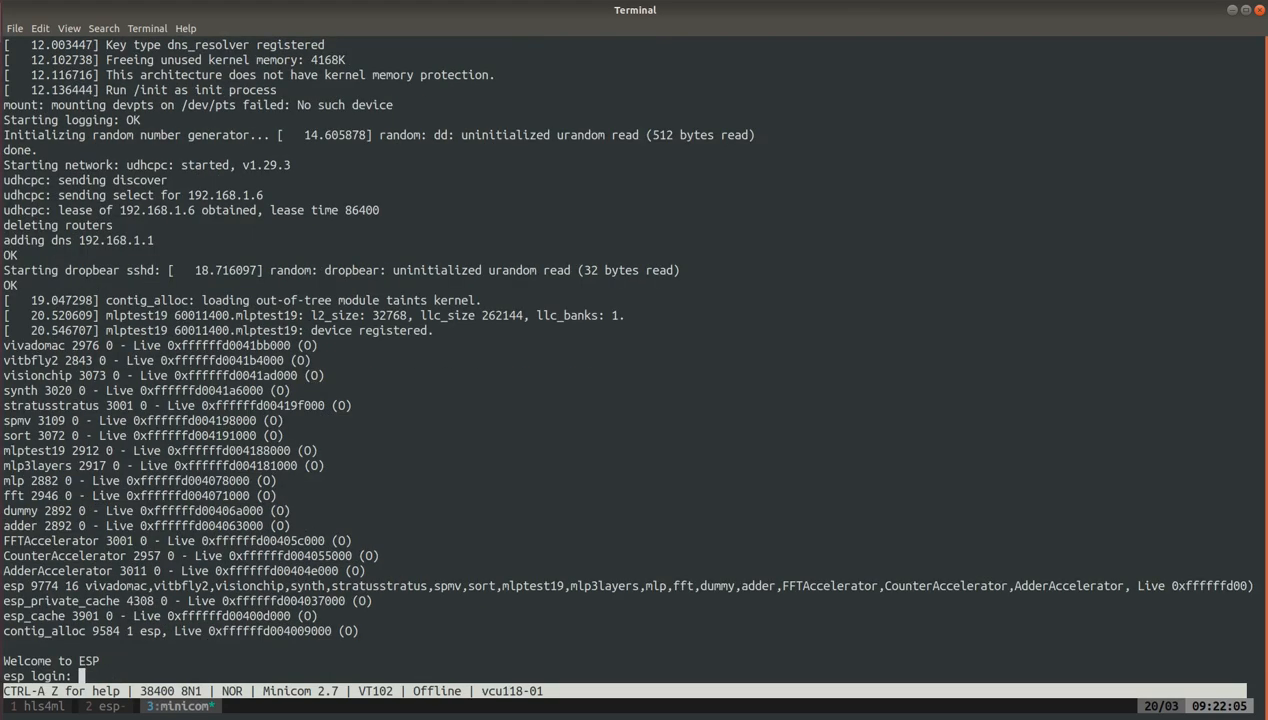
Log in as root, move to /applications/test and run ./mlp3layers.exe on the board's Linux console
{"action": "type", "text": "root"}
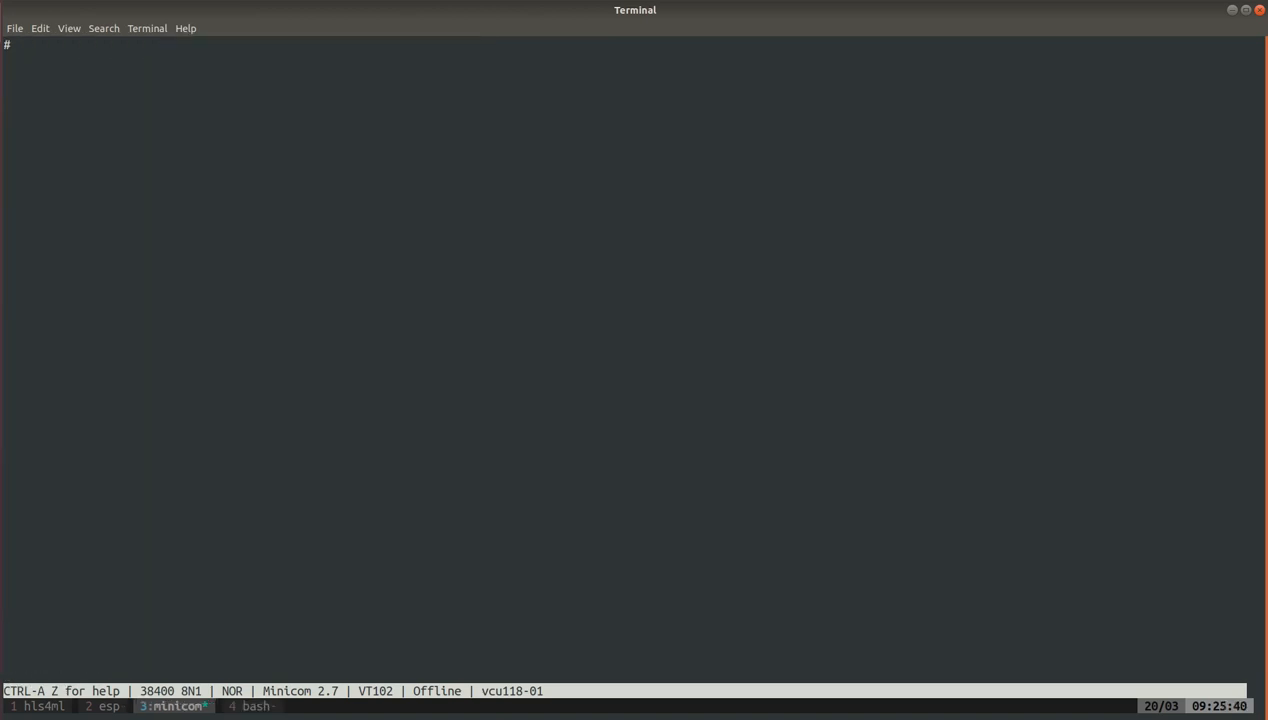
{"action": "type", "text": "cd /applications/test/"}
{"action": "type", "text": "./"}
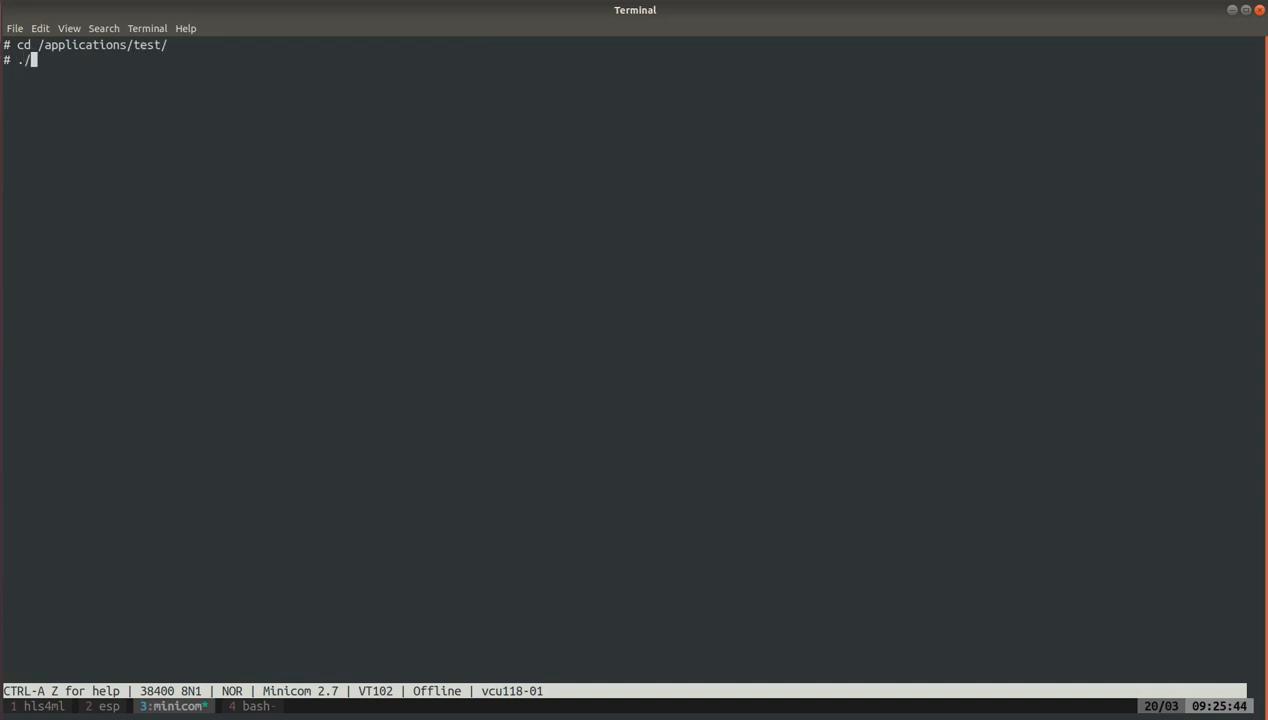
{"action": "type", "text": "m"}
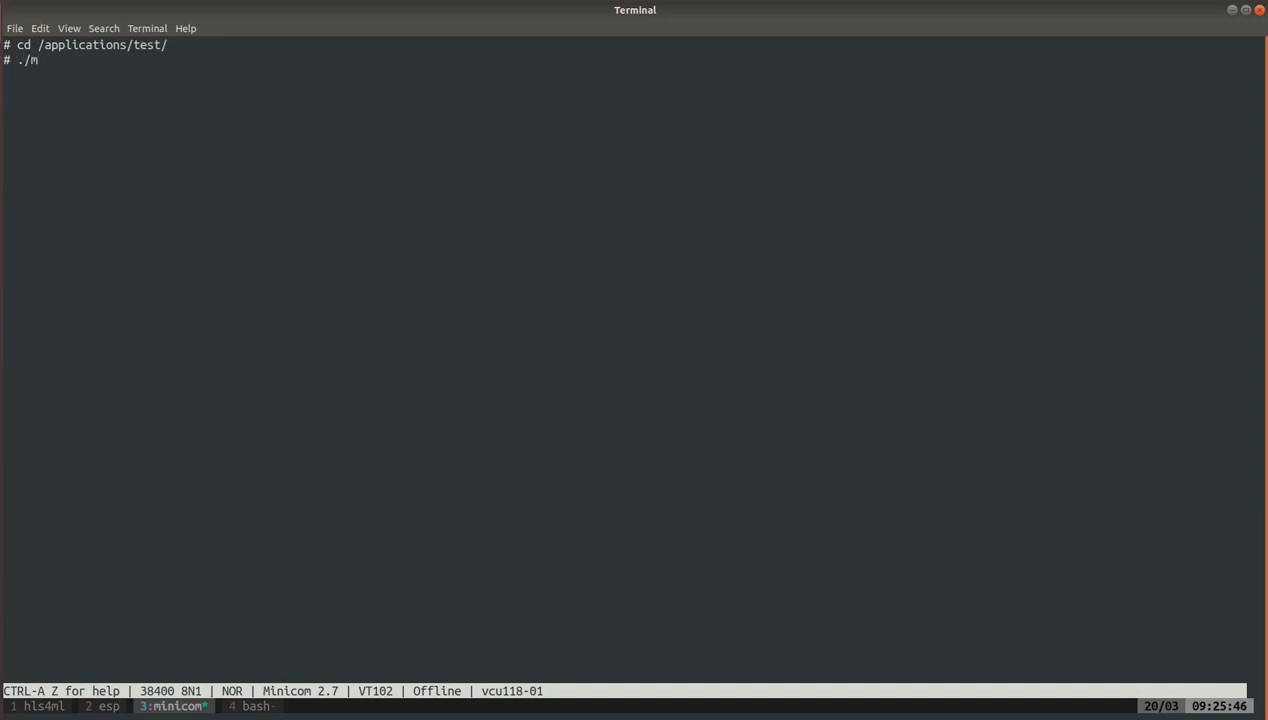
{"action": "type", "text": "mlp3layers.exe"}
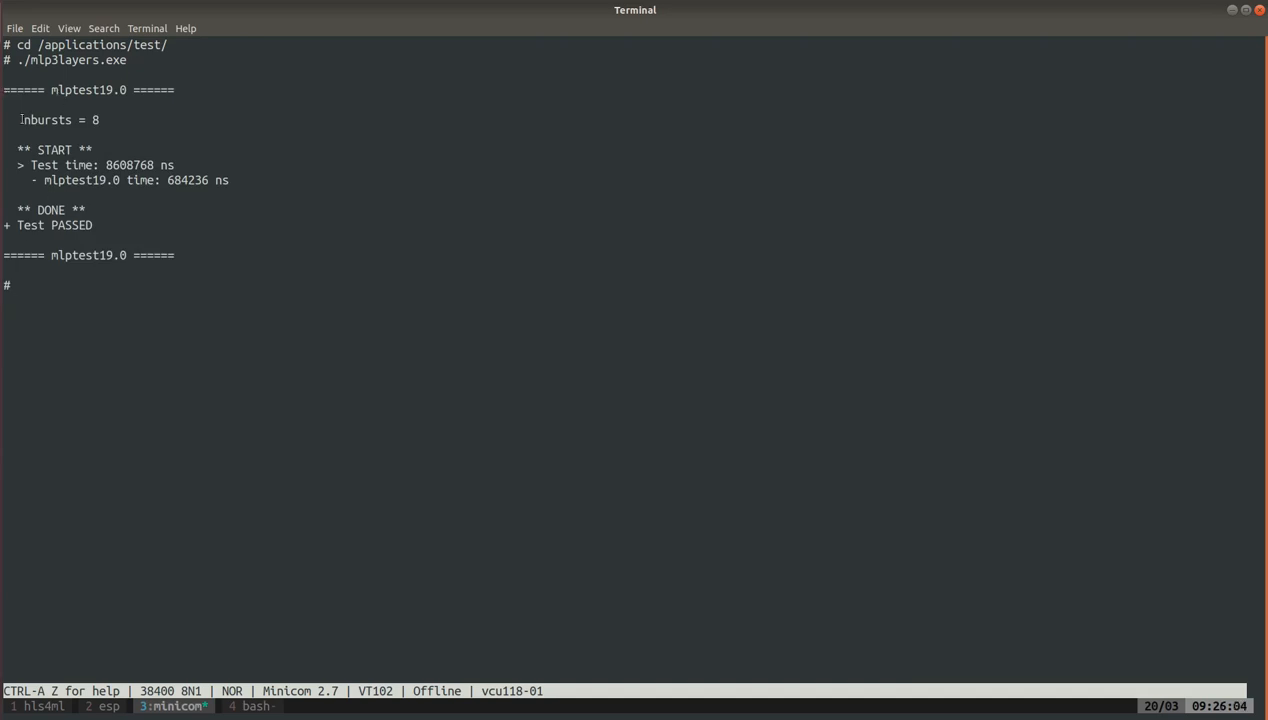
Highlight the Test PASSED line in the mlp3layers.exe output
{"action": "double_click", "coordinate": [52, 148]}
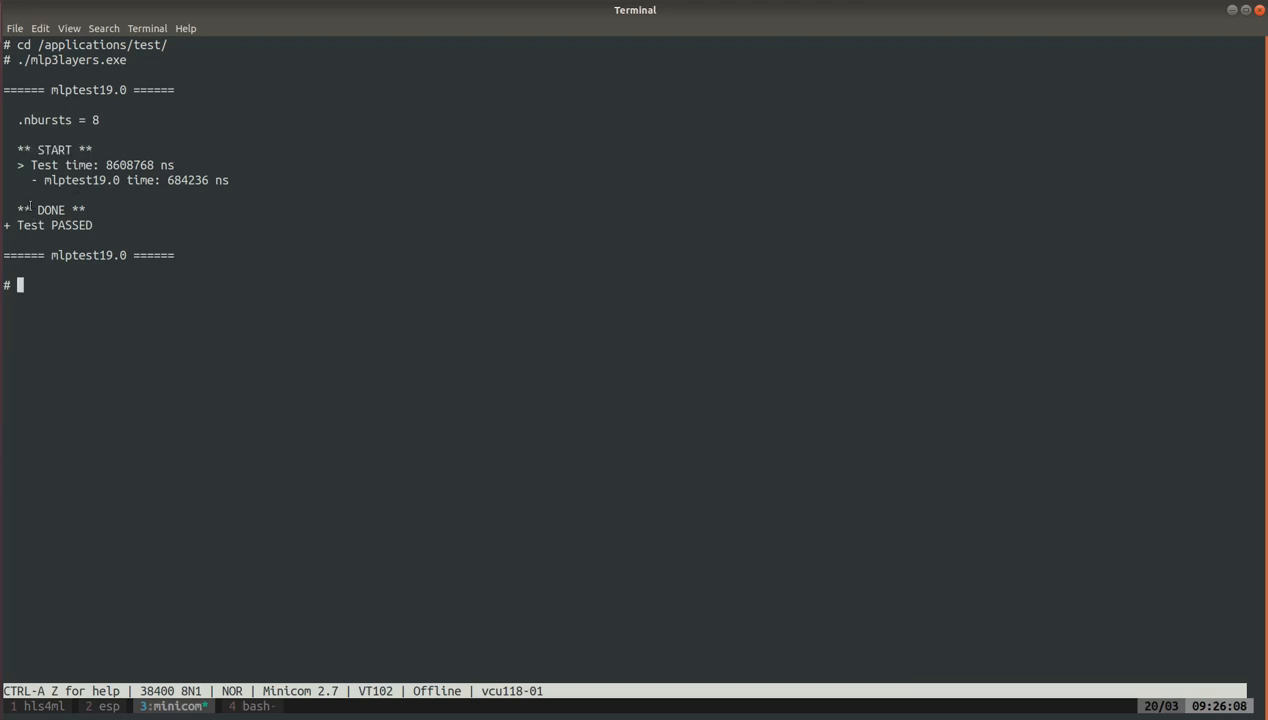
{"action": "double_click", "coordinate": [56, 224]}
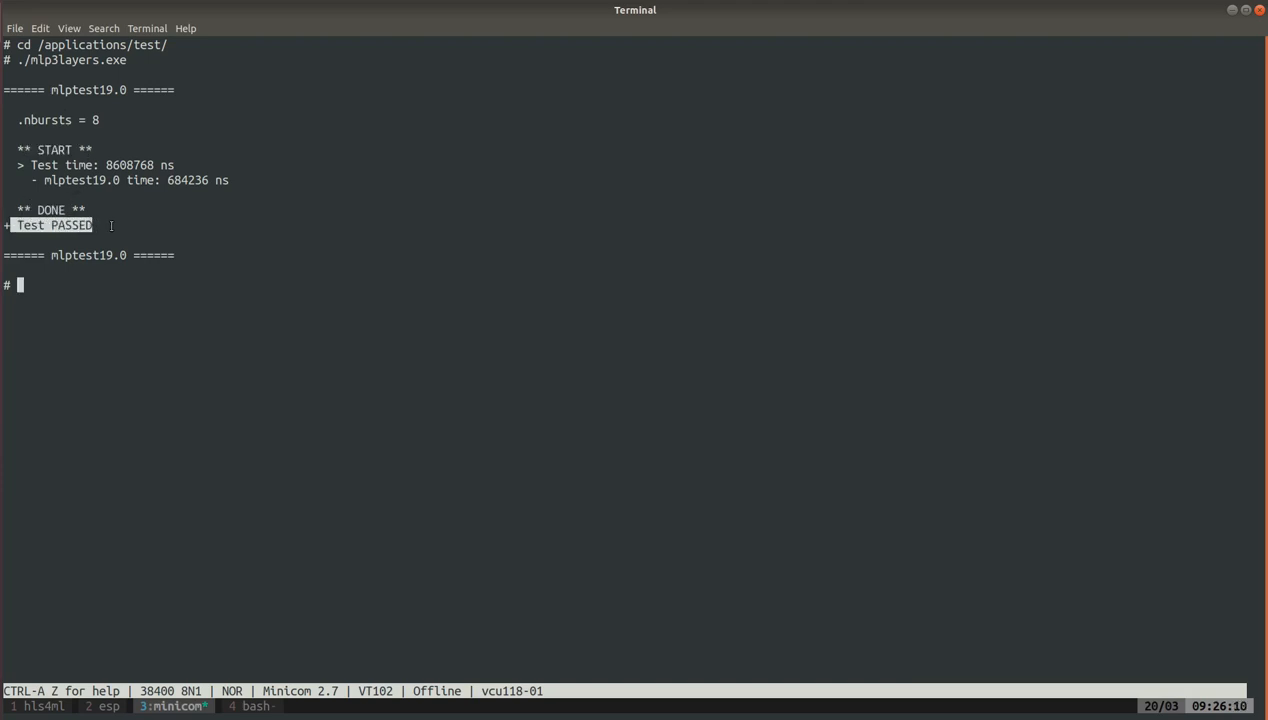